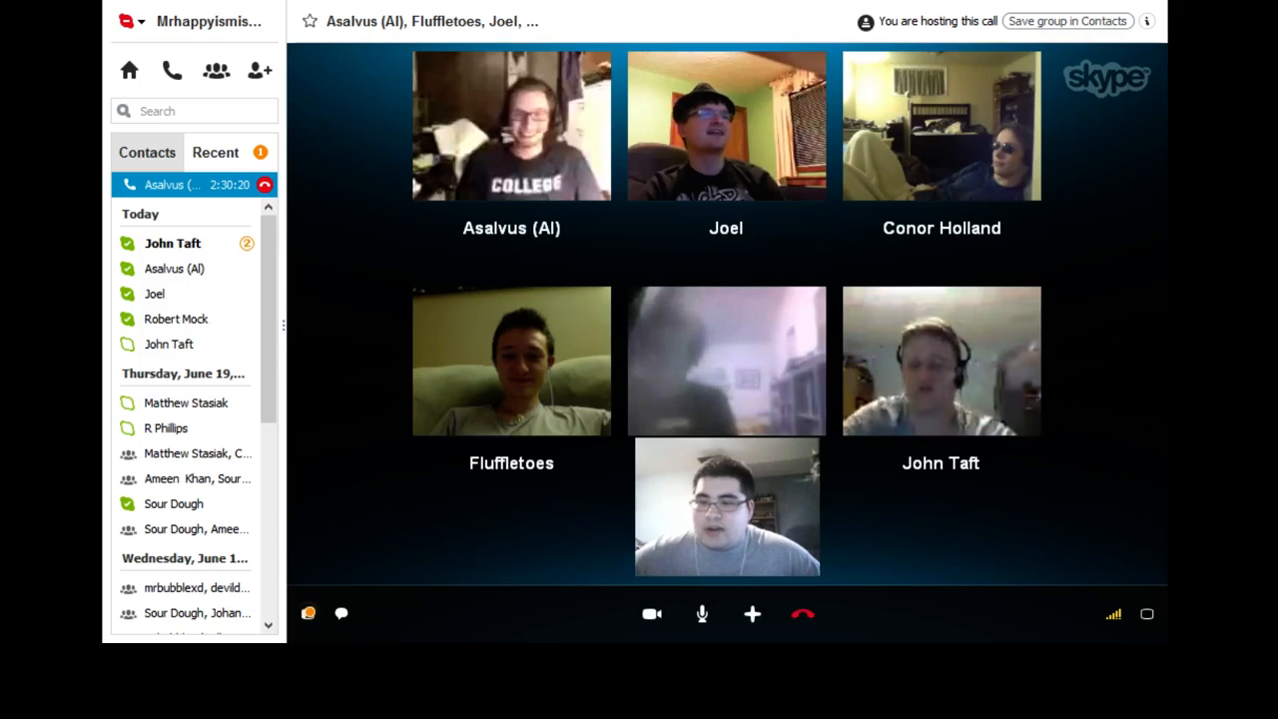
- Show the extra call actions from the + menu during the Skype group call
left_click(171, 244)
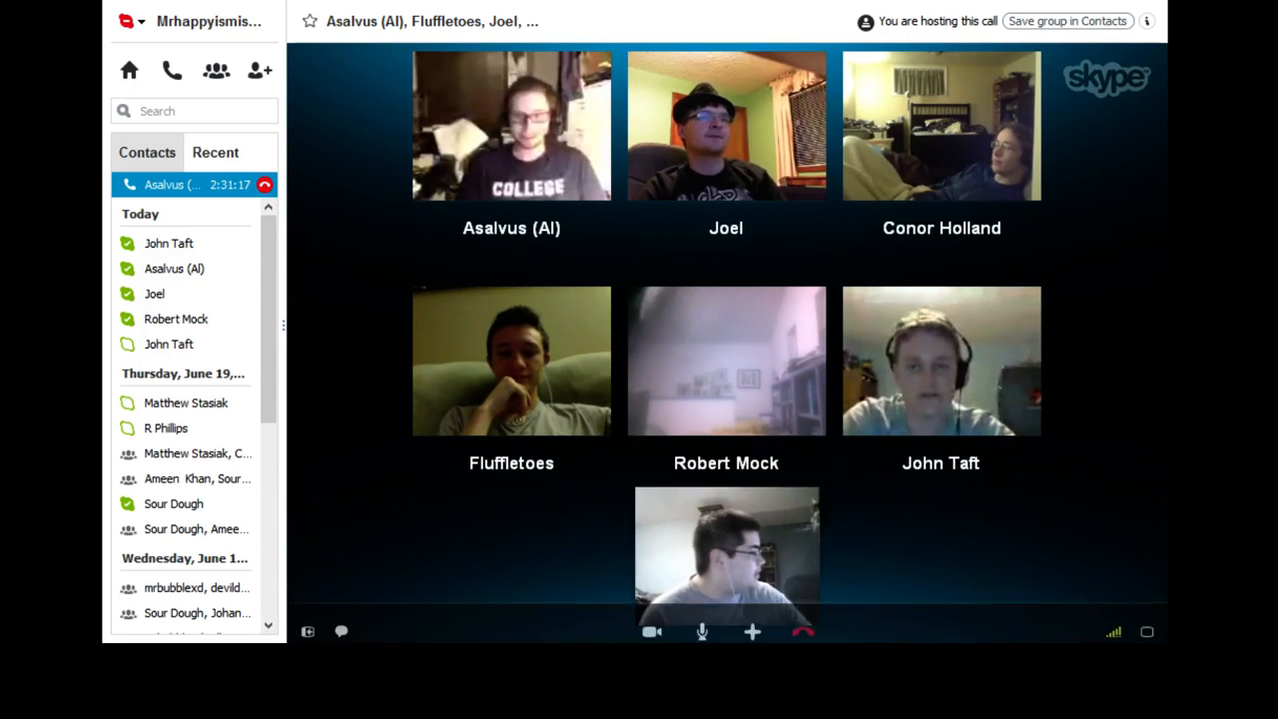
left_click(751, 635)
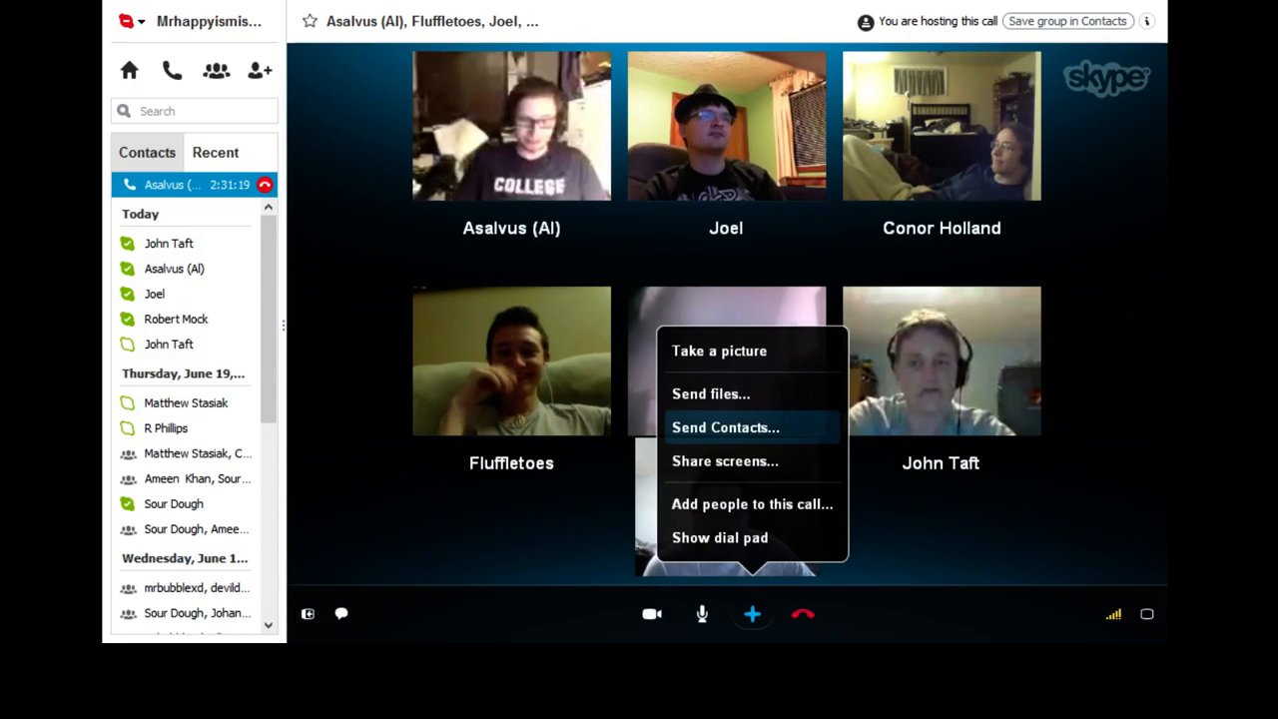
mouse_move(726, 461)
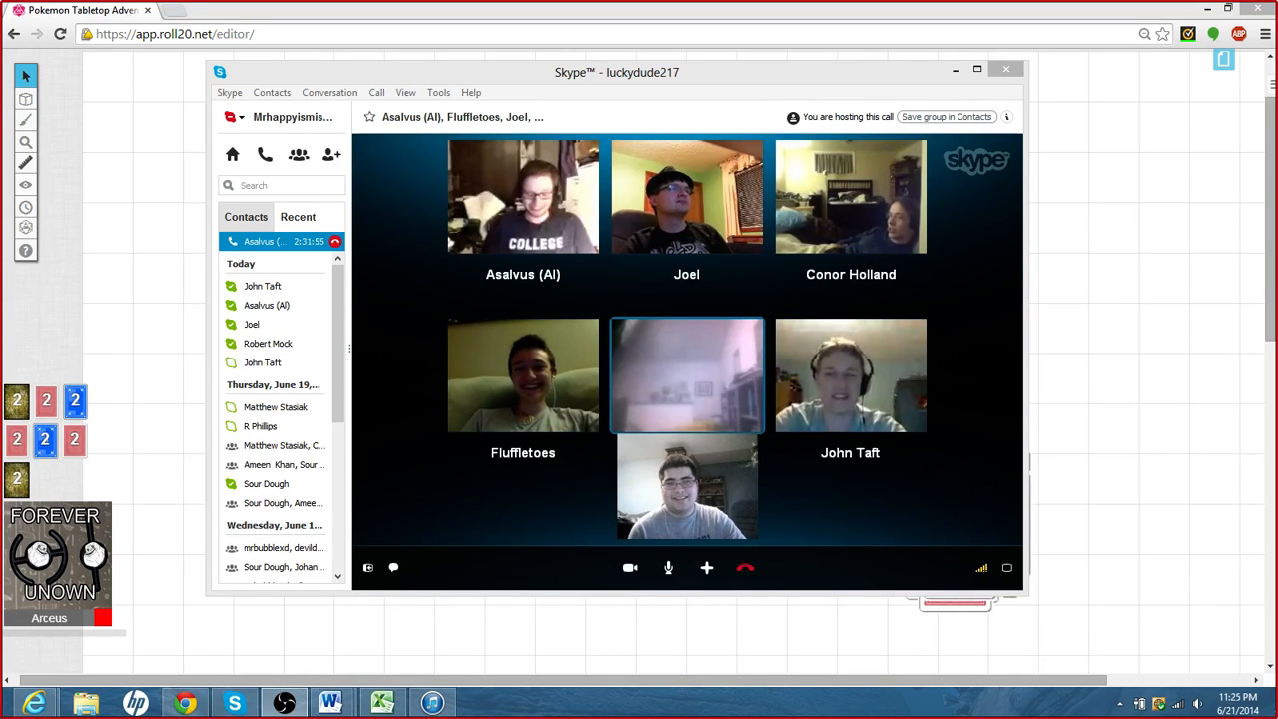
- Drag the Skype window aside so the Roll20 board with five blue cards shows
left_click_drag(615, 72, 1088, 36)
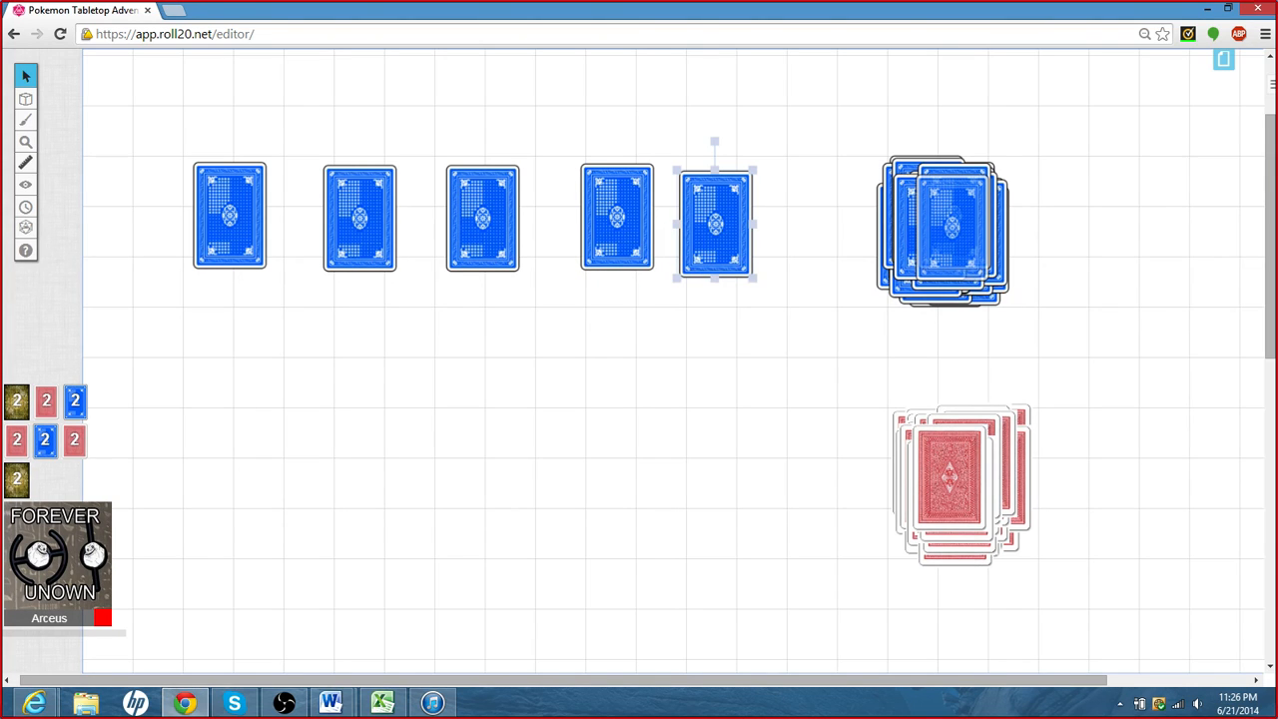
- Minimize Chrome with the Roll20 editor, leaving the Windows desktop
left_click_drag(715, 218, 223, 410)
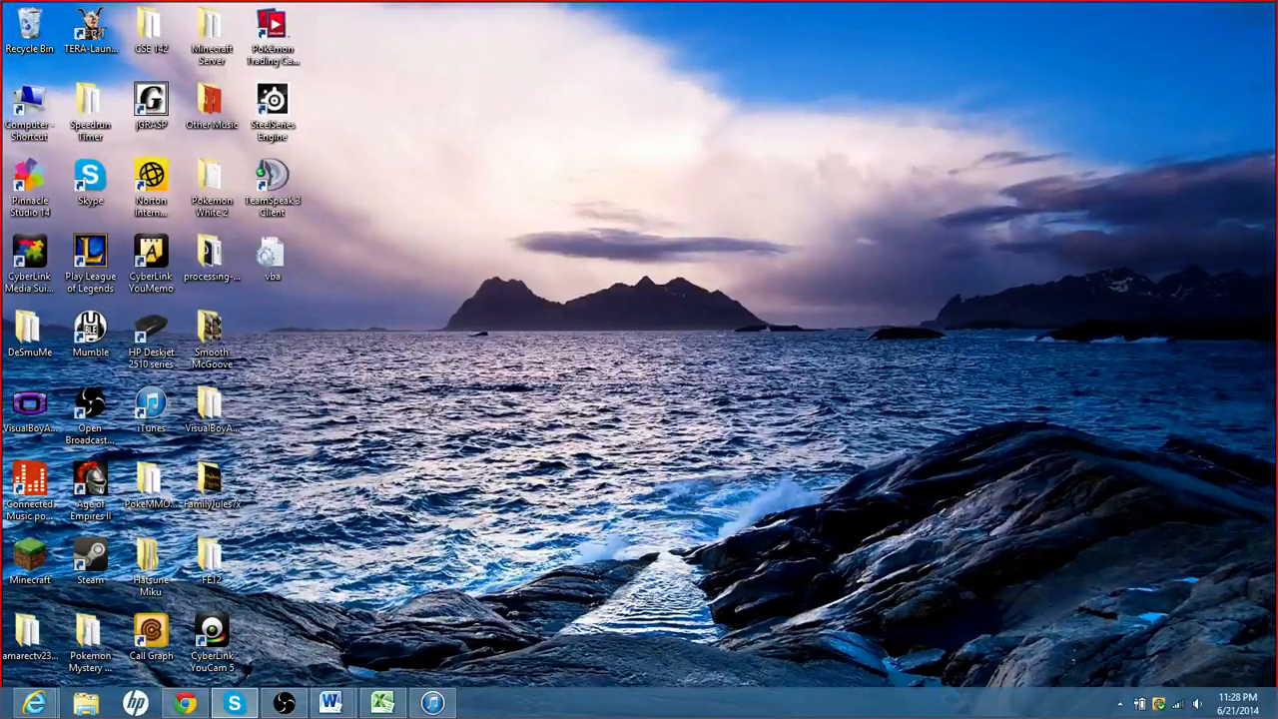
- Restore the Skype group video call from the taskbar to fill the screen
left_click(232, 701)
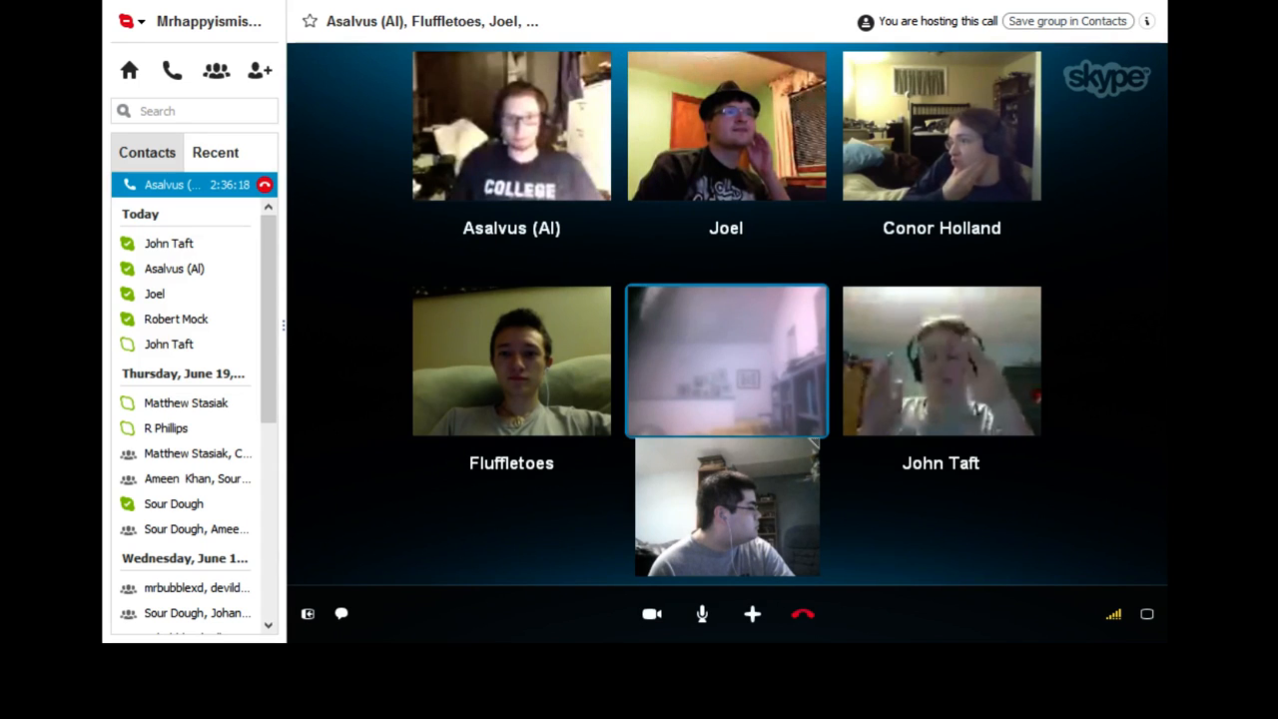
- Bring up the extra call actions from the + menu in the Skype call
left_click(753, 615)
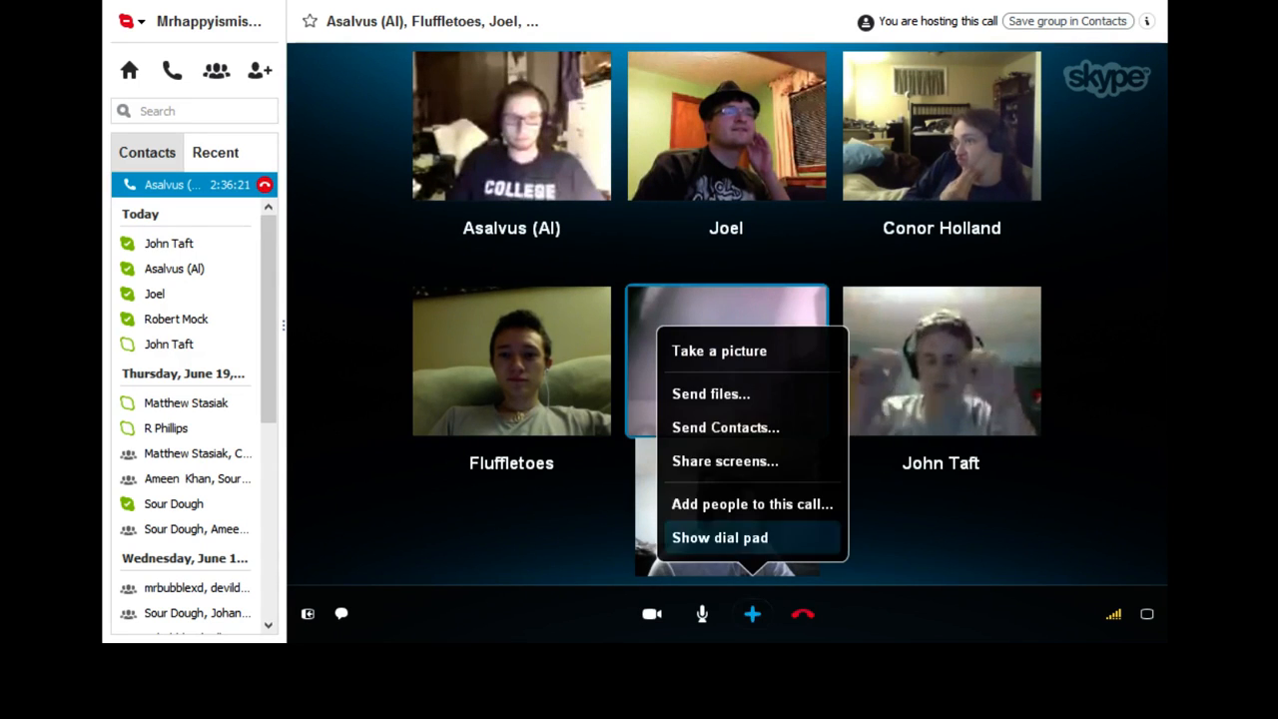
mouse_move(751, 461)
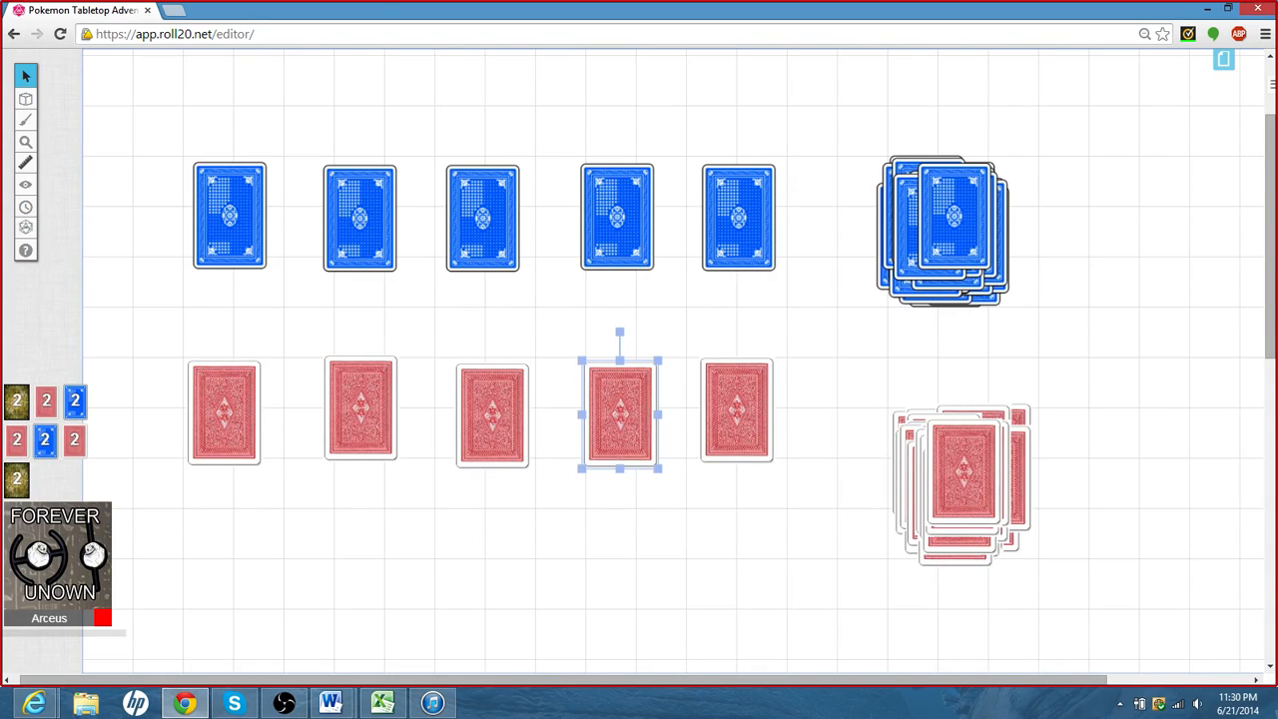
- Nudge the red card stack into place beneath the blue row on the grid
left_click_drag(619, 411, 963, 480)
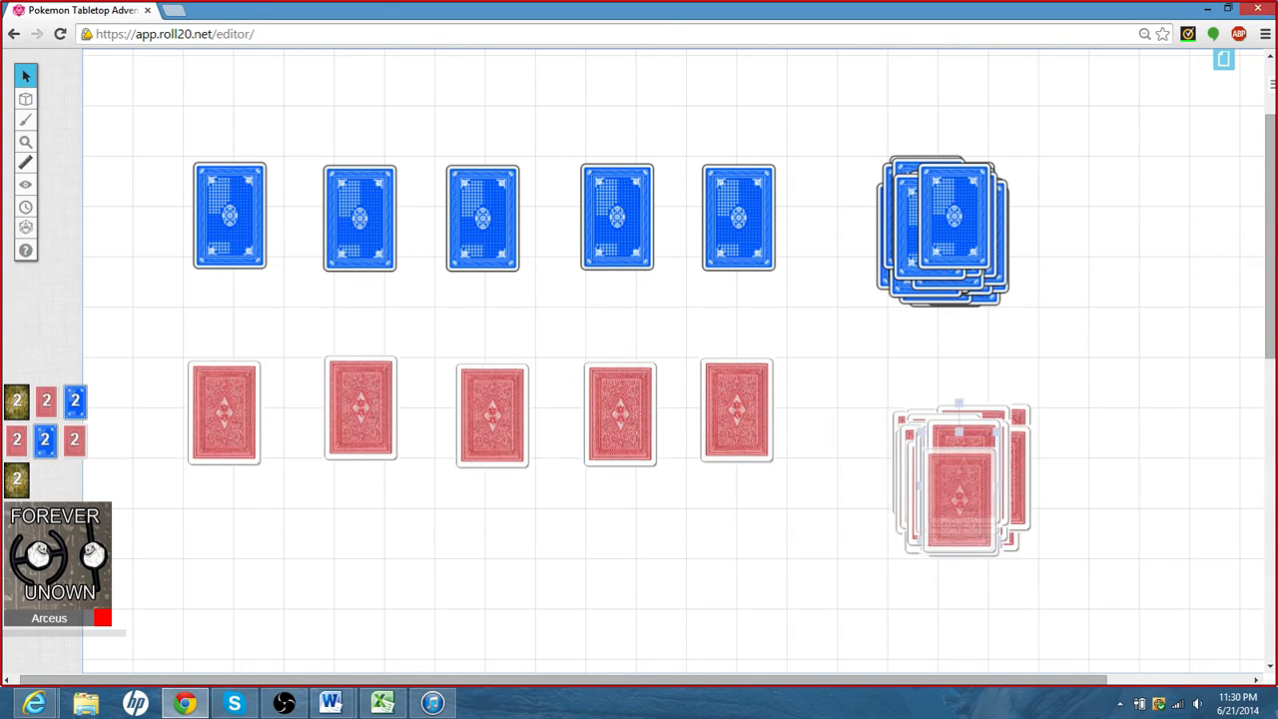
left_click(958, 489)
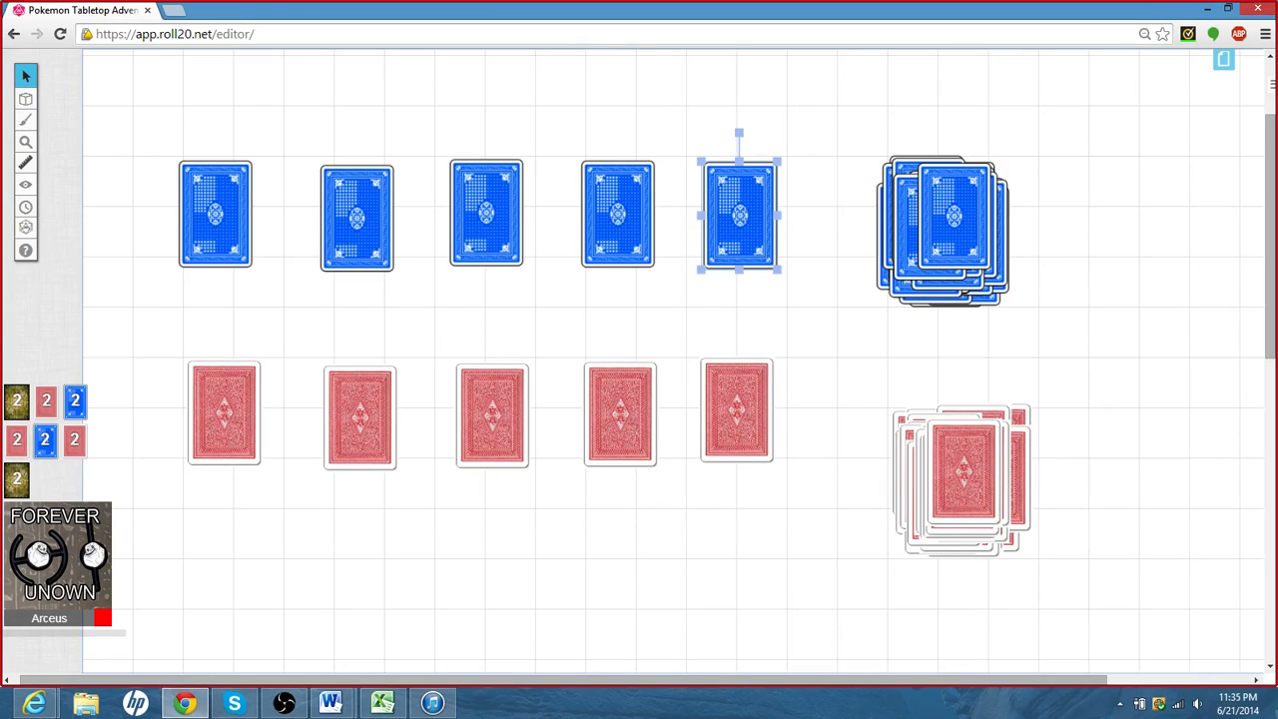
- Flip the first top-row blue card face-up, revealing the King of Diamonds
left_click(216, 212)
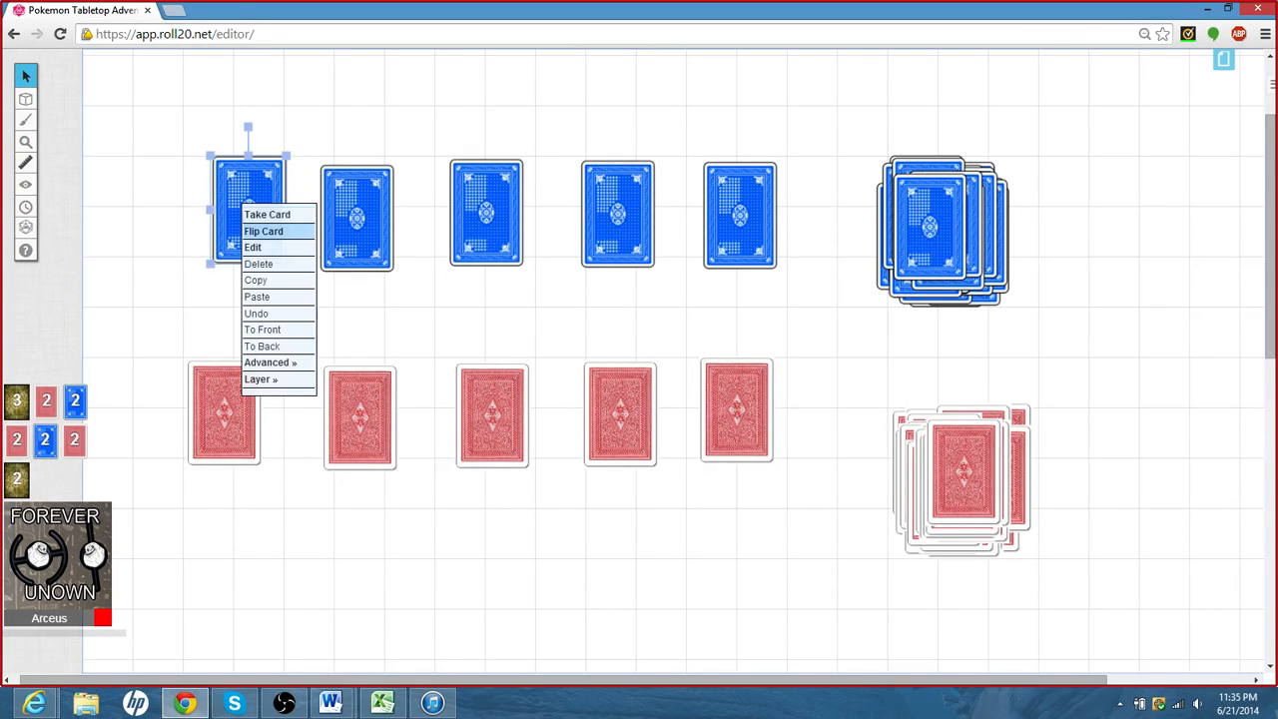
left_click(263, 231)
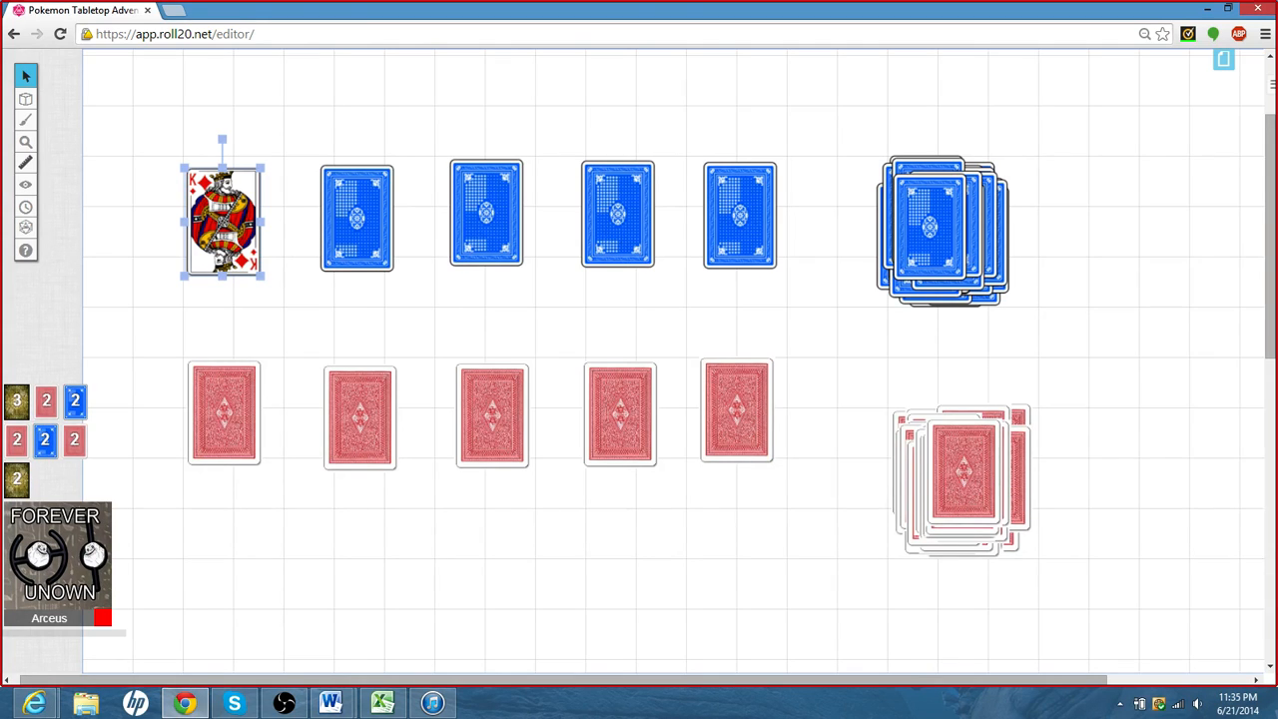
- Flip the second top-row card face-up as the Three of Diamonds and select the third
right_click(358, 216)
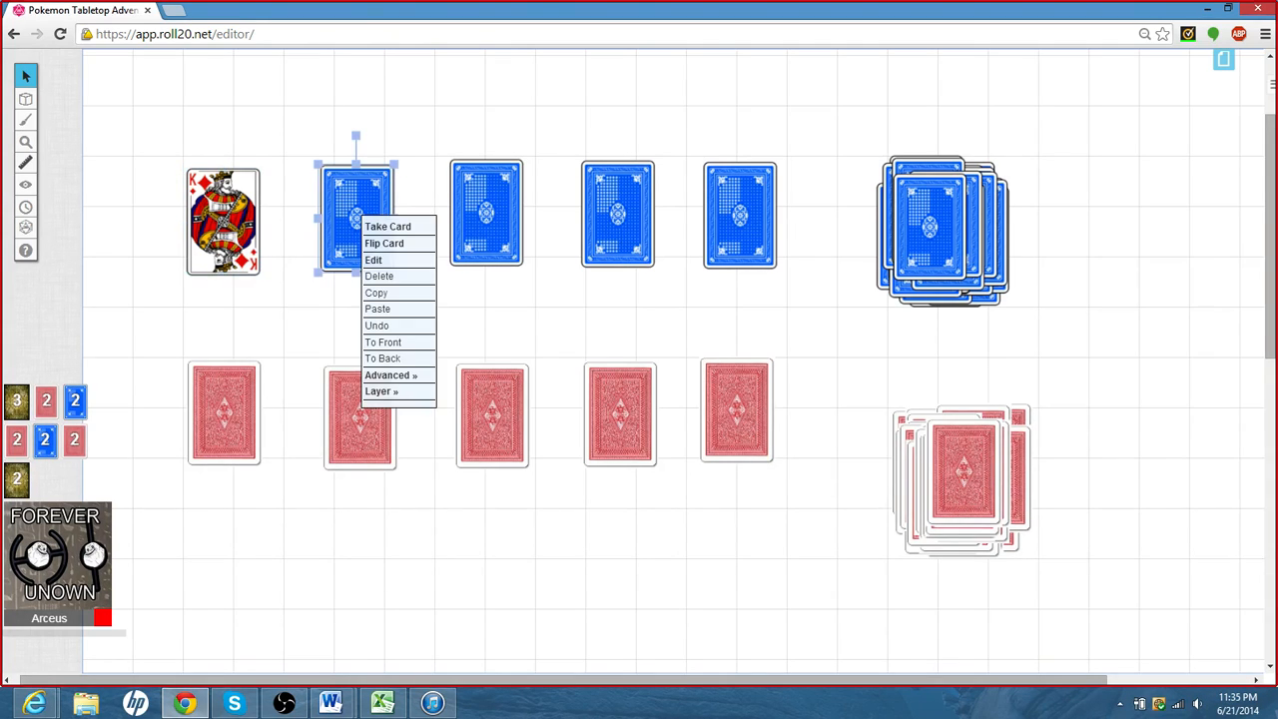
left_click(383, 244)
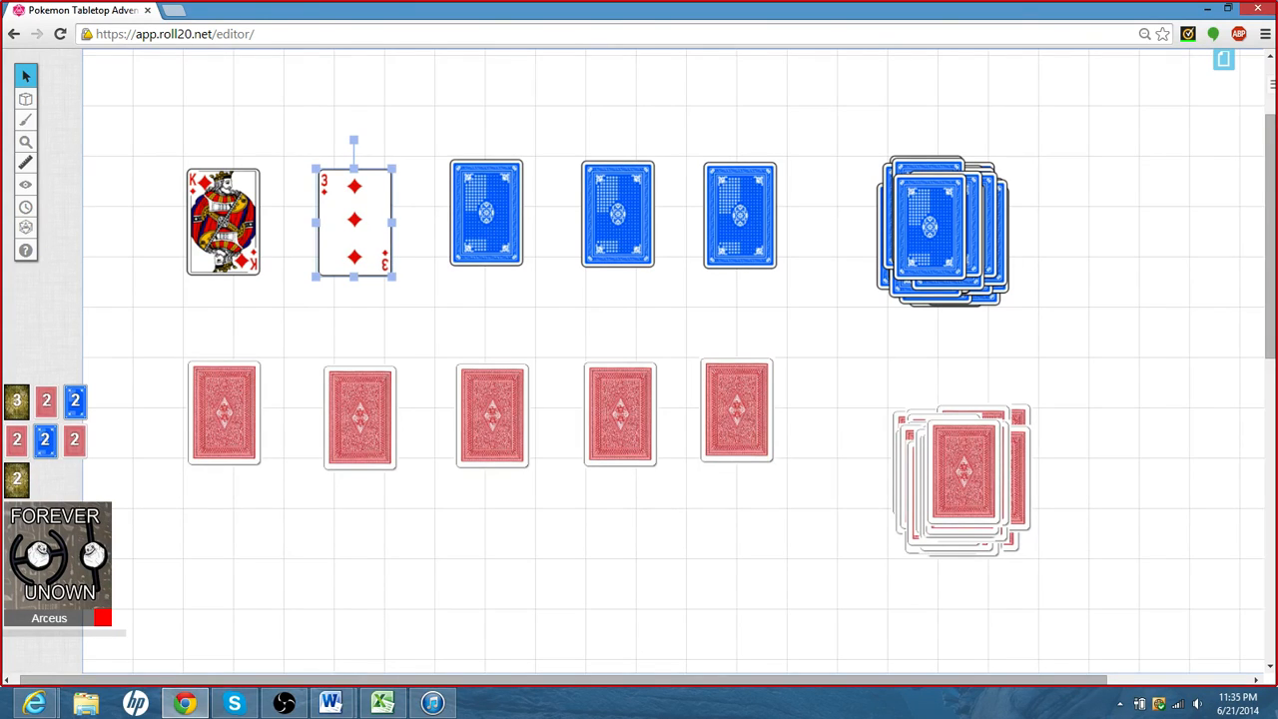
left_click(483, 215)
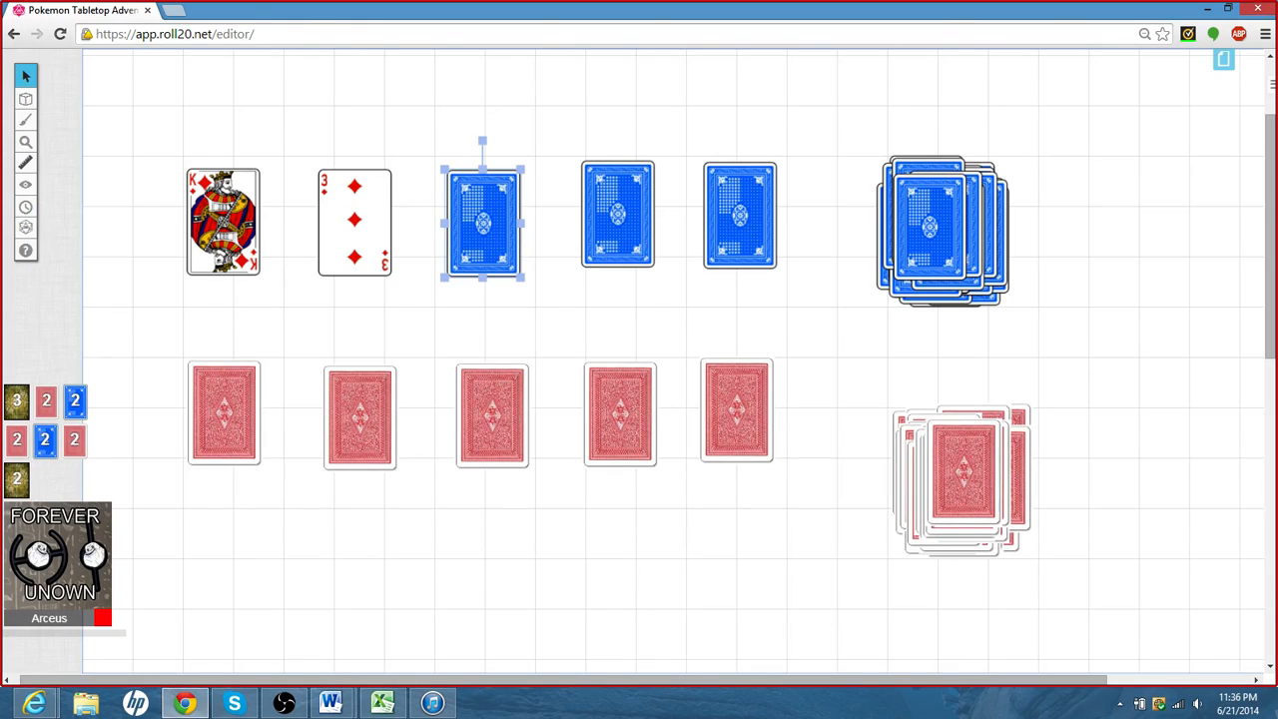
- Flip the third top-row card face-up as the Ace of Diamonds and select the fourth
left_click(354, 220)
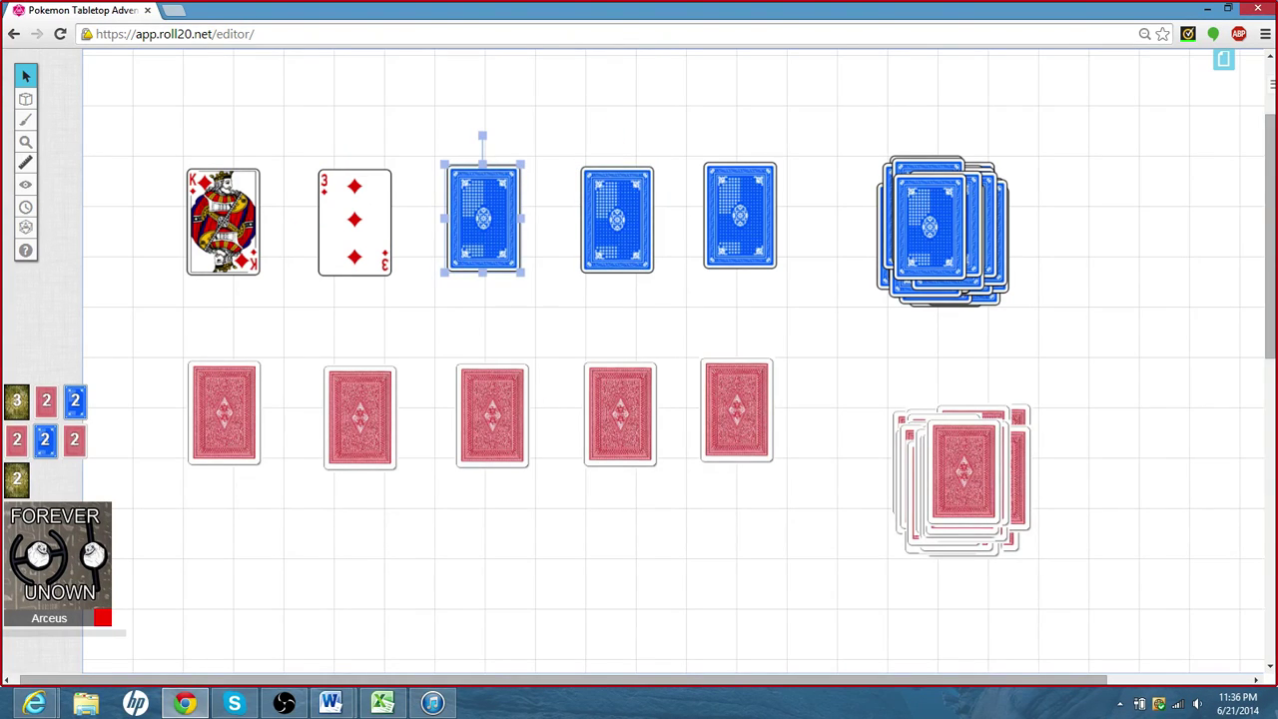
double_click(479, 218)
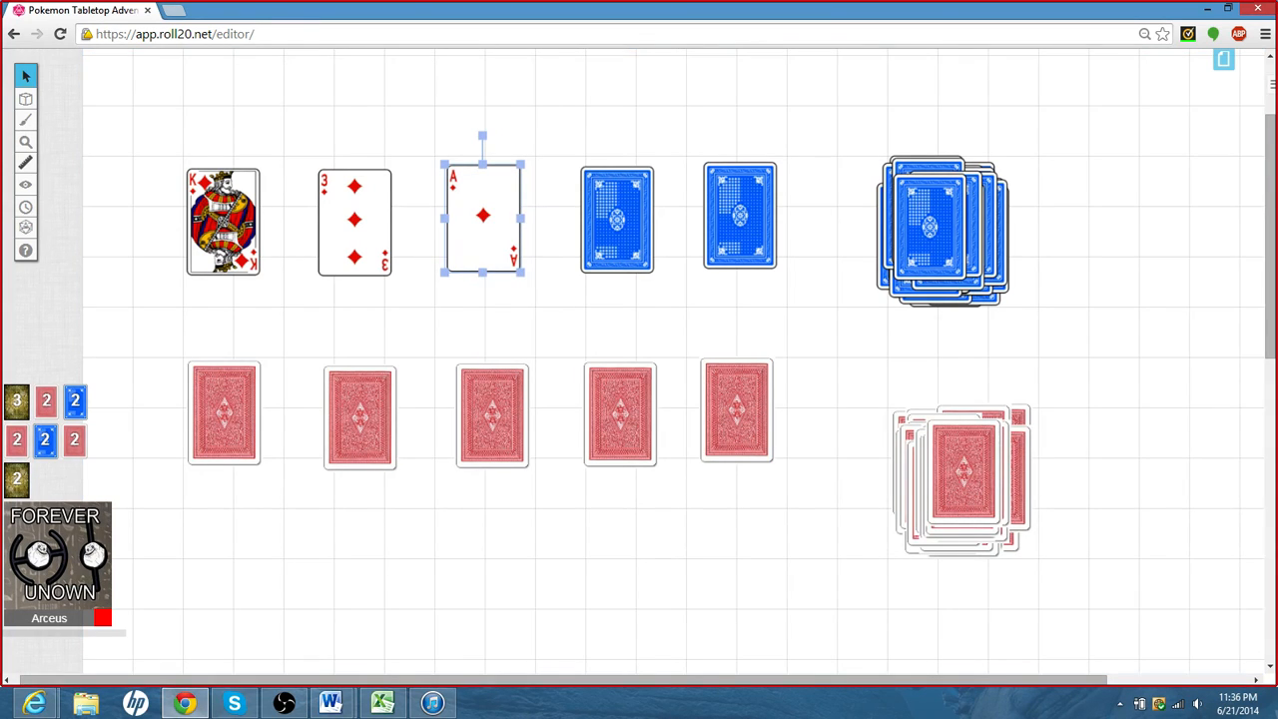
left_click(617, 218)
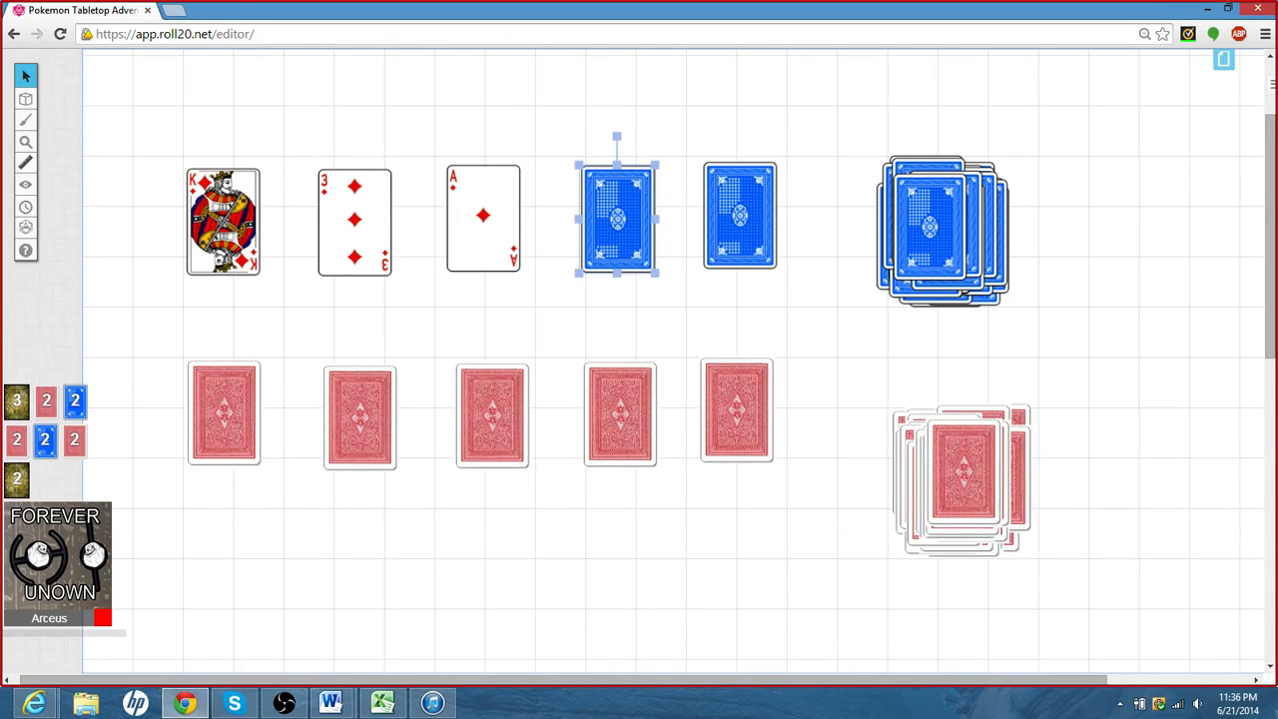
- Flip the fourth and fifth top-row cards face-up: Four of Hearts and Nine of Spades
right_click(619, 218)
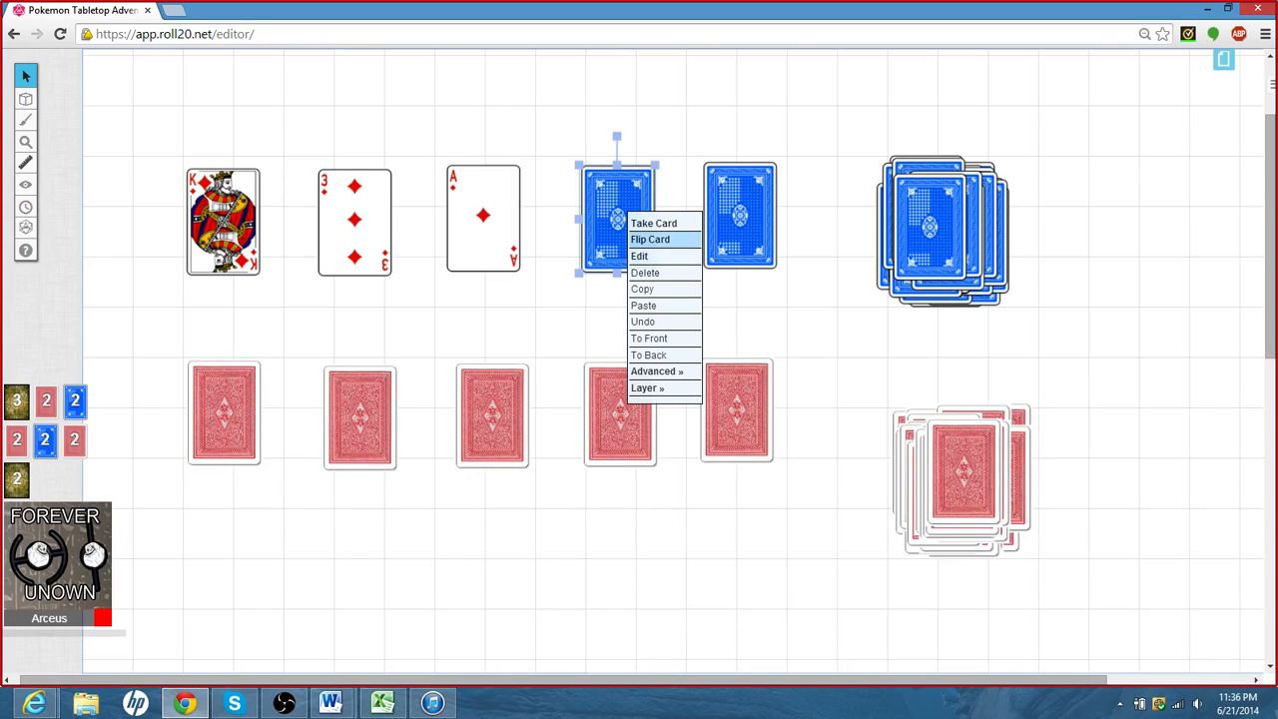
left_click(651, 240)
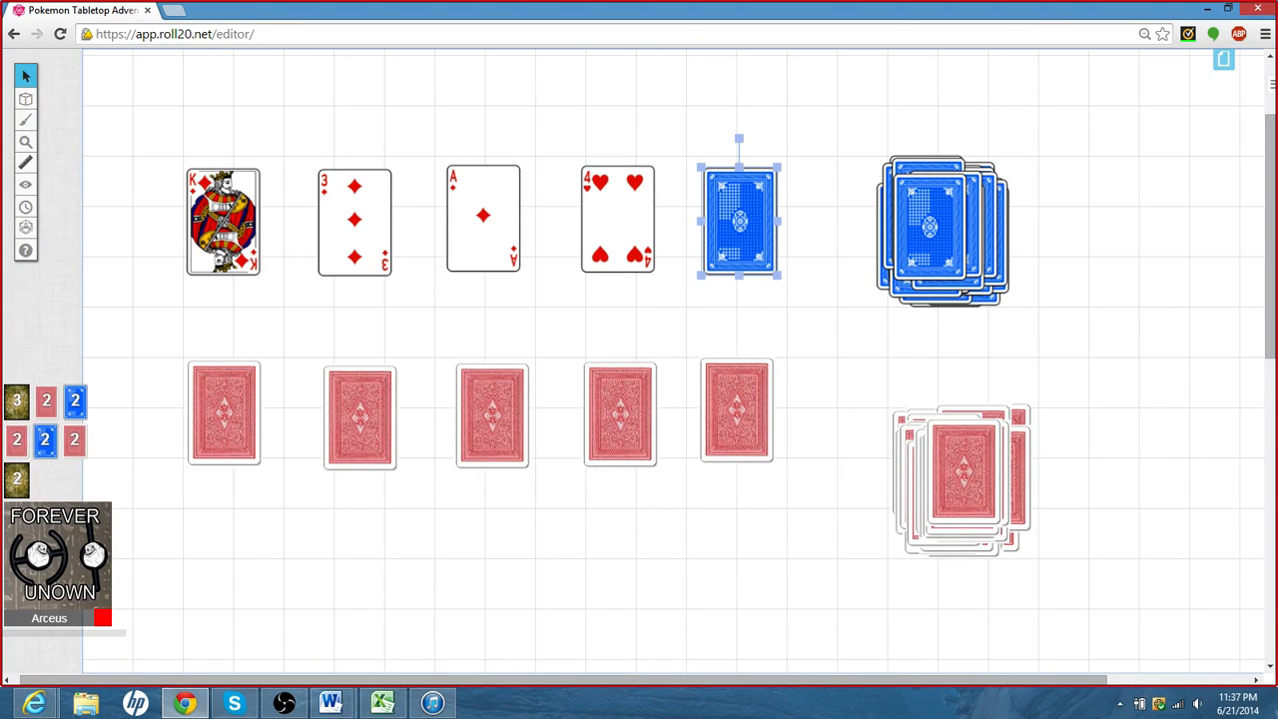
right_click(737, 219)
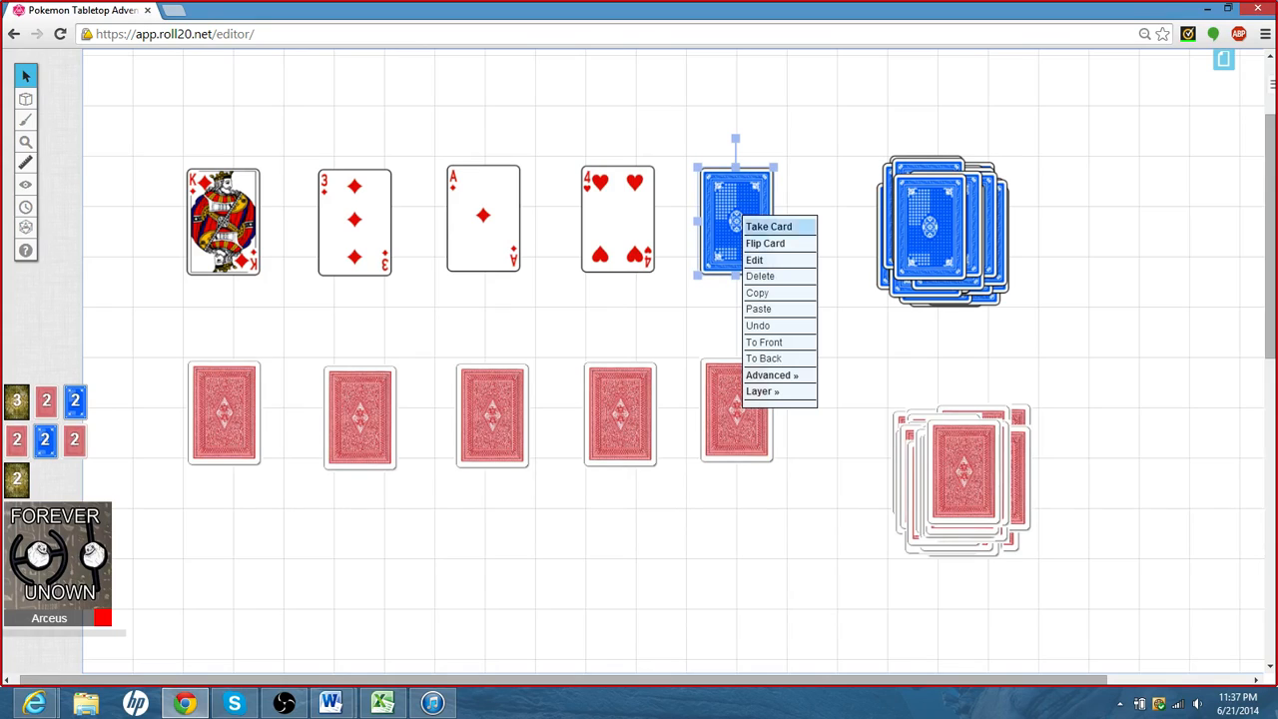
mouse_move(766, 244)
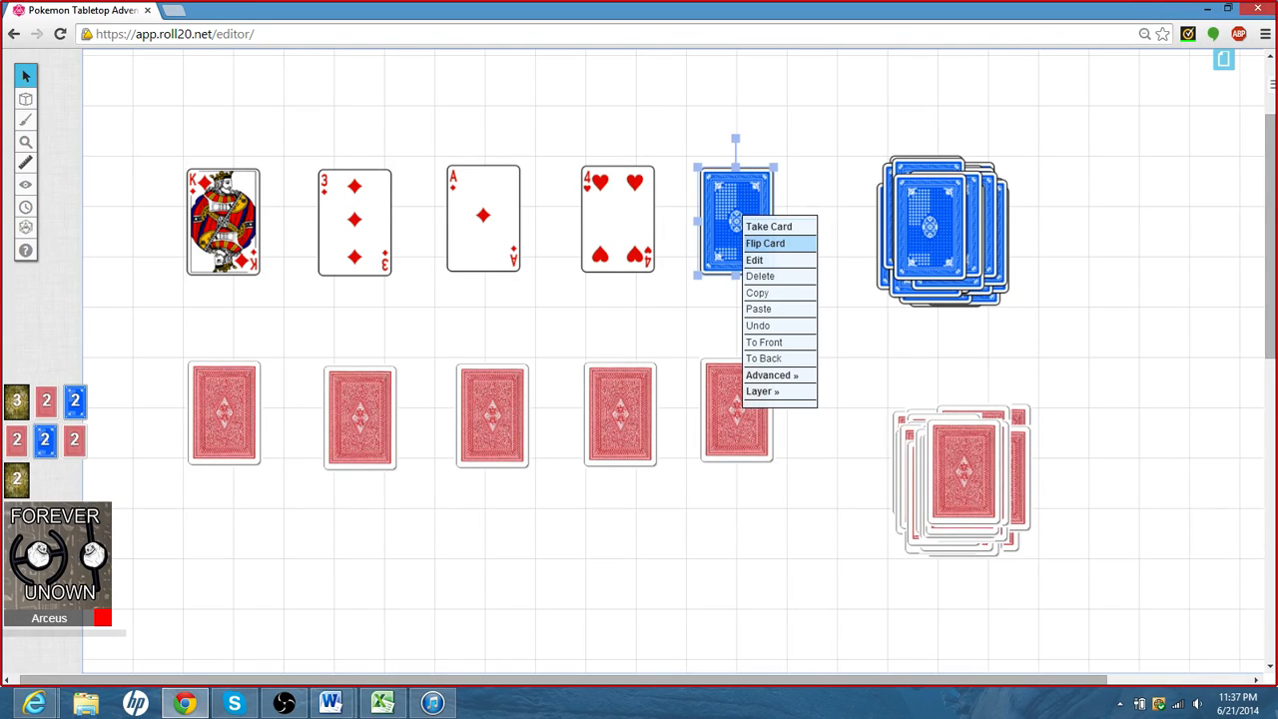
left_click(767, 244)
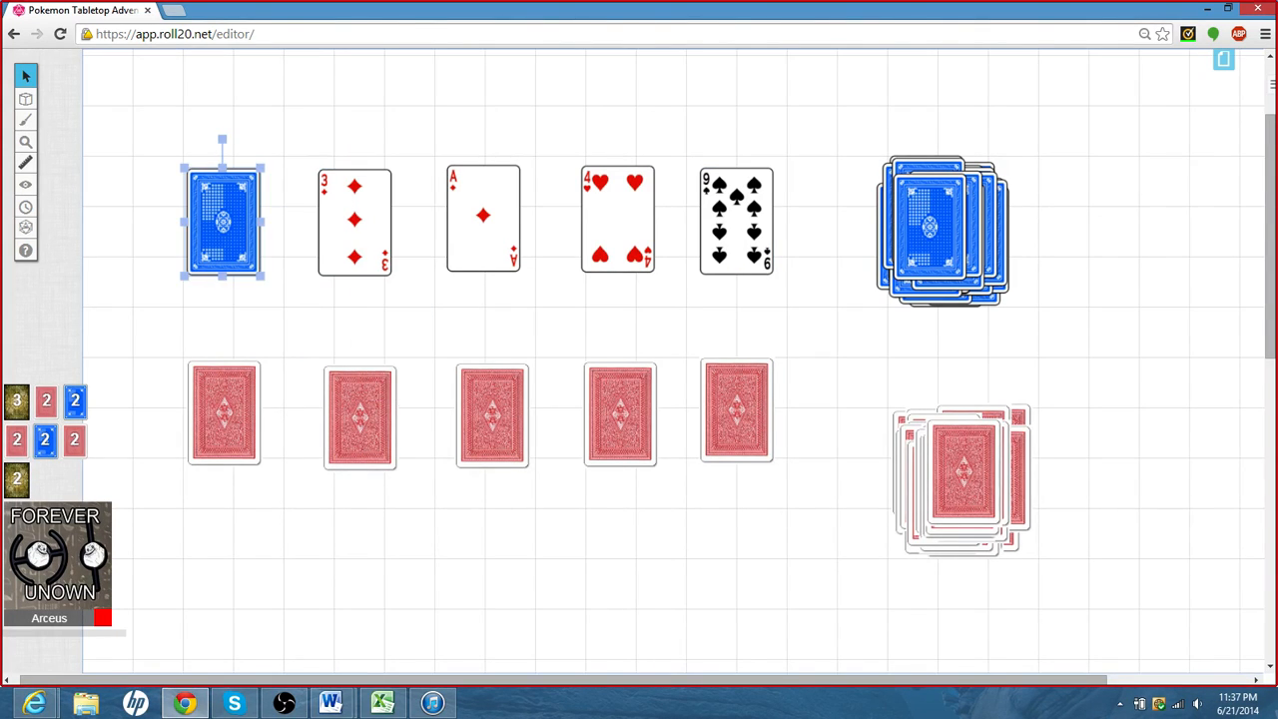
- Flip the bottom-row red cards face-up, then take every dealt card back into the decks
right_click(353, 220)
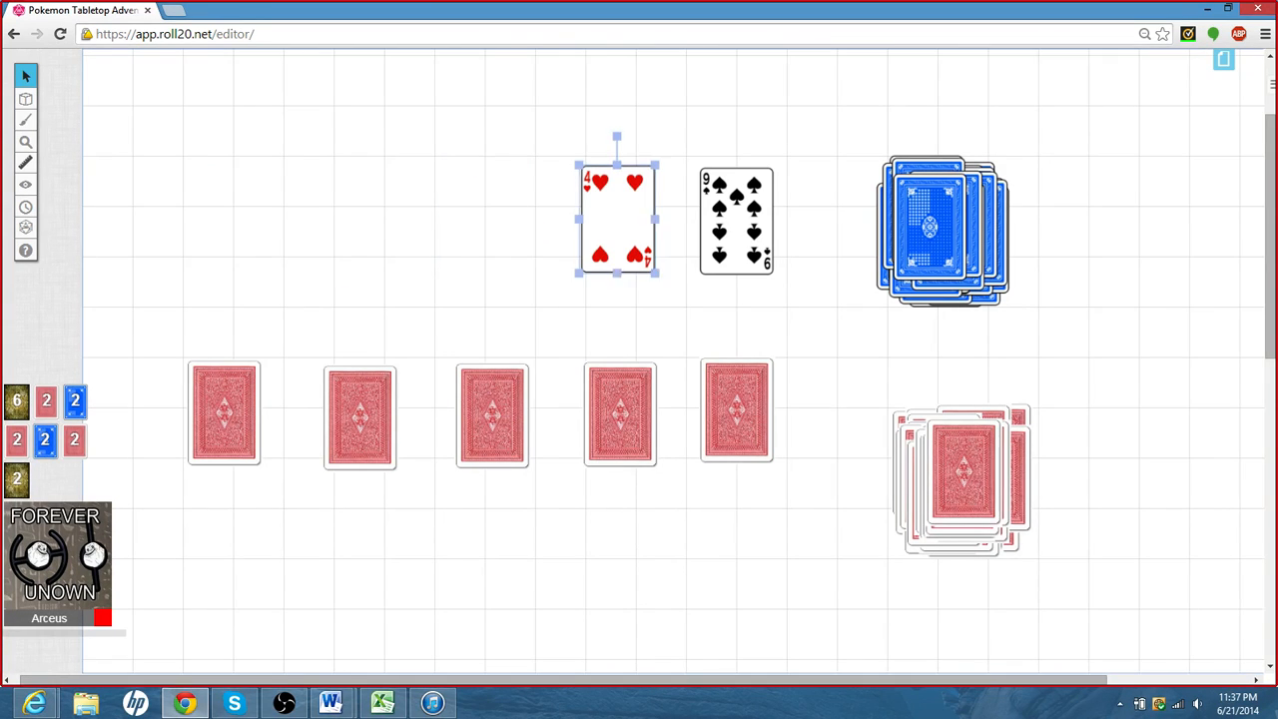
right_click(727, 219)
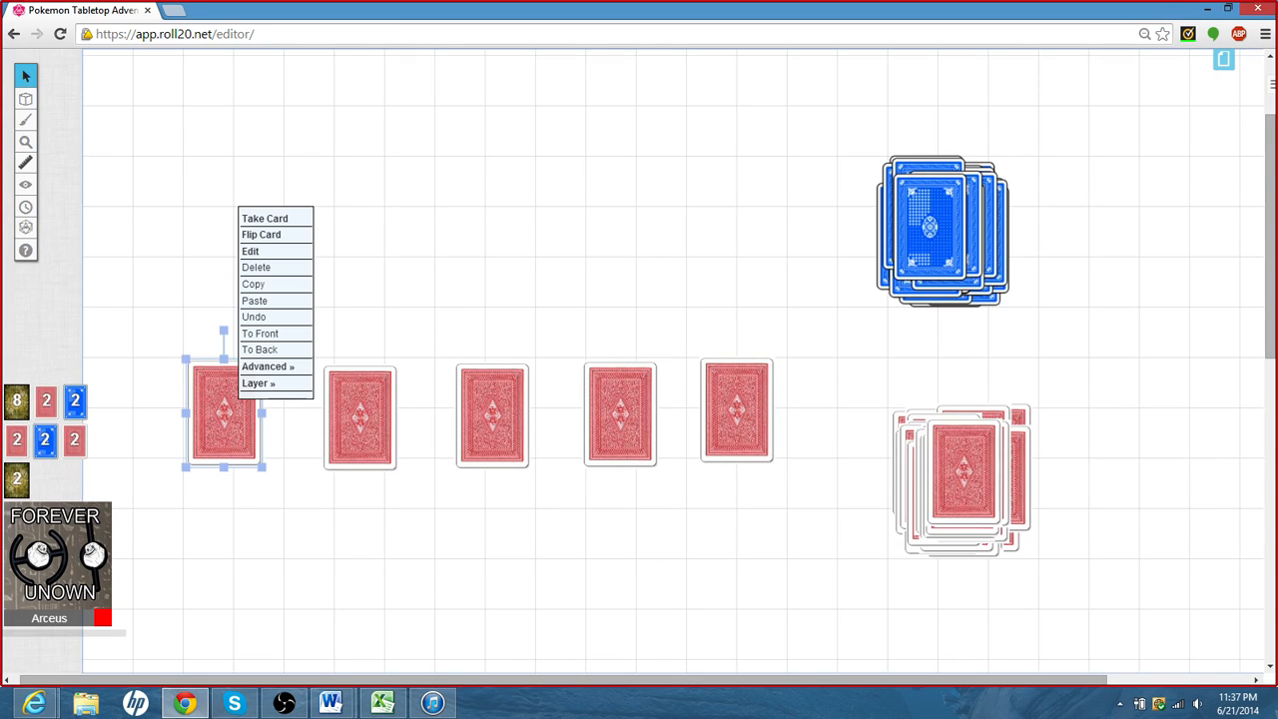
left_click(260, 234)
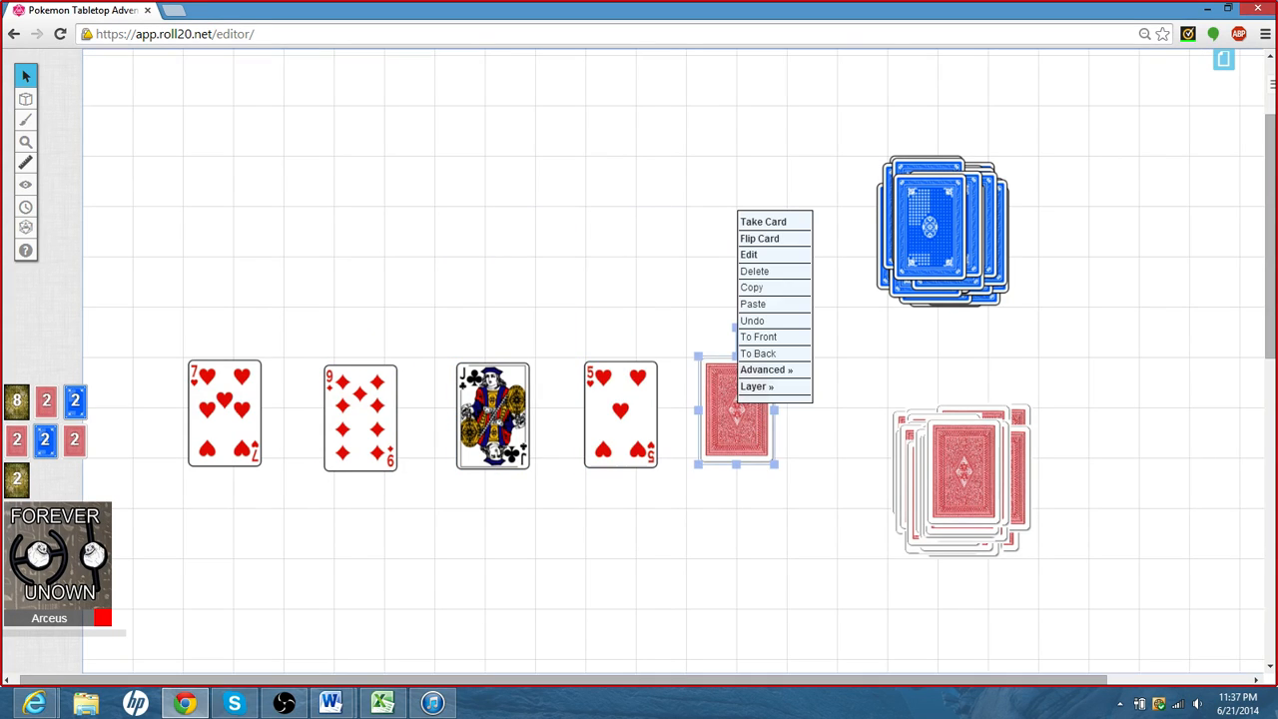
left_click(763, 238)
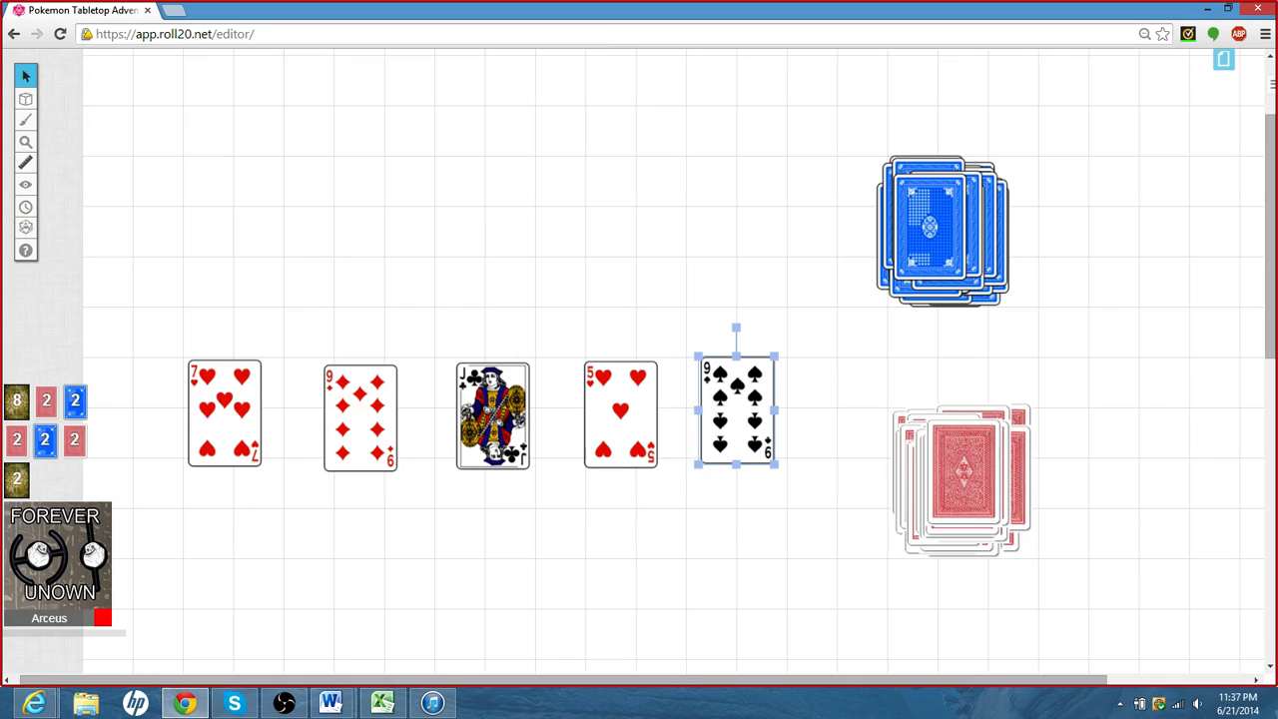
right_click(224, 414)
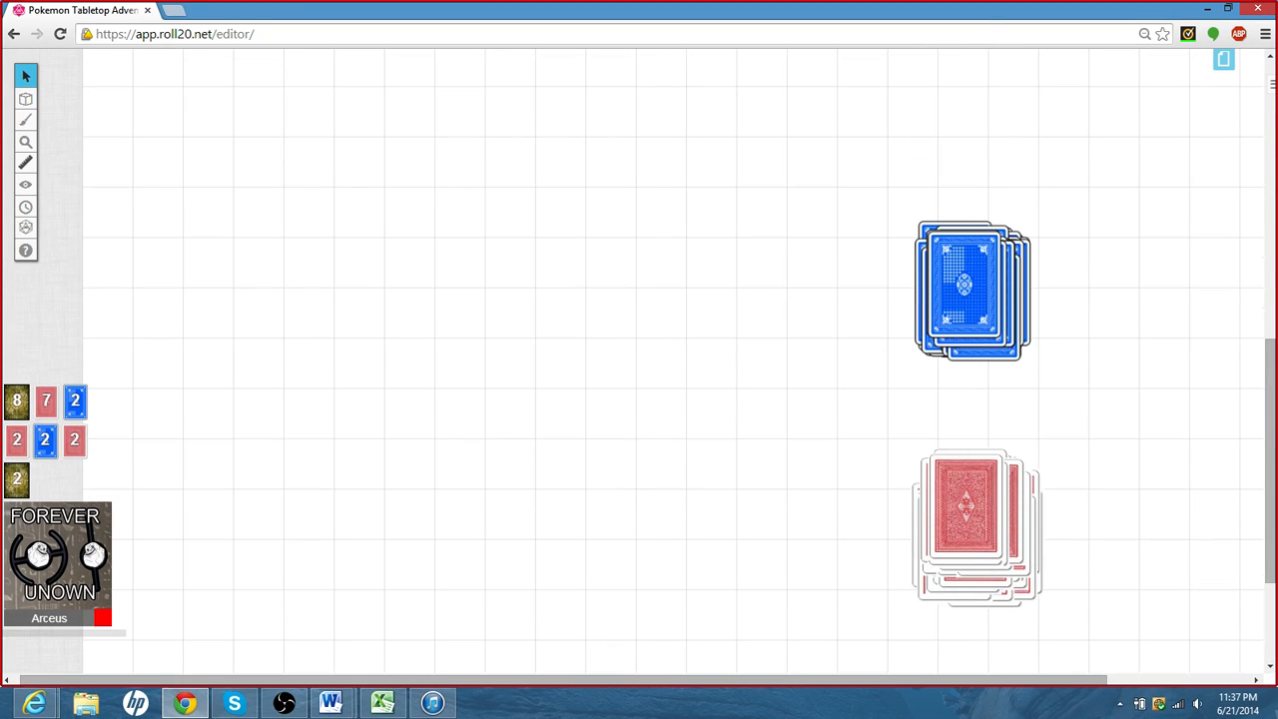
- Deal face-down blue cards into a top row and red cards into a bottom row beneath it
left_click_drag(962, 289, 244, 271)
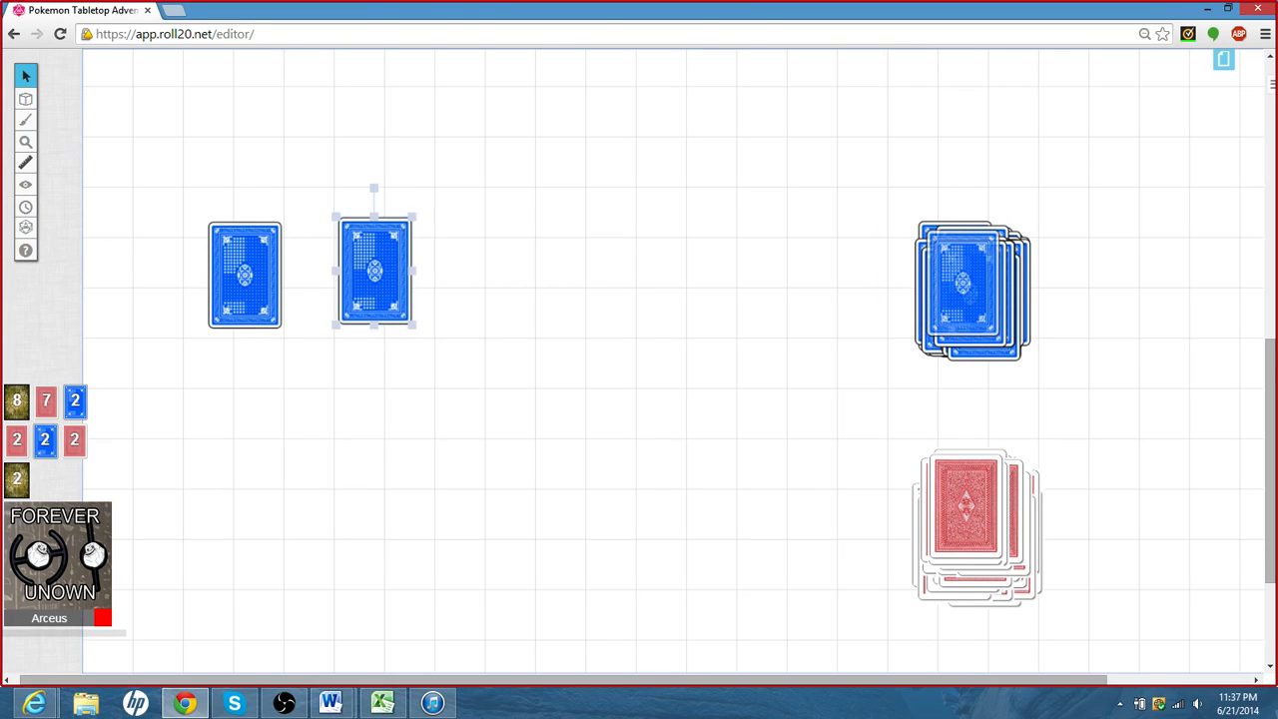
left_click_drag(375, 269, 487, 276)
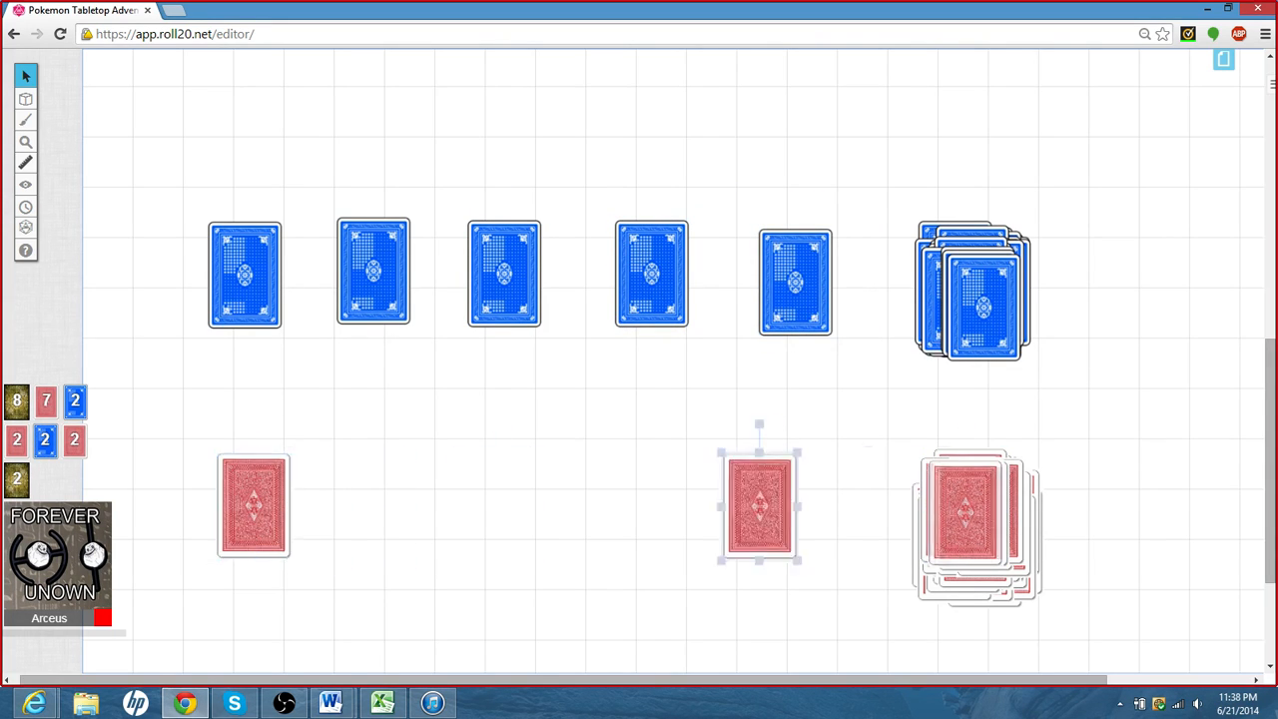
left_click_drag(758, 507, 968, 519)
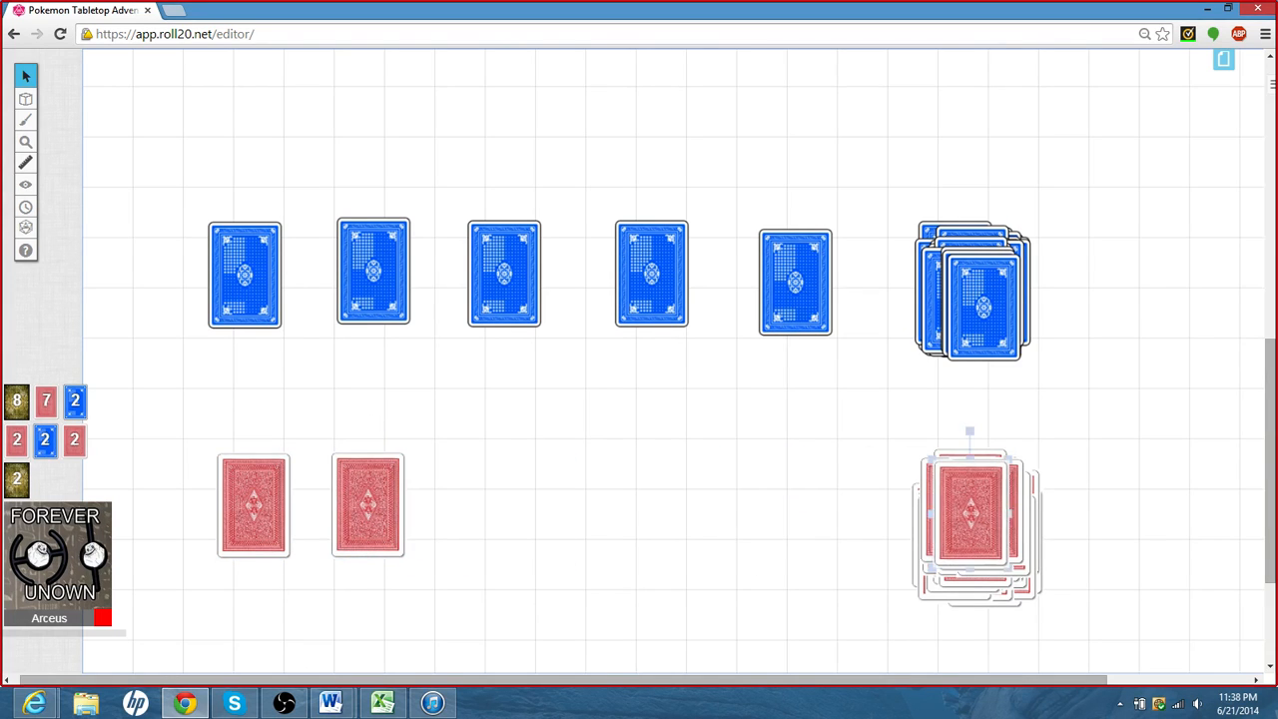
left_click_drag(979, 519, 659, 503)
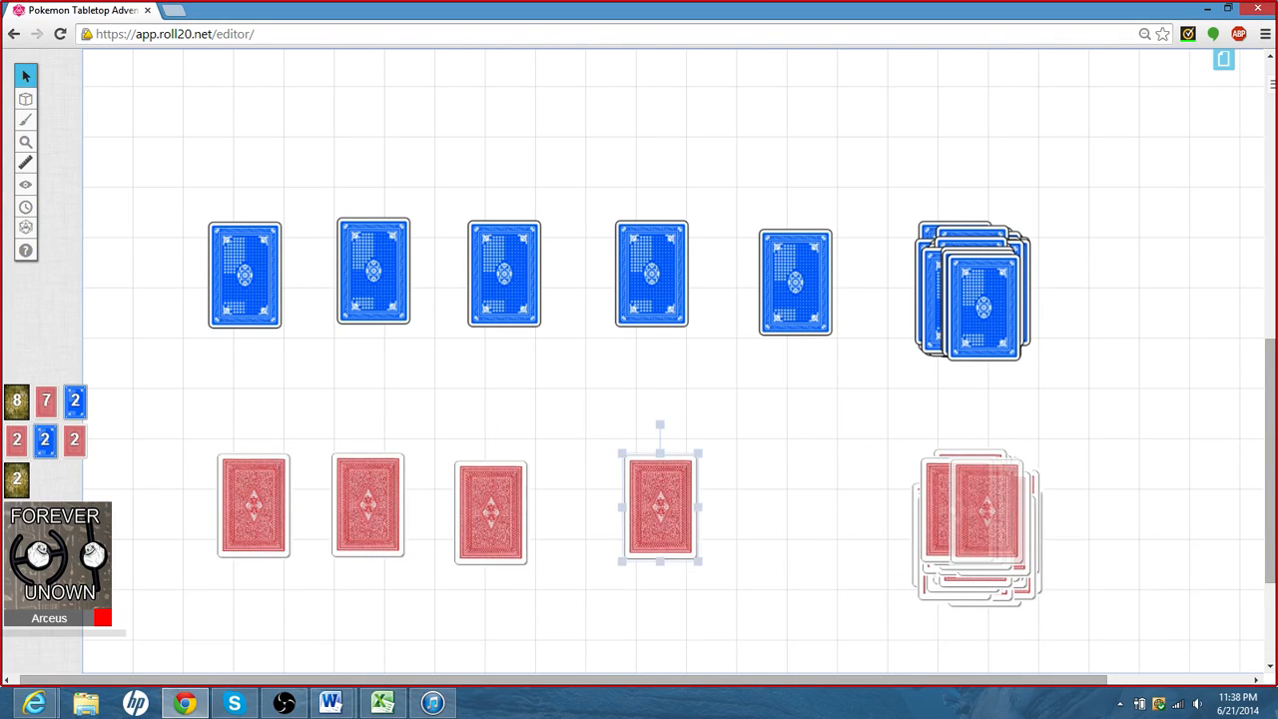
left_click_drag(659, 507, 775, 507)
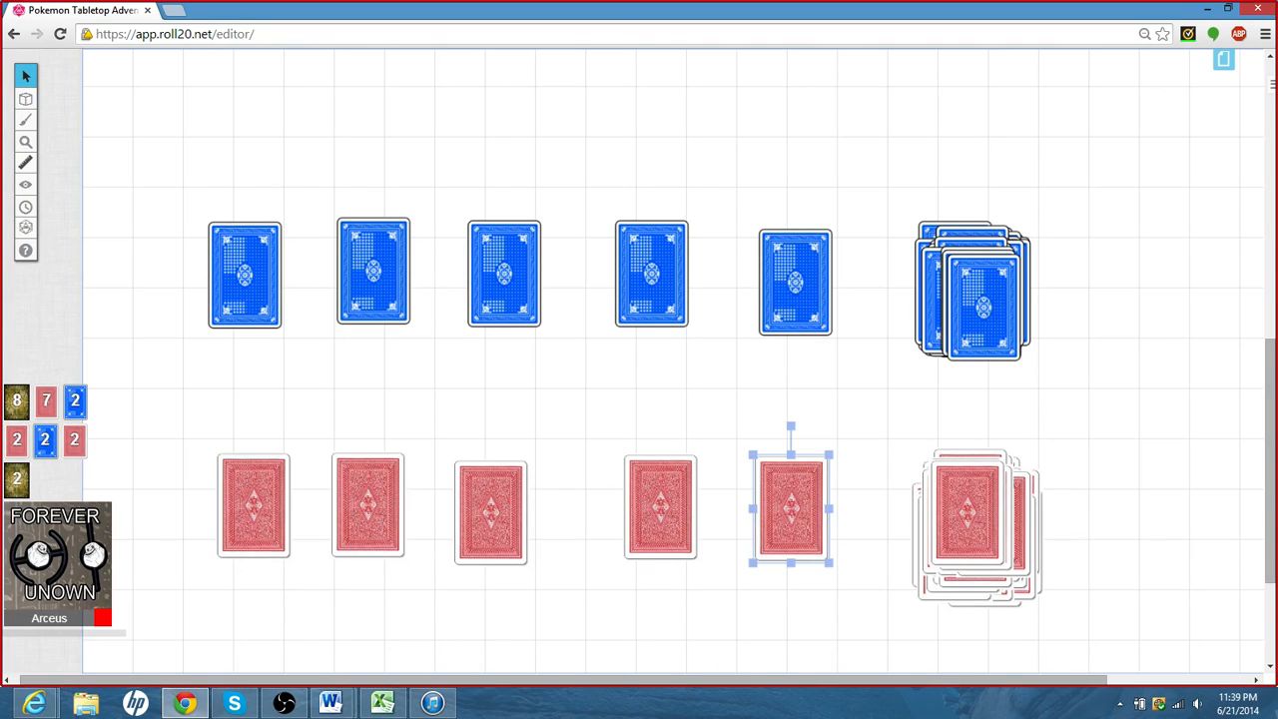
- Flip the first blue cards face-up to reveal the 5 of diamonds and Ace of hearts
right_click(244, 272)
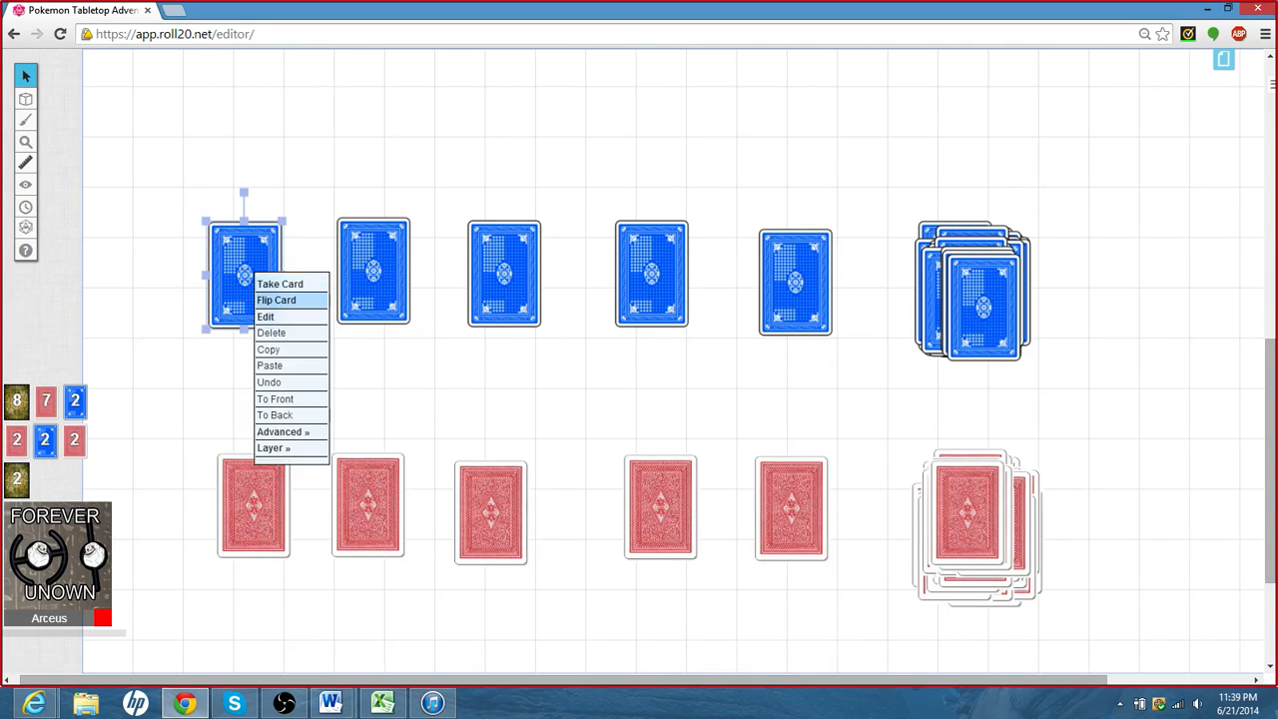
left_click(275, 299)
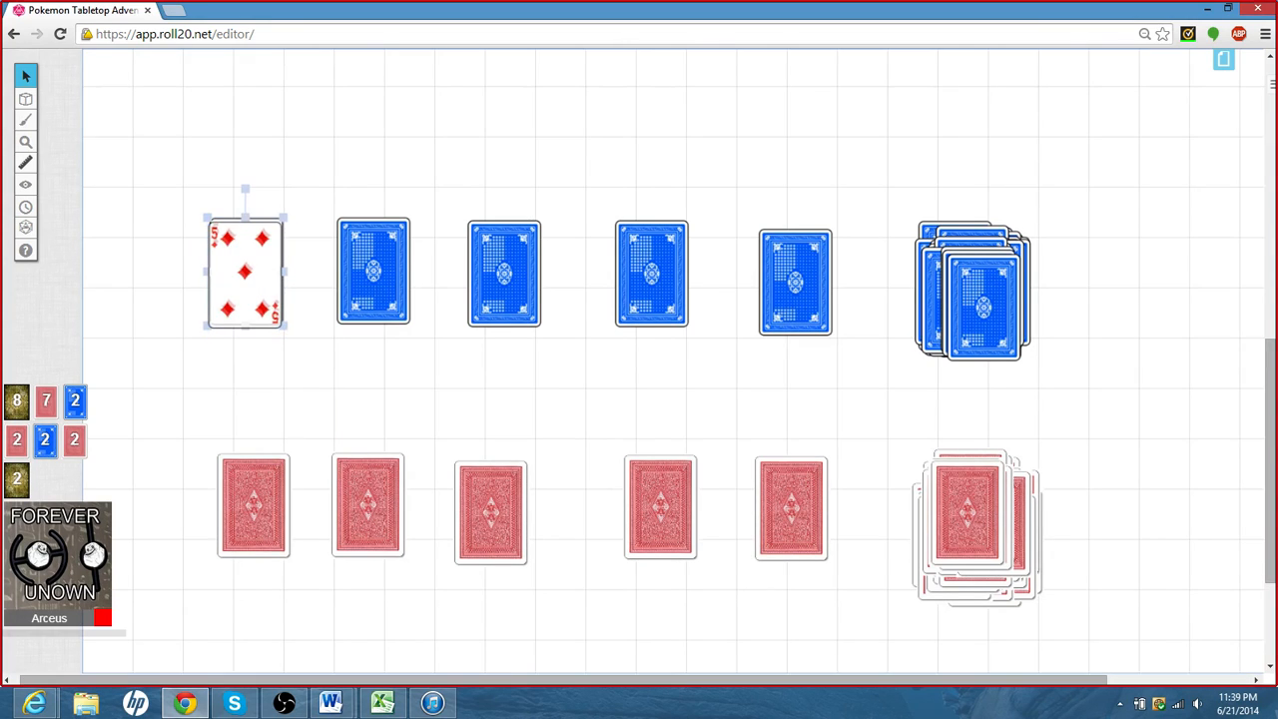
left_click(371, 270)
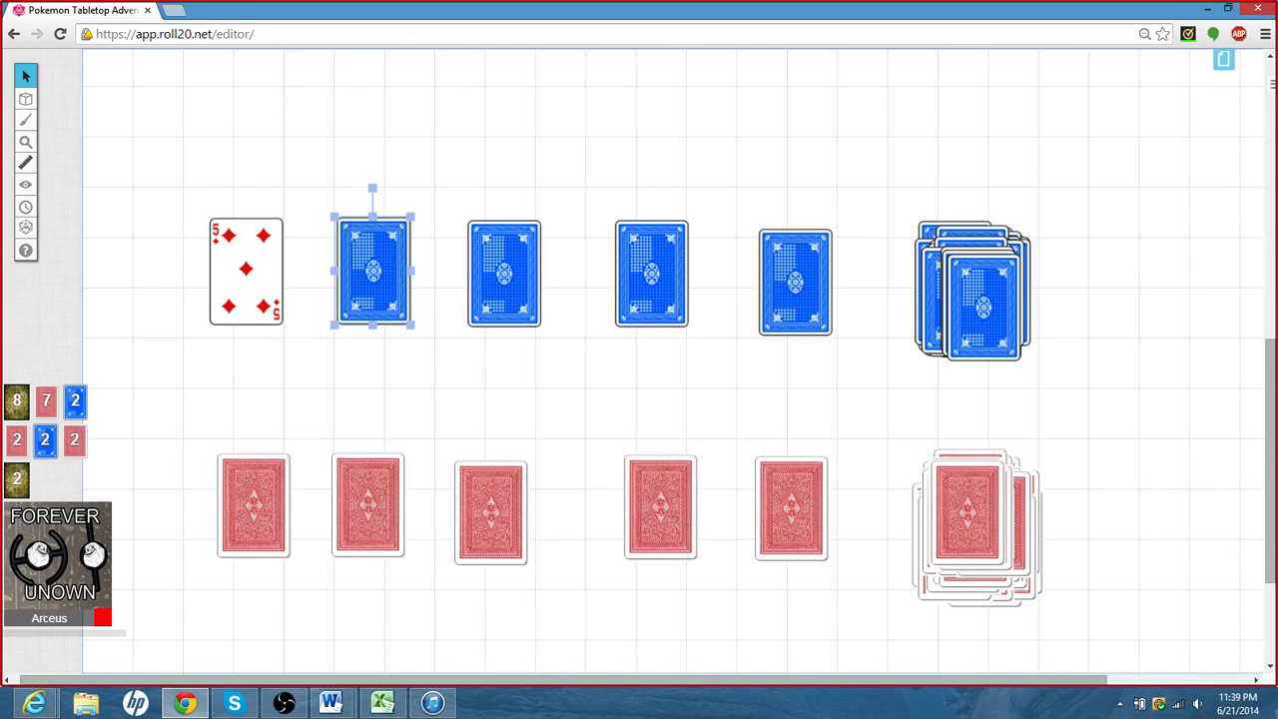
right_click(375, 272)
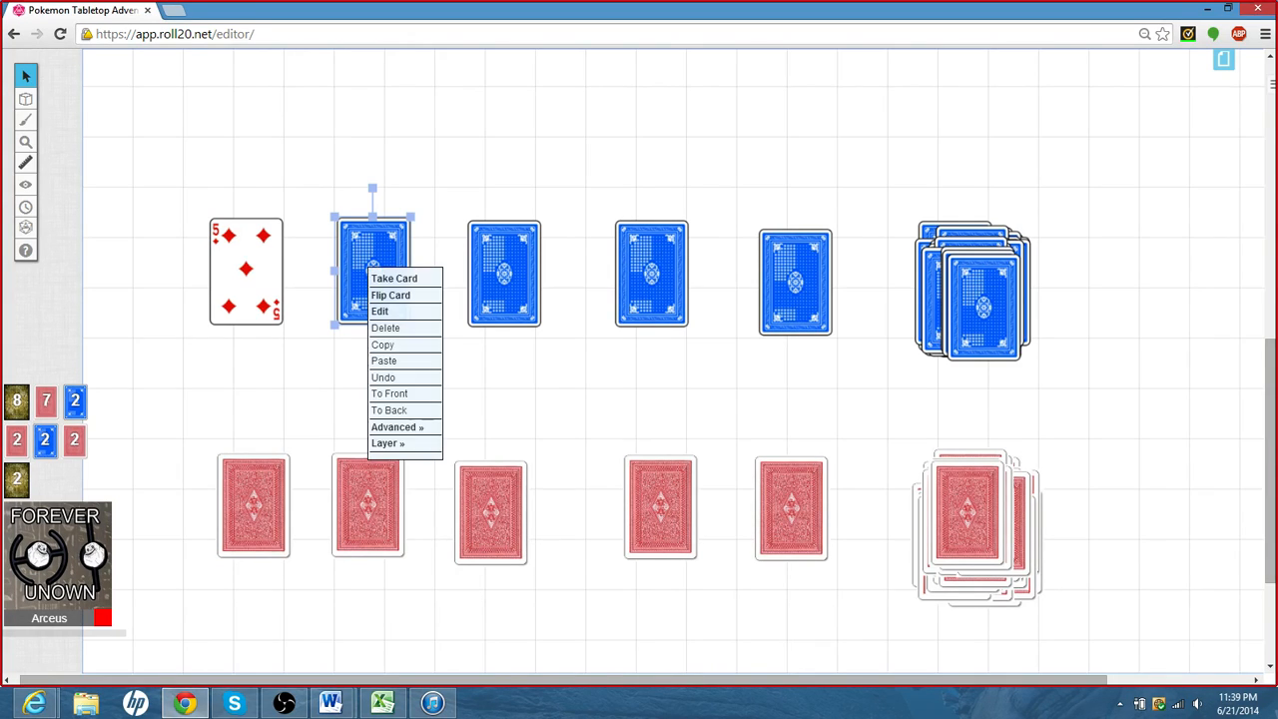
left_click(392, 296)
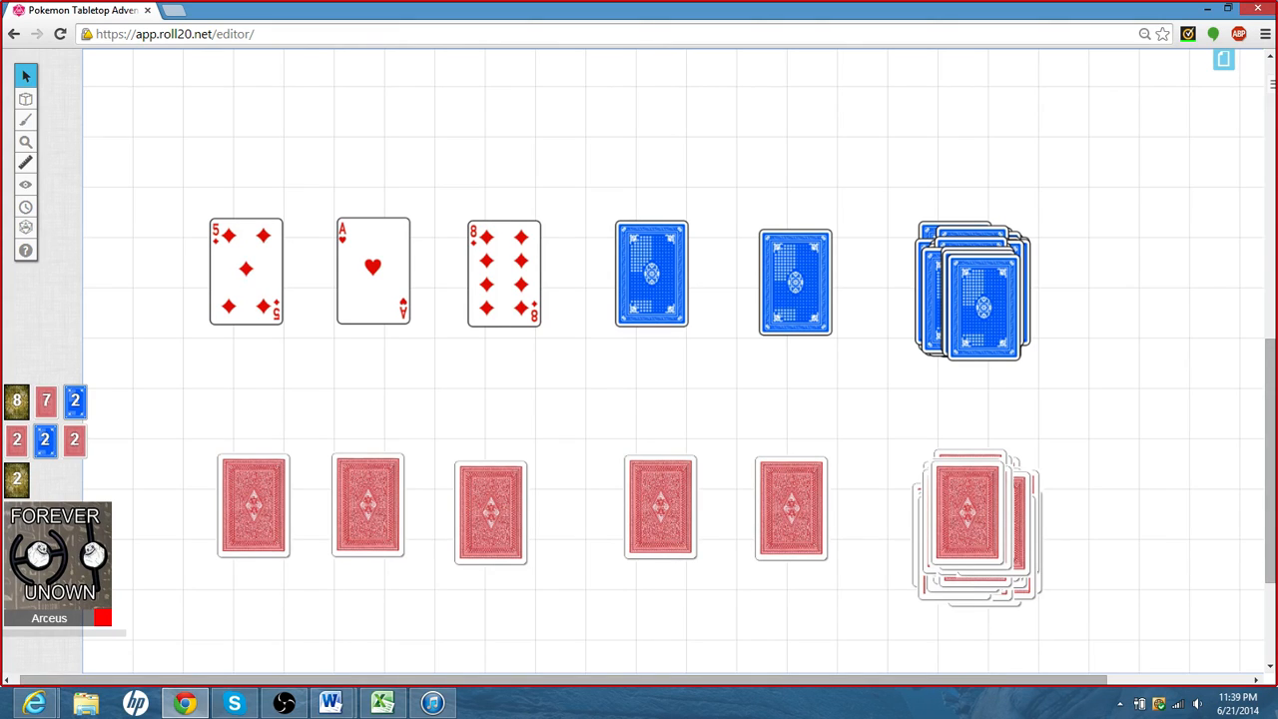
left_click(23, 120)
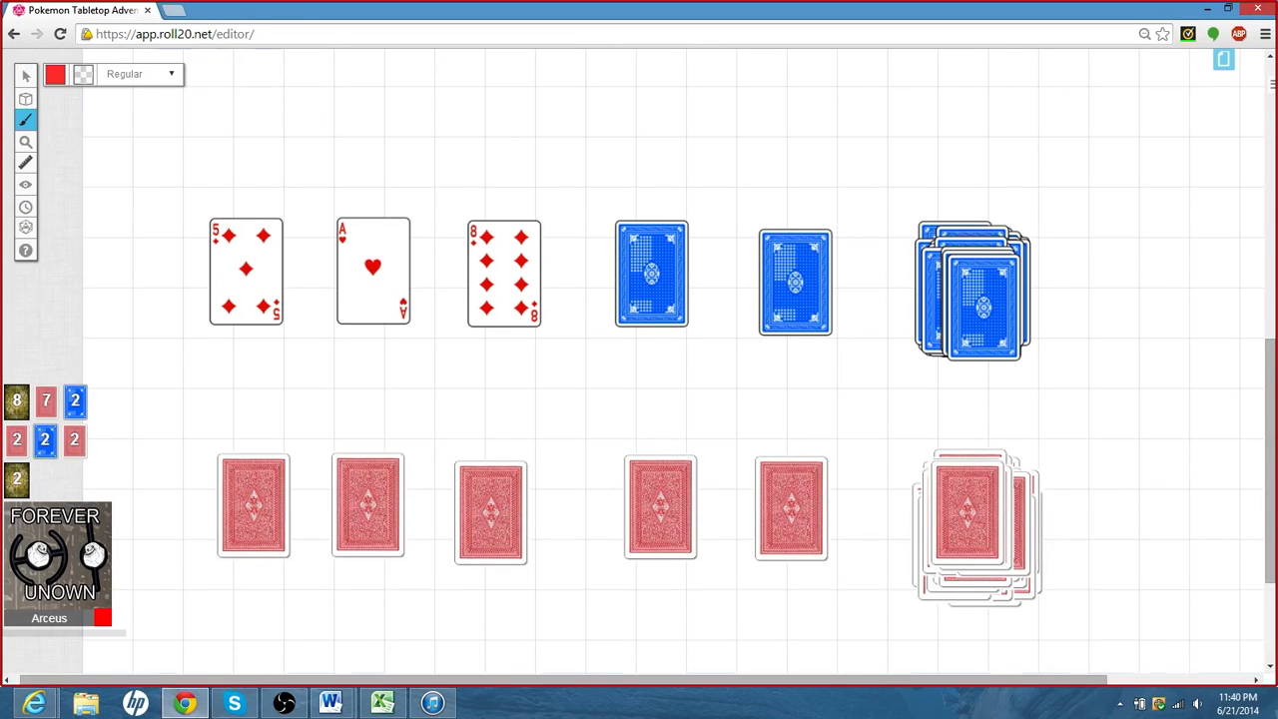
- Draw a short red vertical mark between the 8 of diamonds and the fourth card
left_click_drag(571, 183, 577, 250)
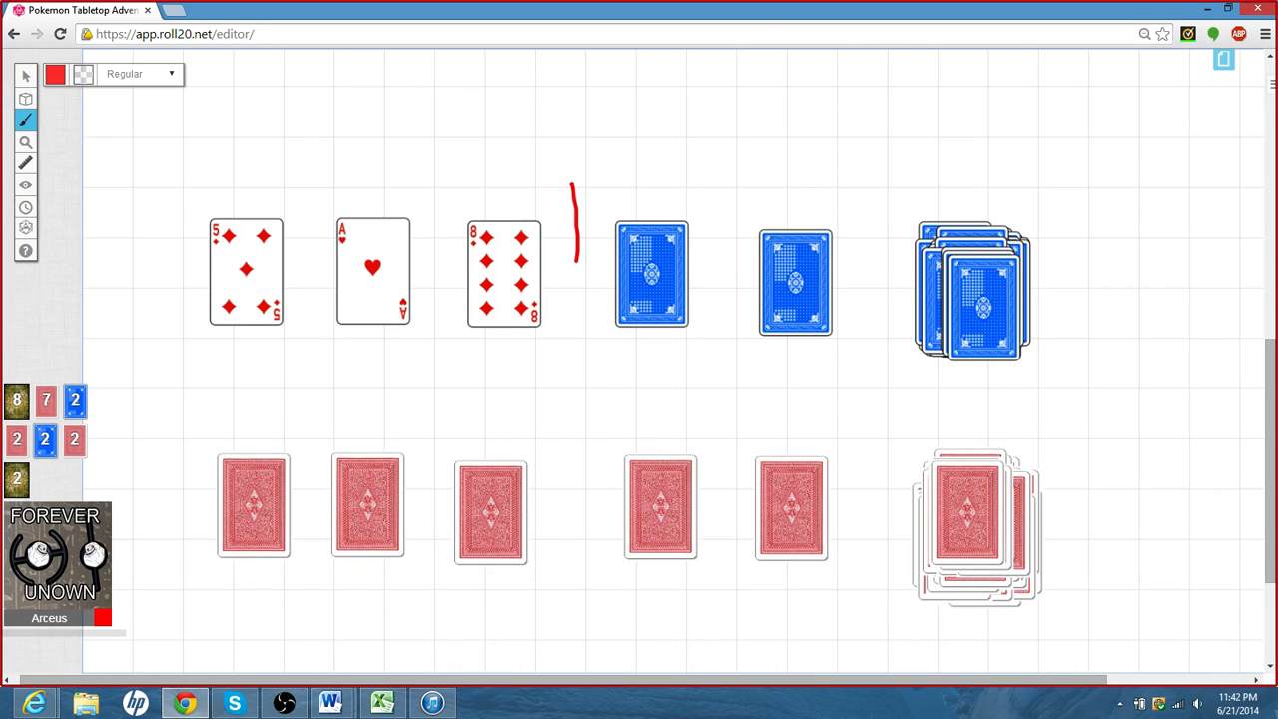
- Switch back to the Select tool and flip the first bottom-row red card to the Nine of Clubs
left_click(20, 76)
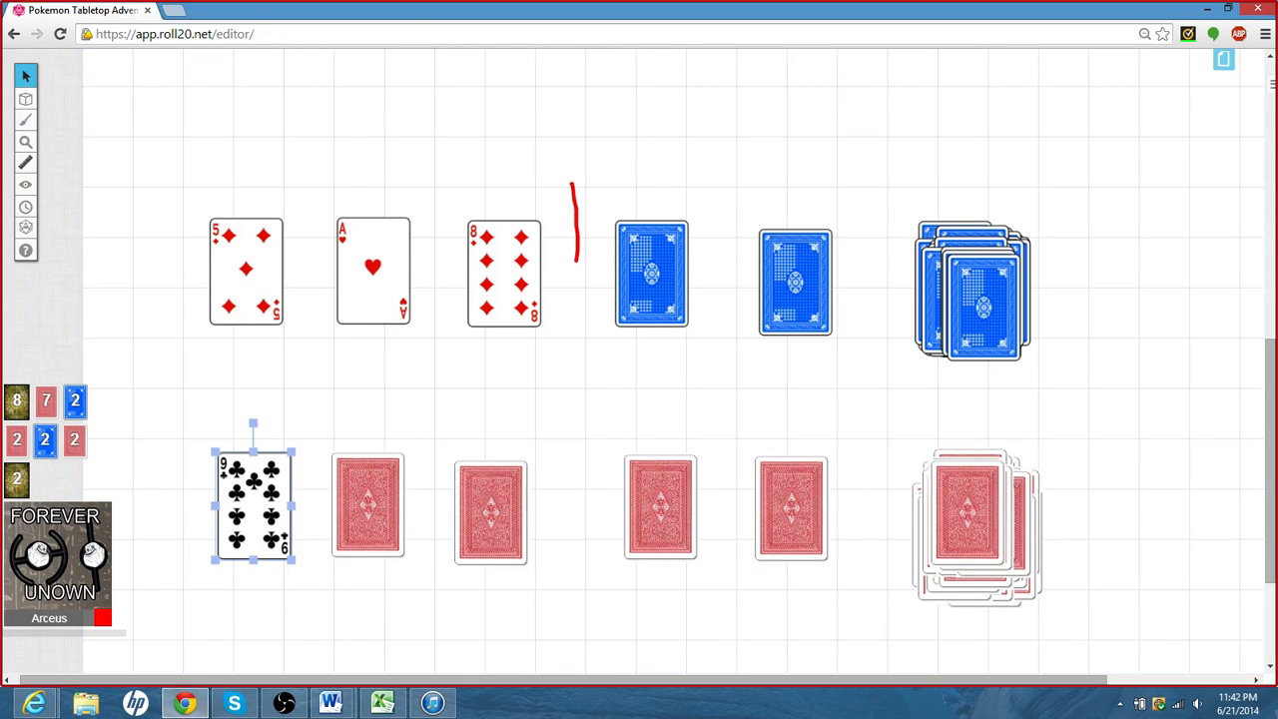
left_click_drag(252, 505, 244, 505)
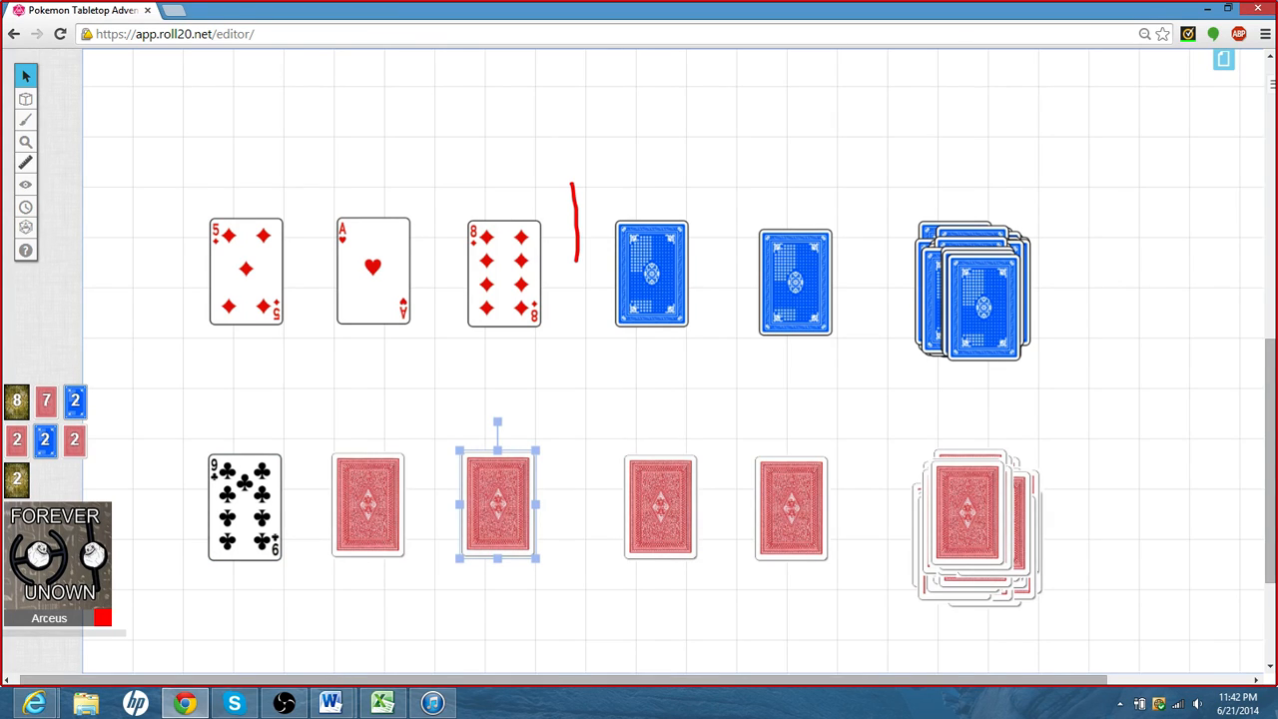
- Take the nine of clubs and three of spades back, dealing a five of hearts into the first slot
right_click(244, 505)
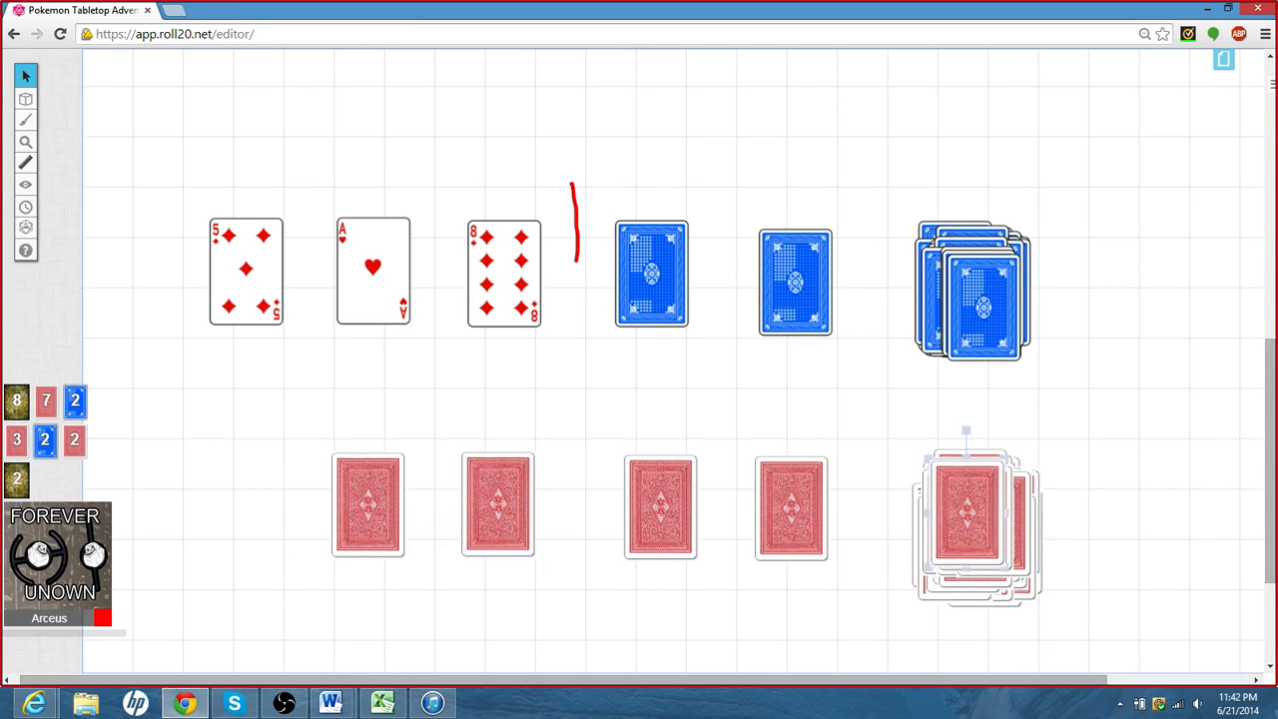
left_click_drag(976, 530, 230, 491)
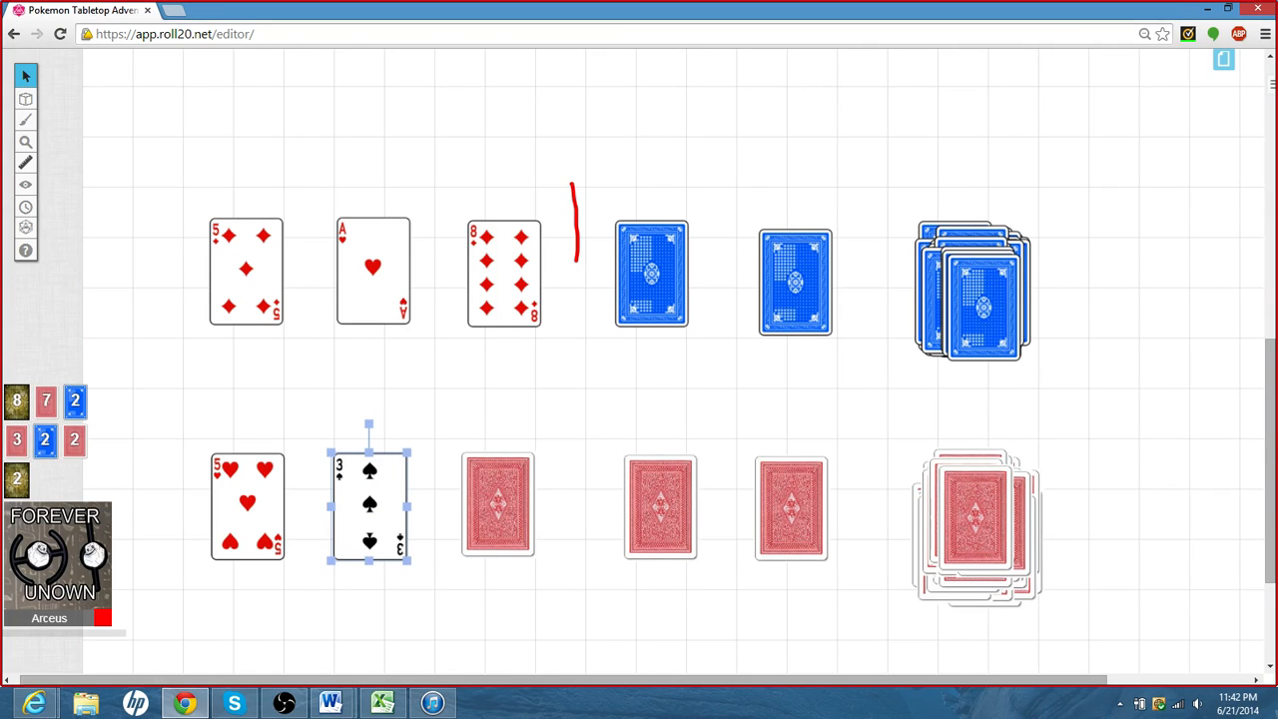
right_click(370, 503)
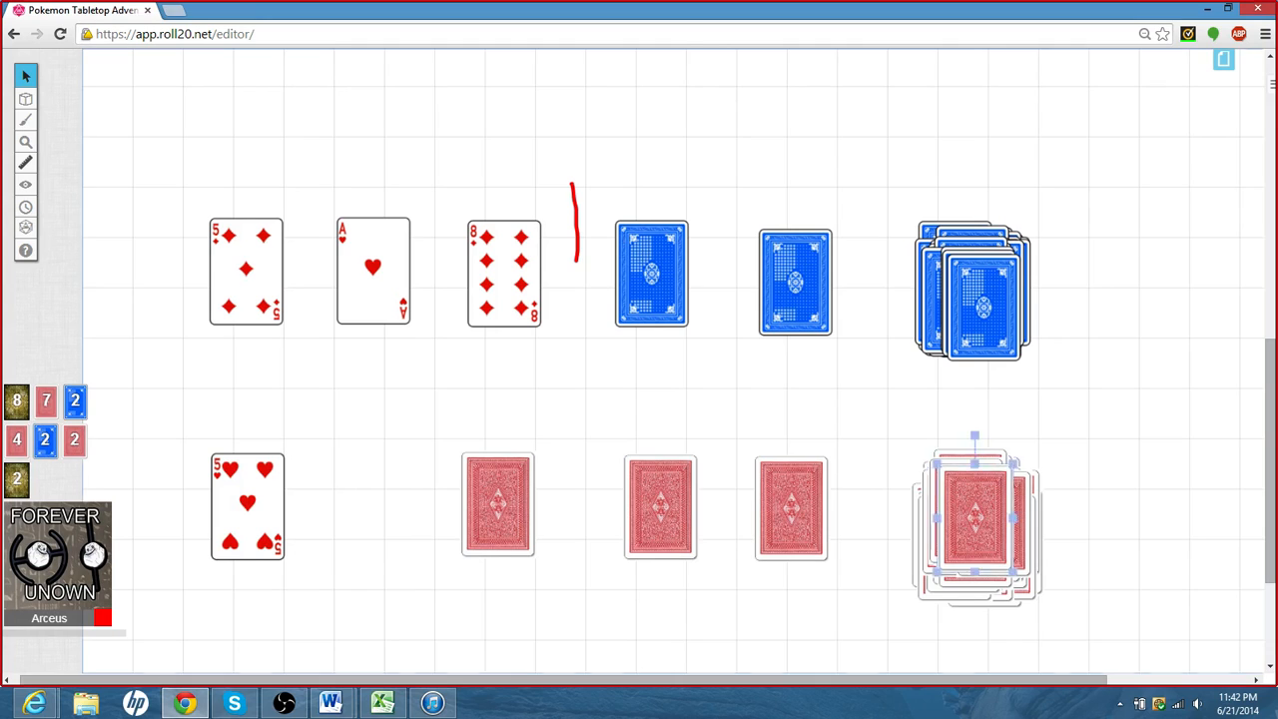
- Deal a face-down red card into the empty second bottom-row slot and line it up
left_click_drag(974, 520, 475, 515)
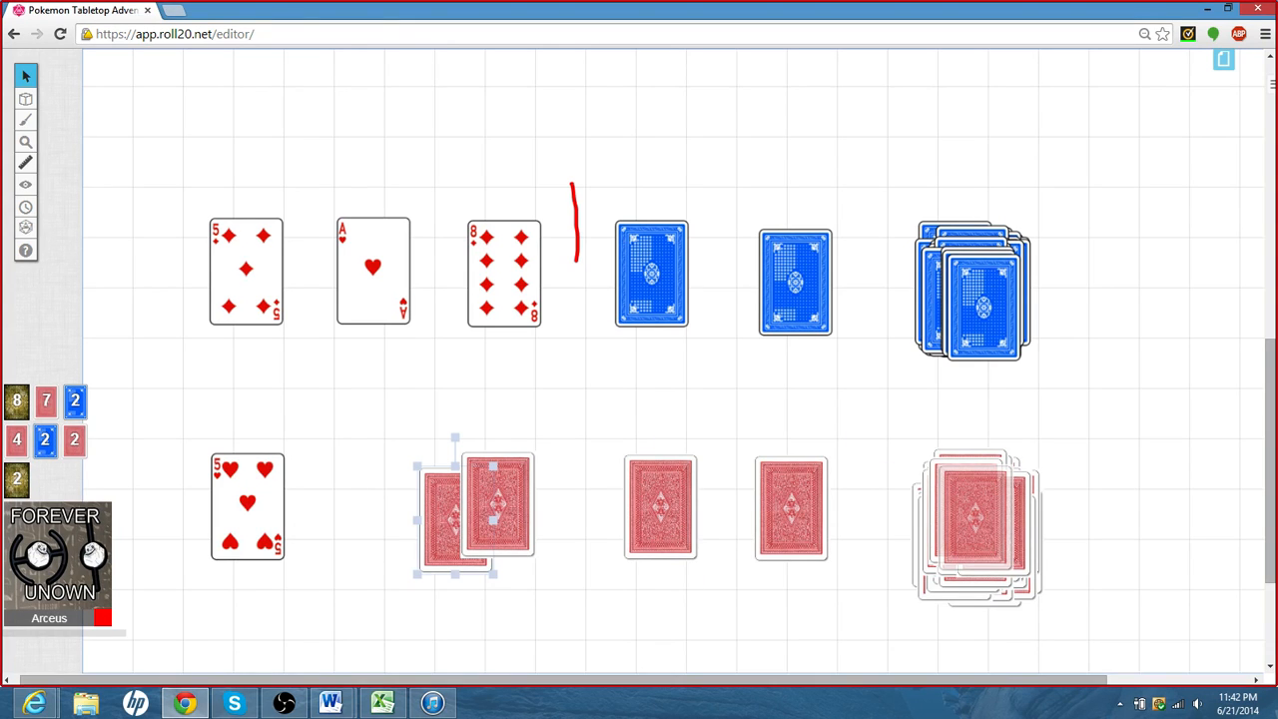
left_click_drag(475, 509, 375, 503)
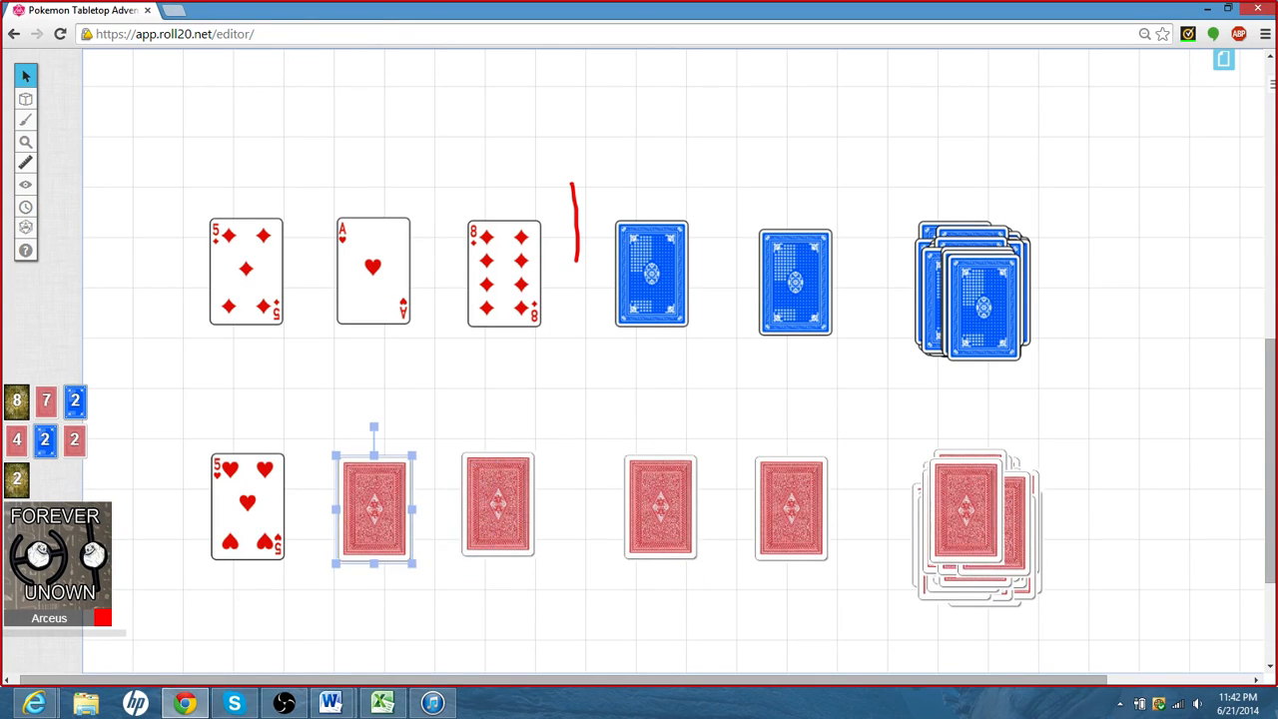
left_click(647, 276)
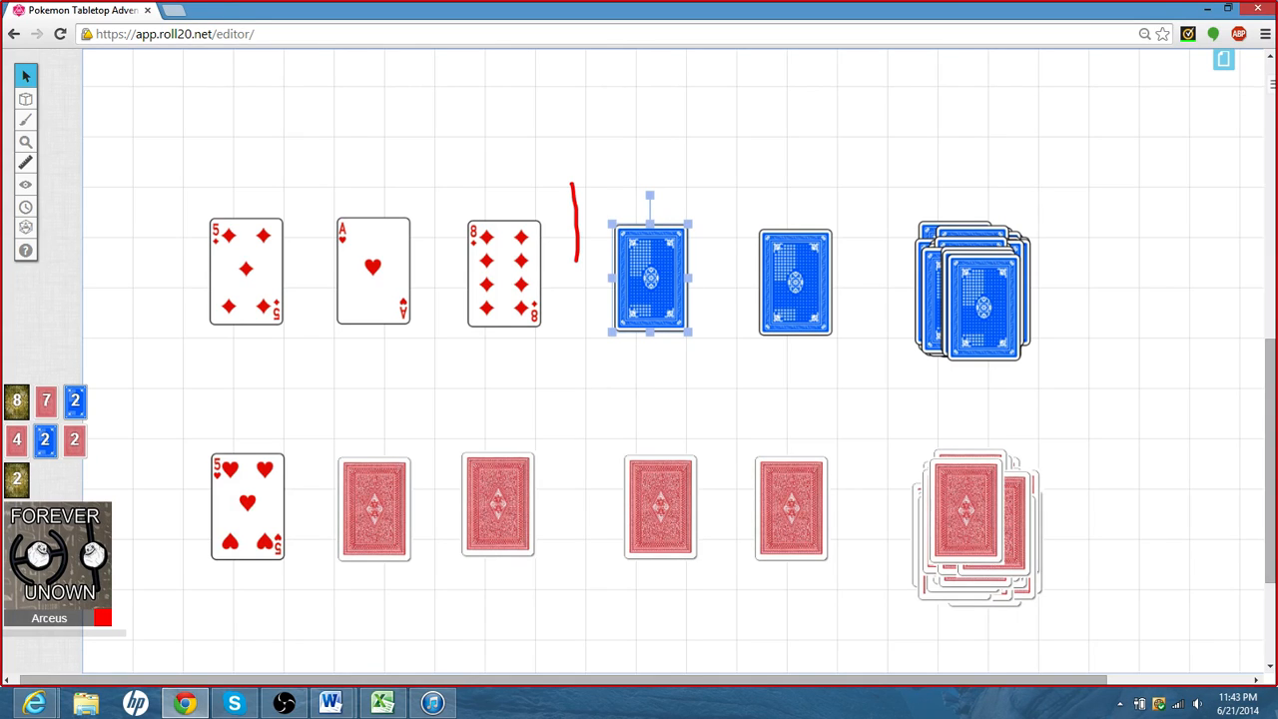
- Reveal the fourth blue card as the Six of Clubs, flip it back face-down and nudge it beside the next card
right_click(651, 280)
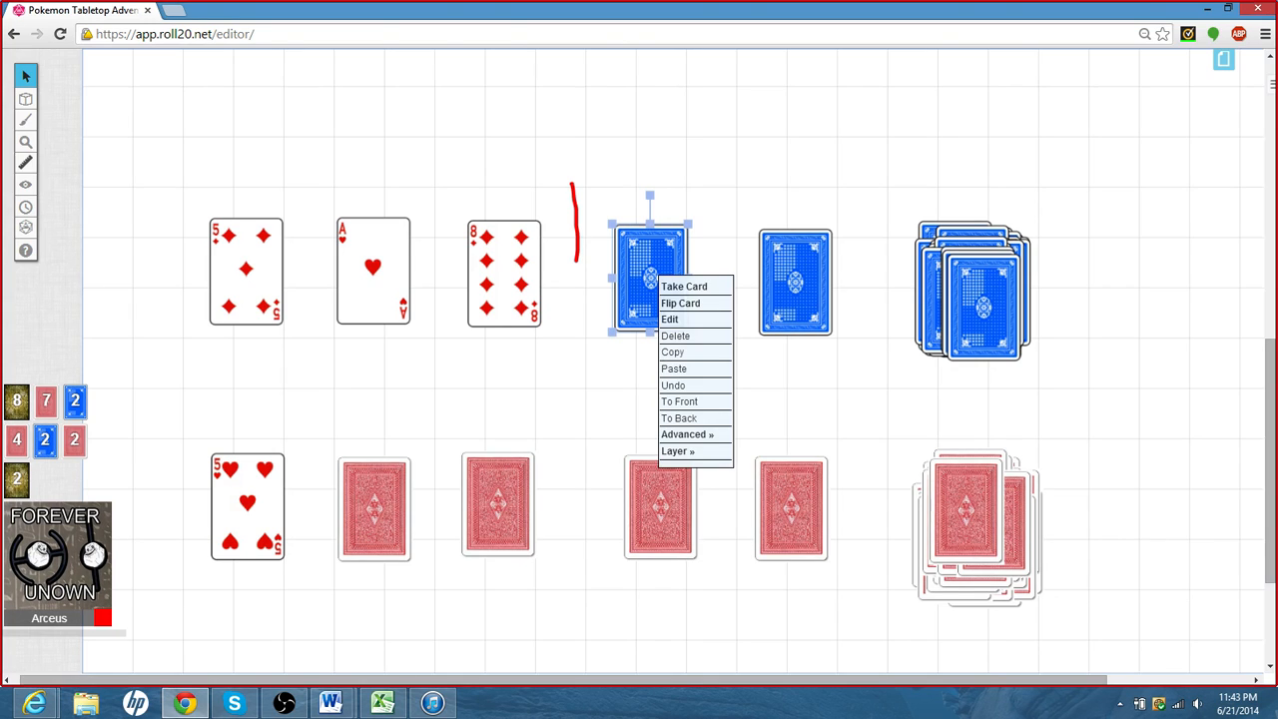
left_click(683, 304)
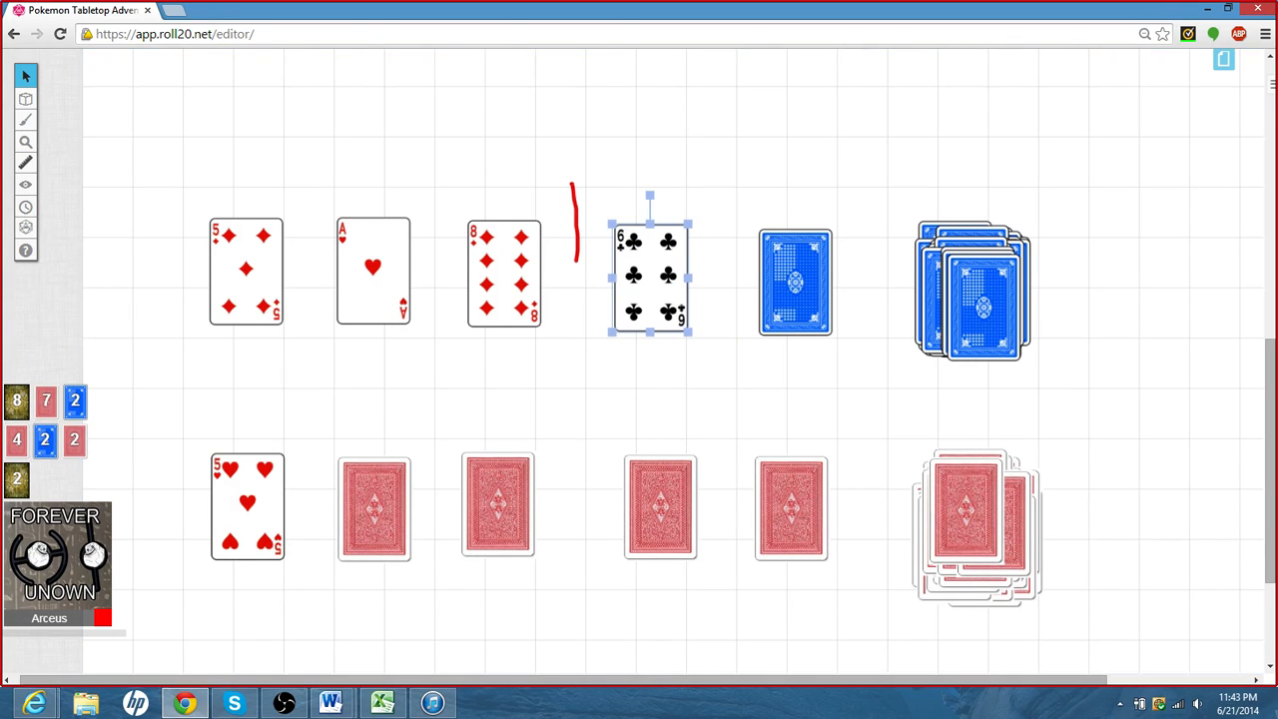
right_click(648, 279)
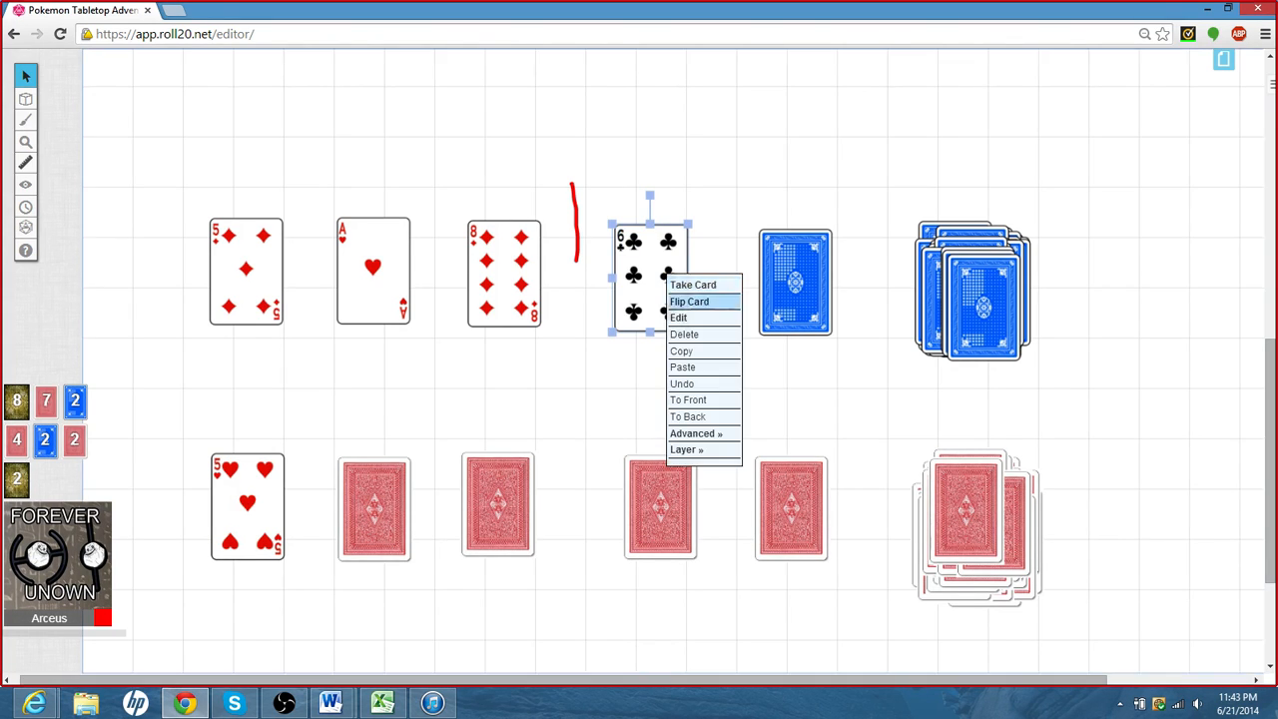
left_click(688, 299)
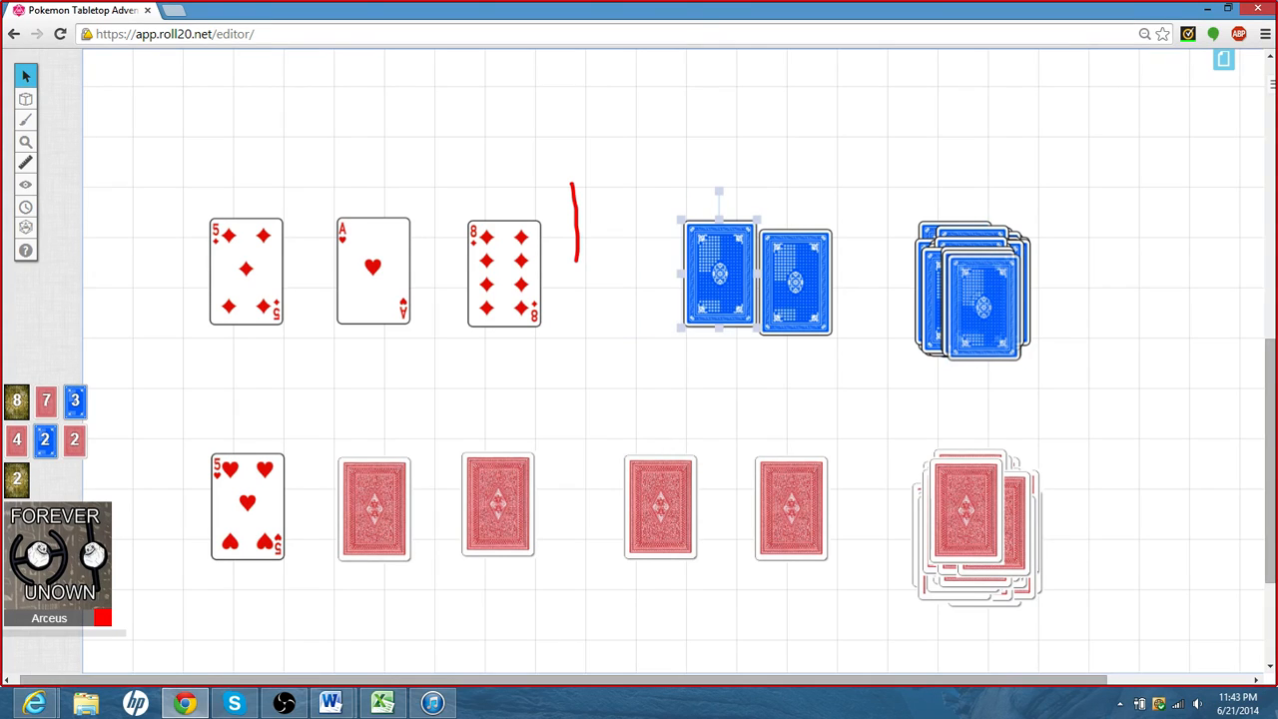
left_click_drag(716, 280, 651, 276)
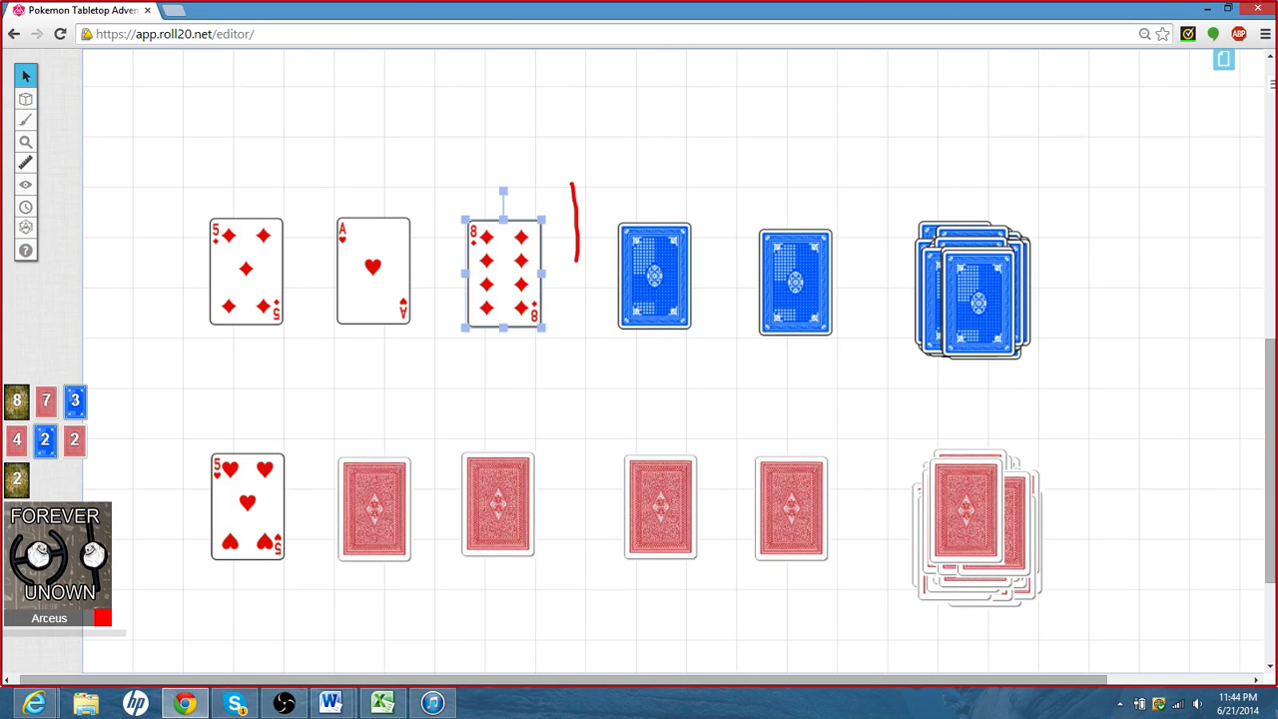
- Delete the eight of diamonds and flip its blue replacement face-up as the eight of clubs
key("Delete")
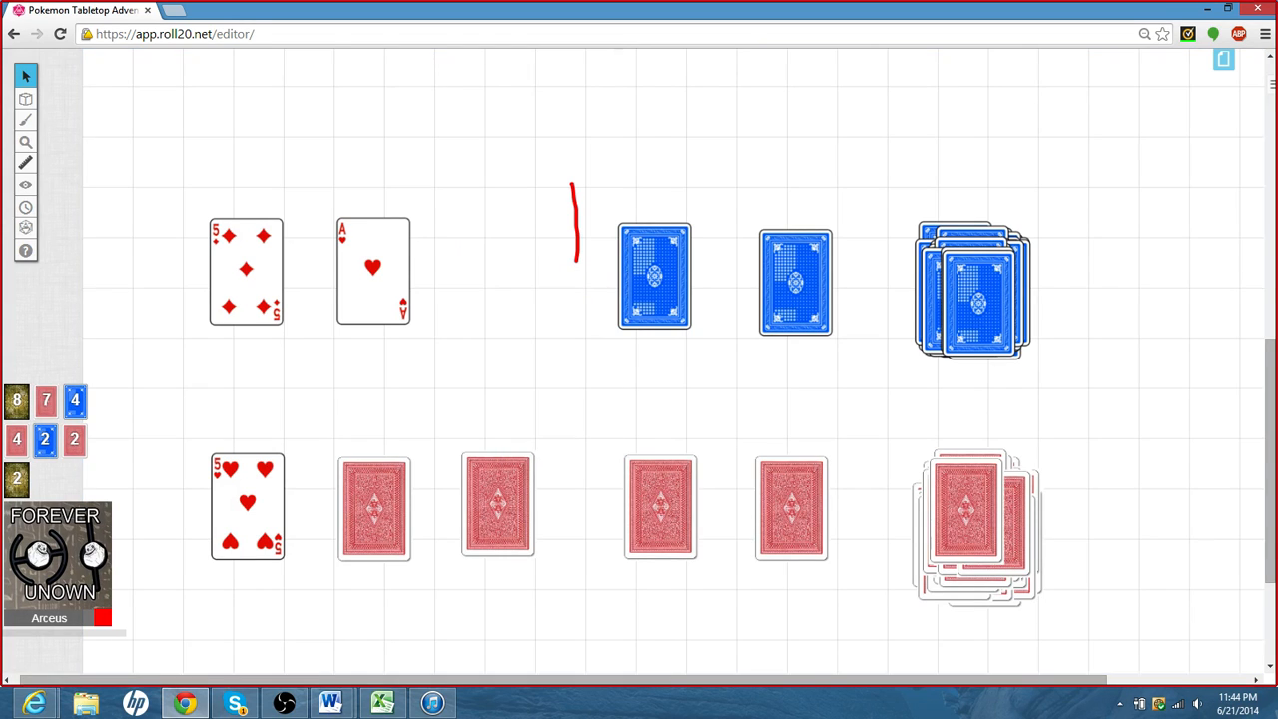
right_click(497, 272)
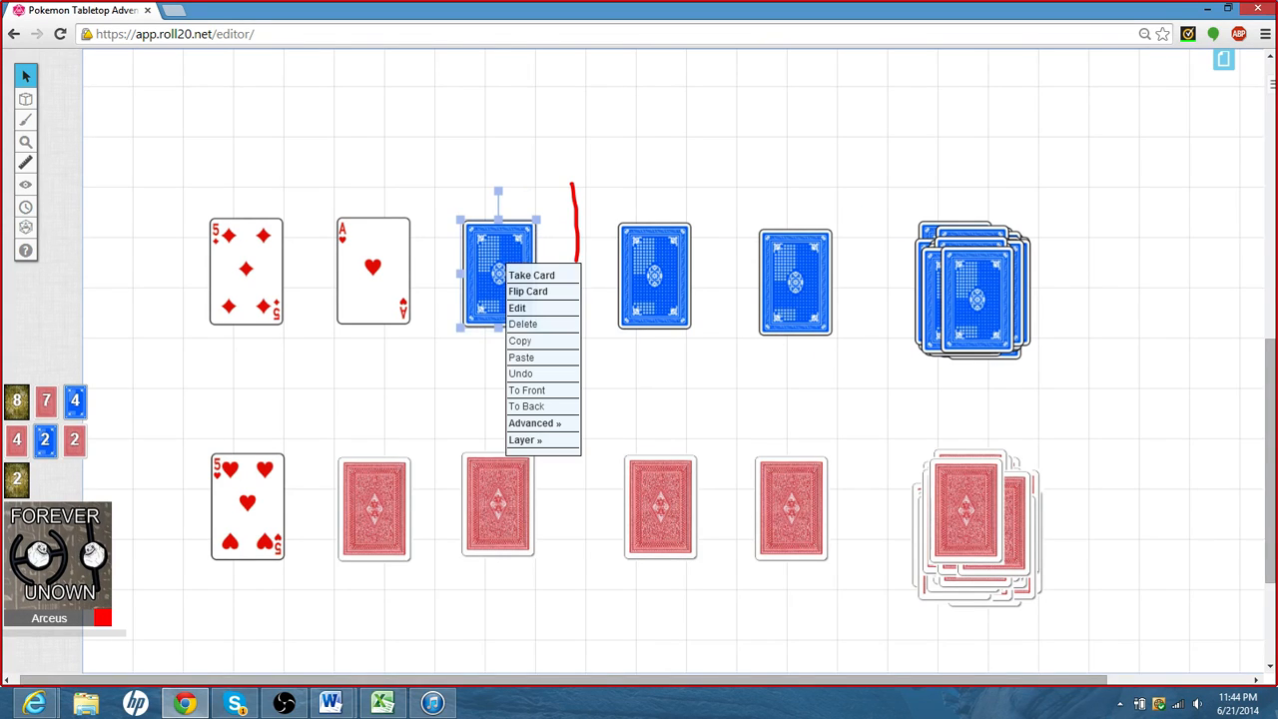
left_click(531, 291)
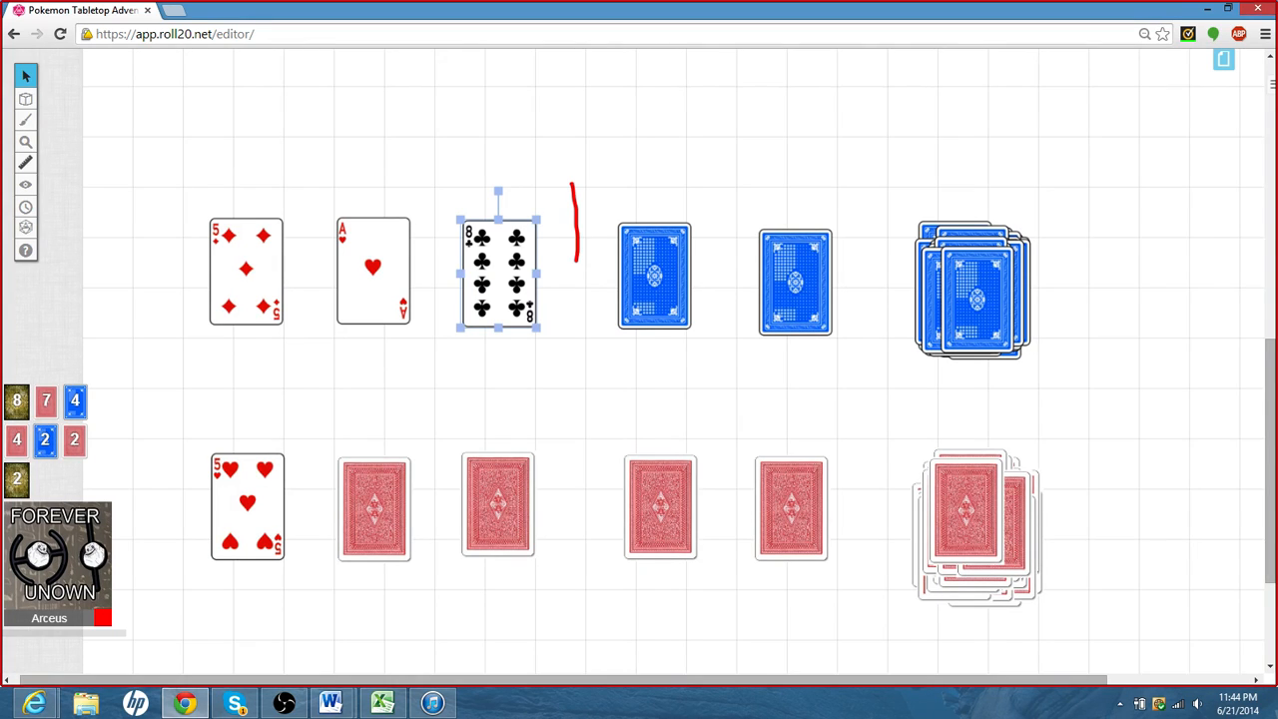
left_click(651, 276)
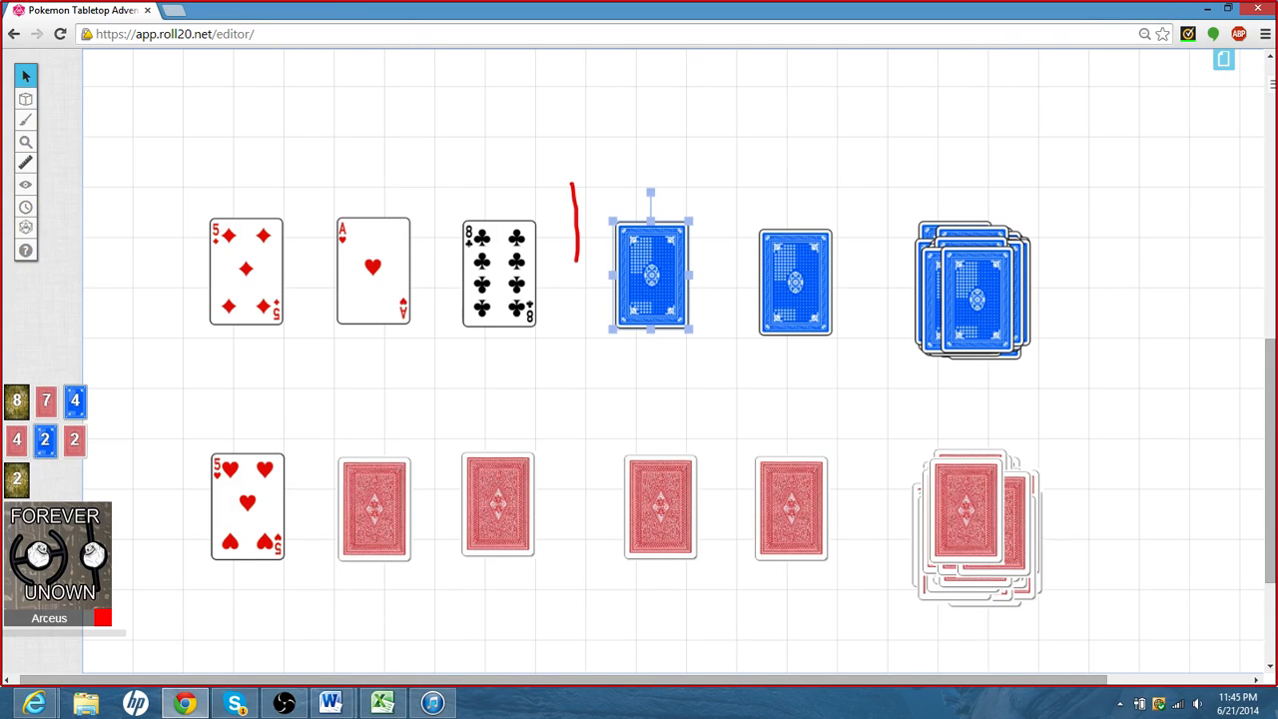
- Take the first face-down blue card after the divider into hand
right_click(649, 270)
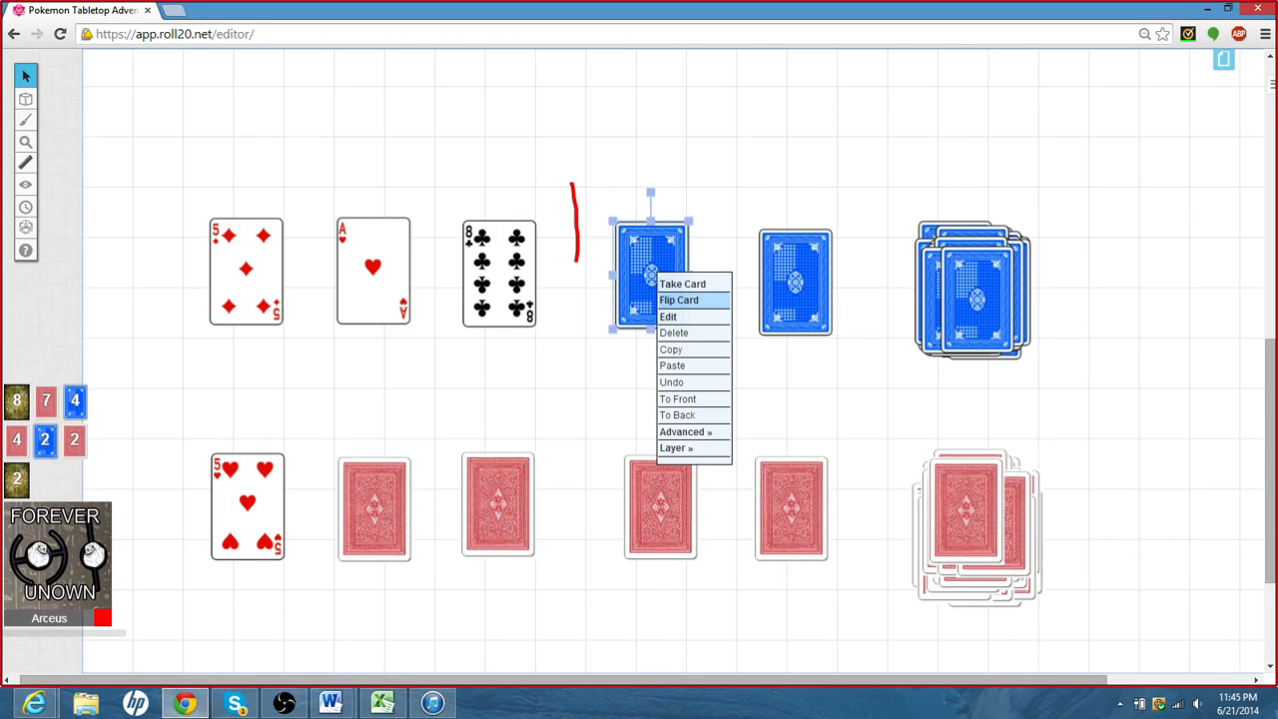
left_click(687, 300)
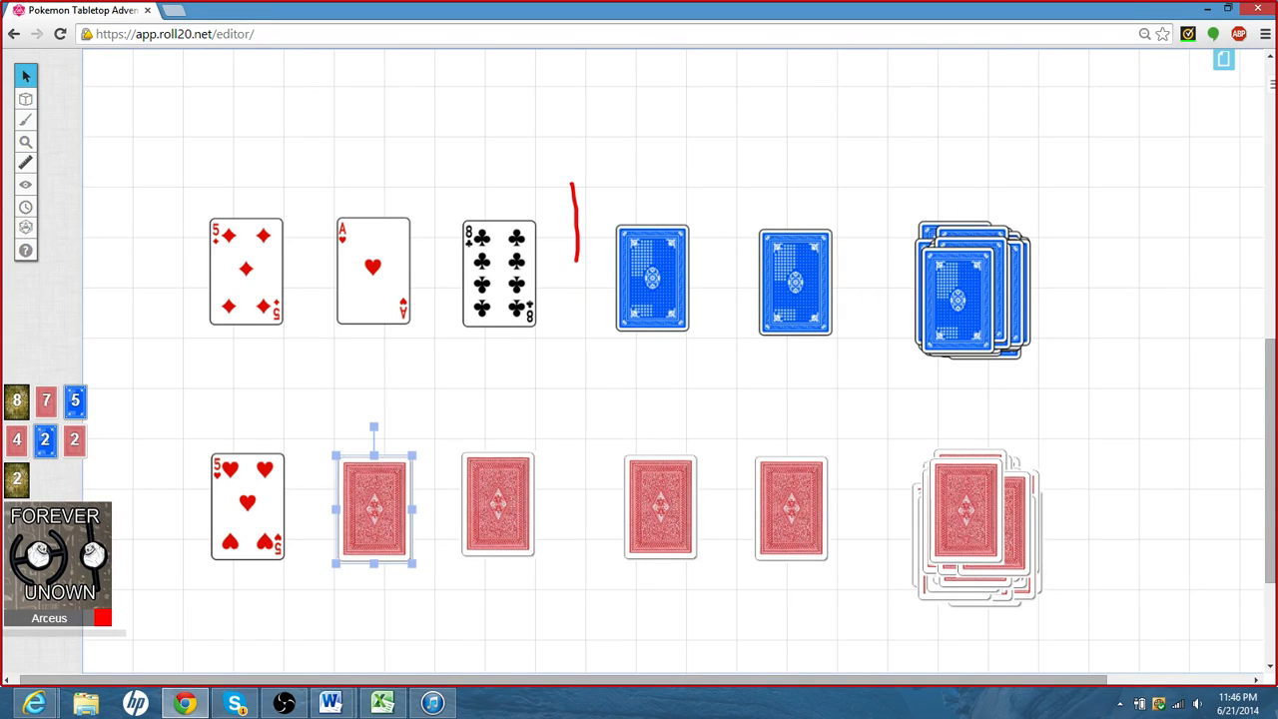
- Swap out the clubs card in the third top-row slot via its card menu and nudge the new card into place
left_click(376, 507)
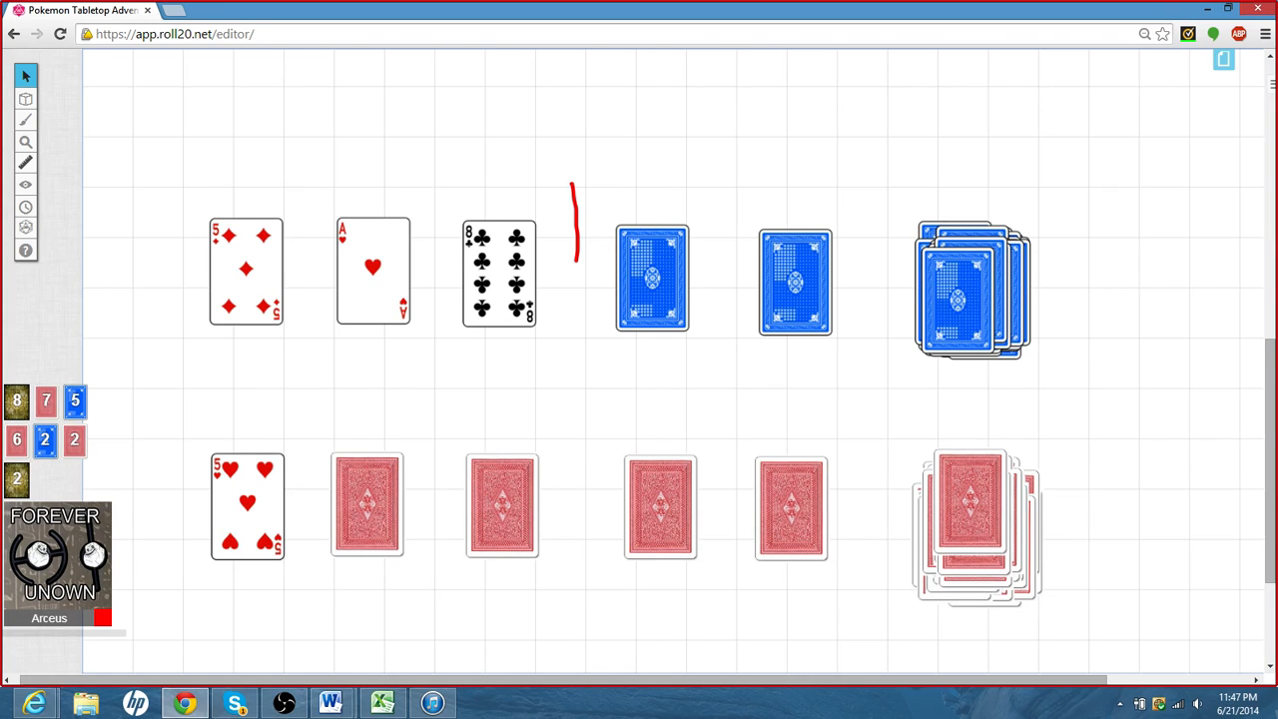
left_click(653, 280)
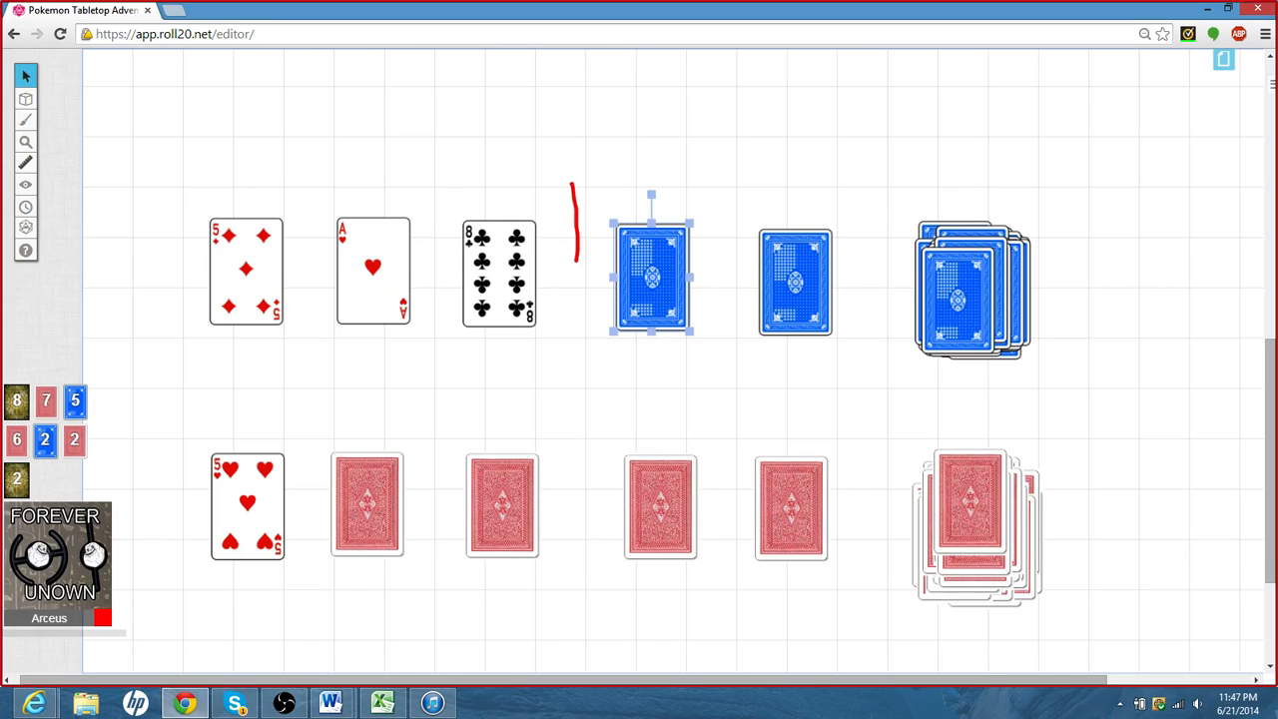
right_click(647, 278)
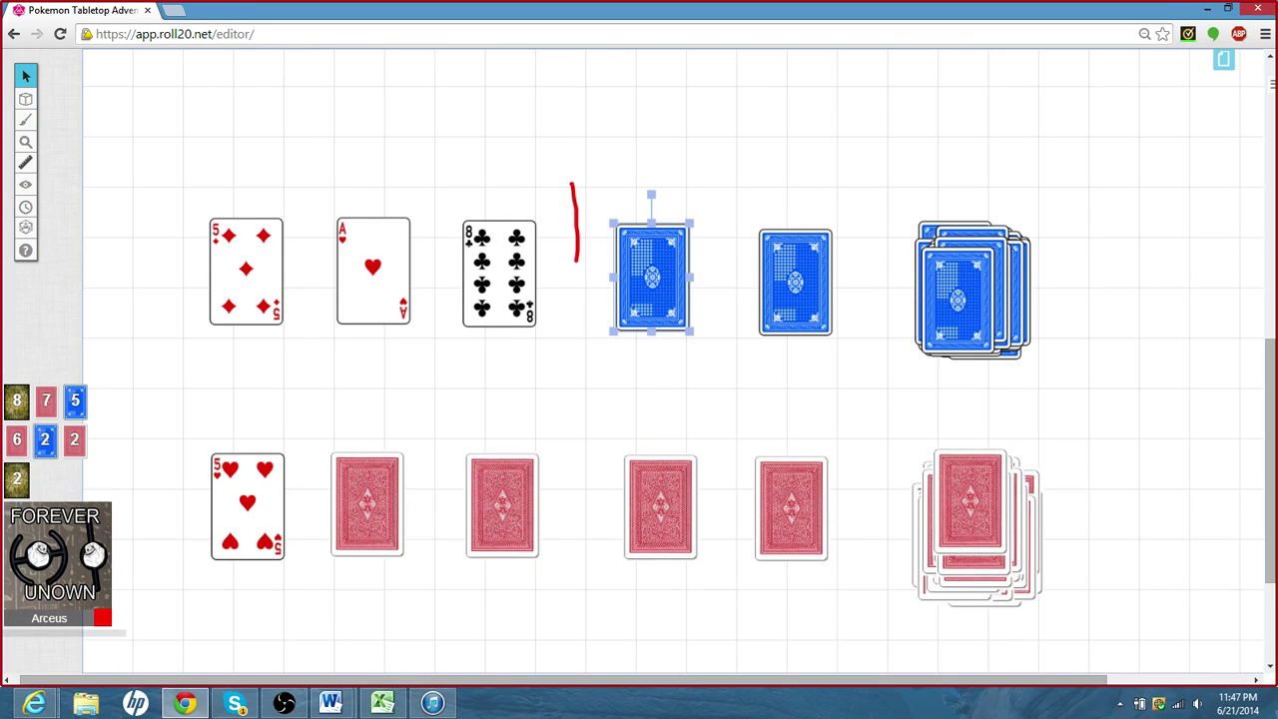
right_click(499, 272)
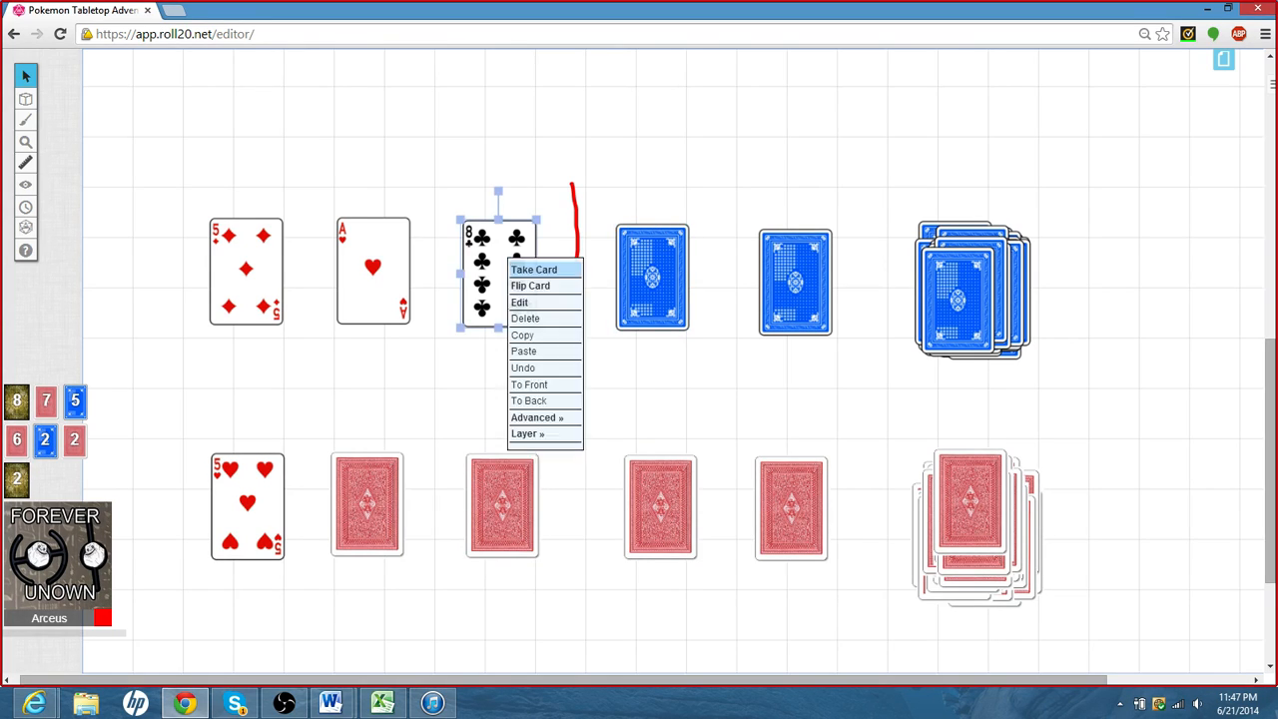
left_click(531, 286)
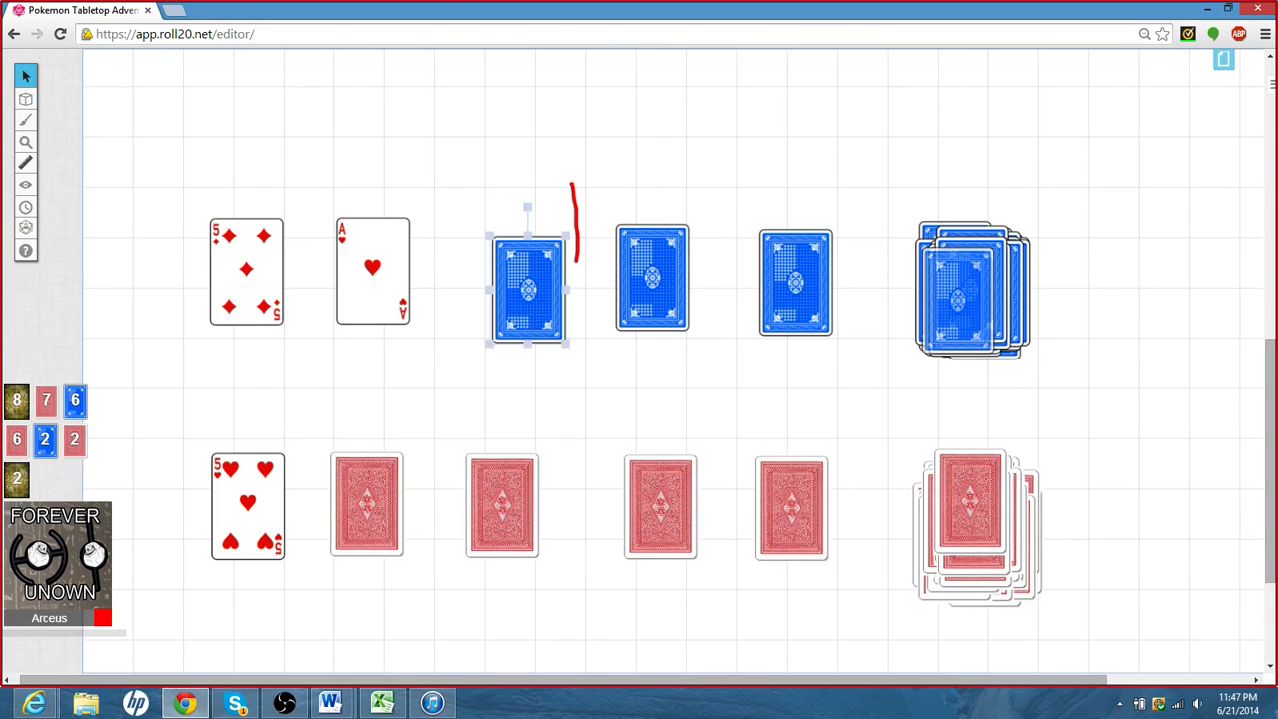
left_click_drag(527, 278, 487, 270)
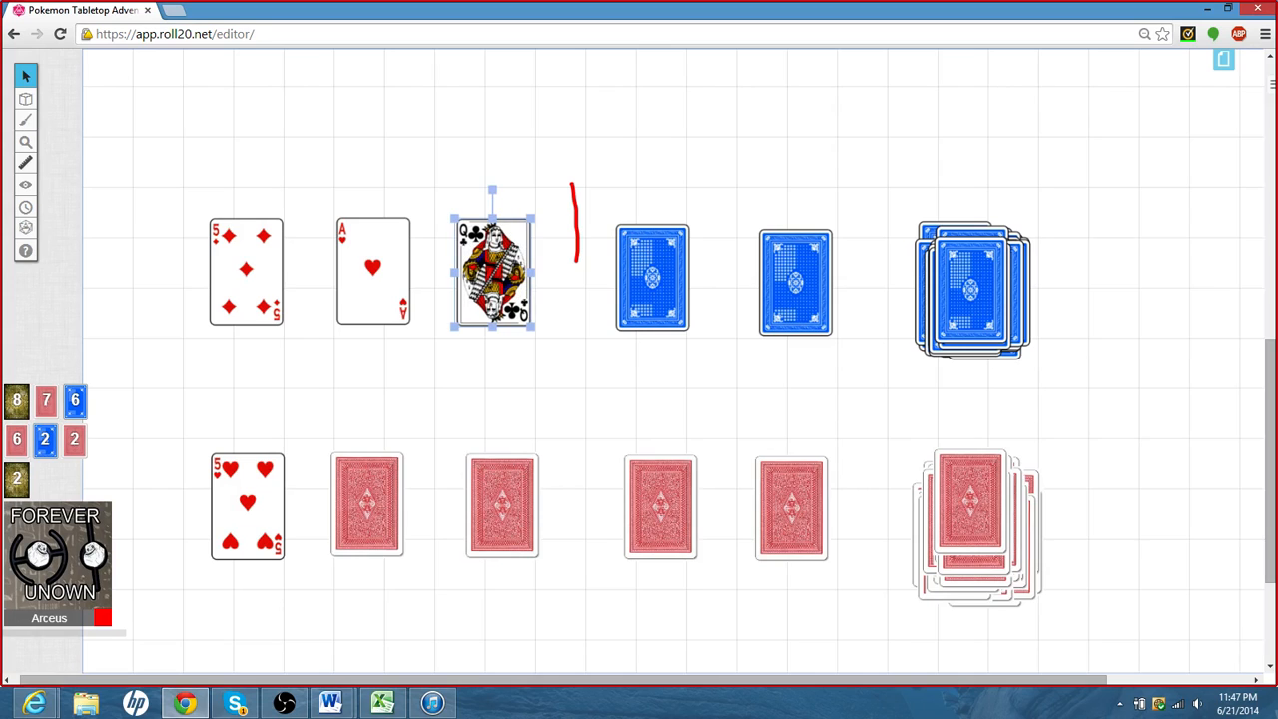
- Pick up the first blue card after the divider and set it beside the other blue card
left_click(646, 275)
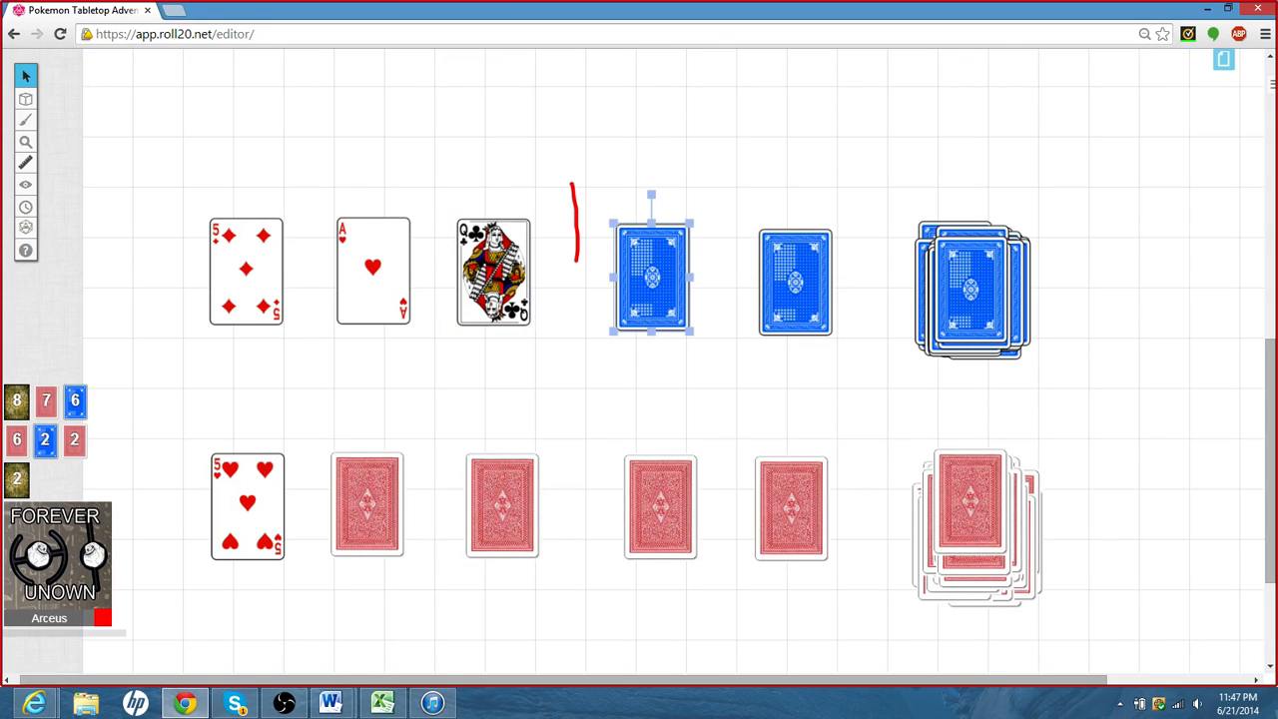
double_click(649, 276)
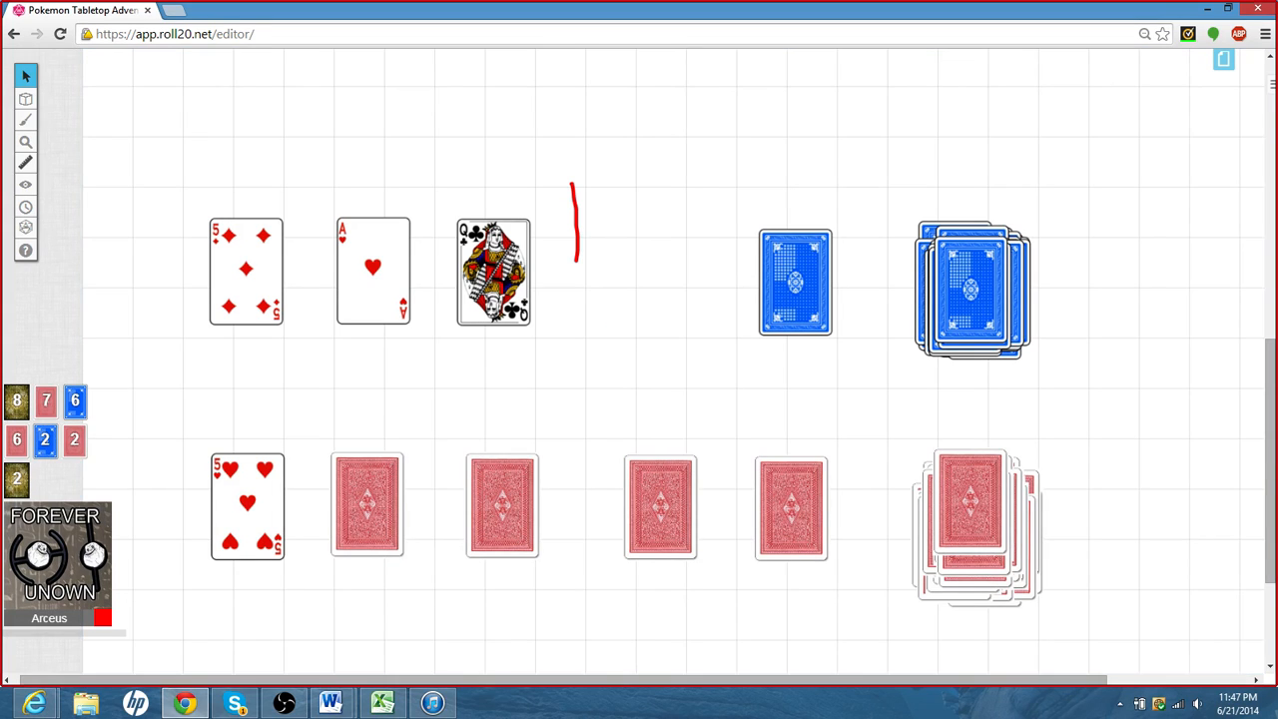
left_click_drag(974, 290, 729, 275)
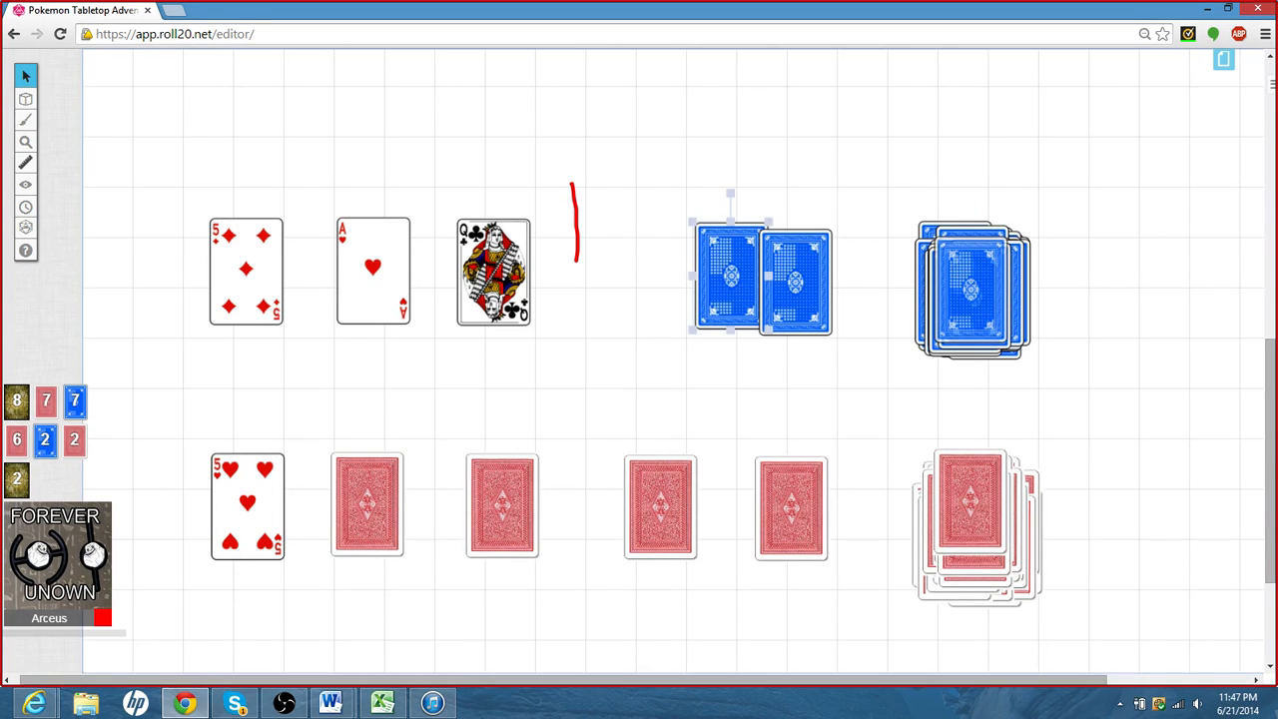
- Return the blue card, act on the third red card from its menu, and slide a red card into the second bottom slot
left_click(367, 503)
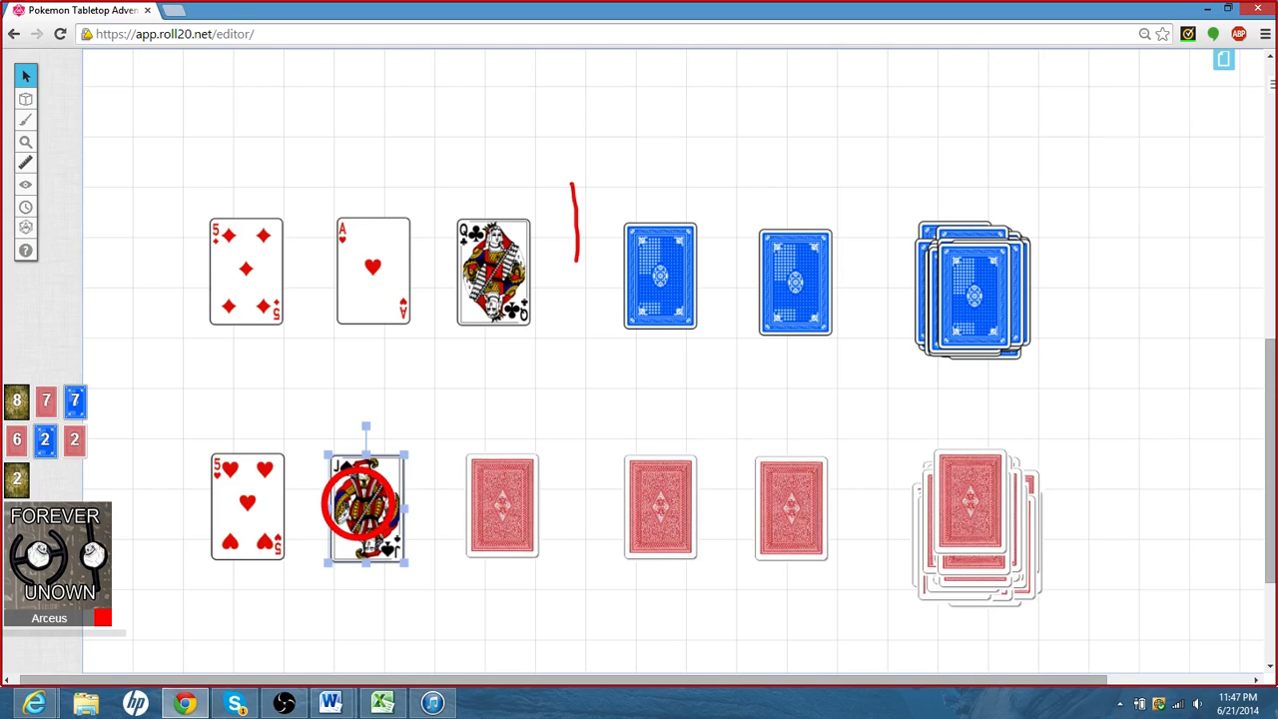
right_click(495, 503)
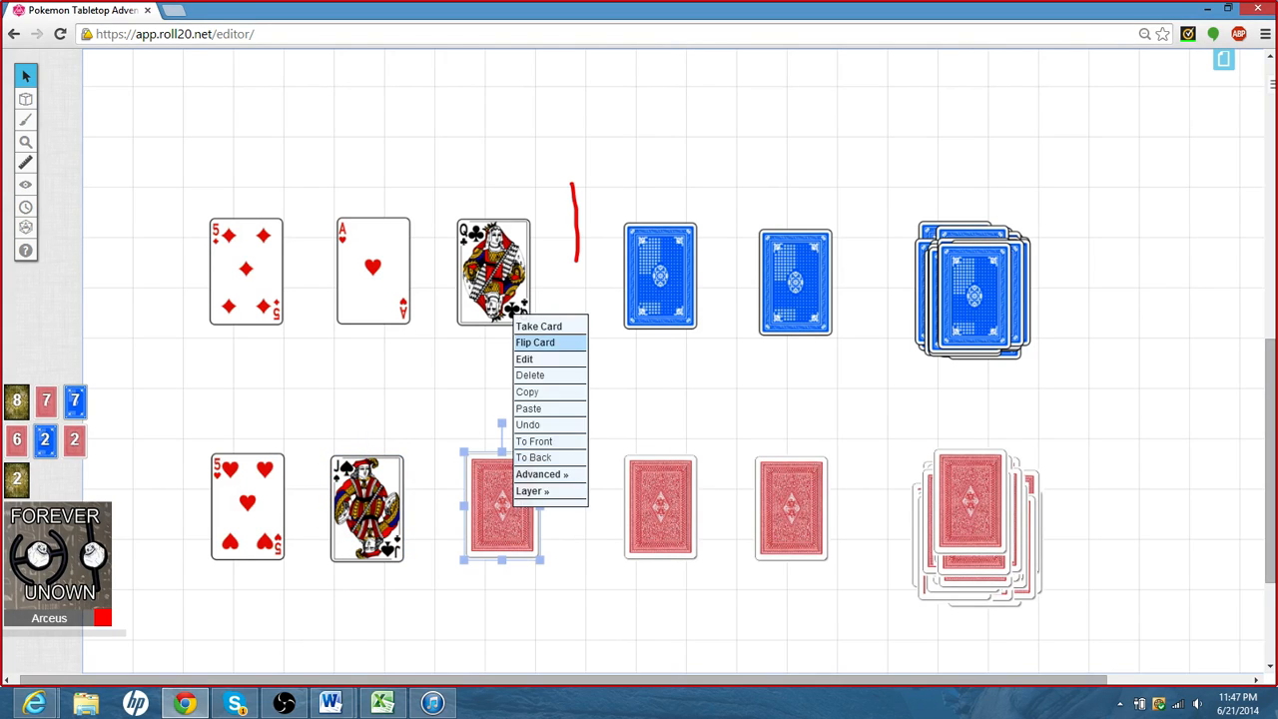
left_click(535, 342)
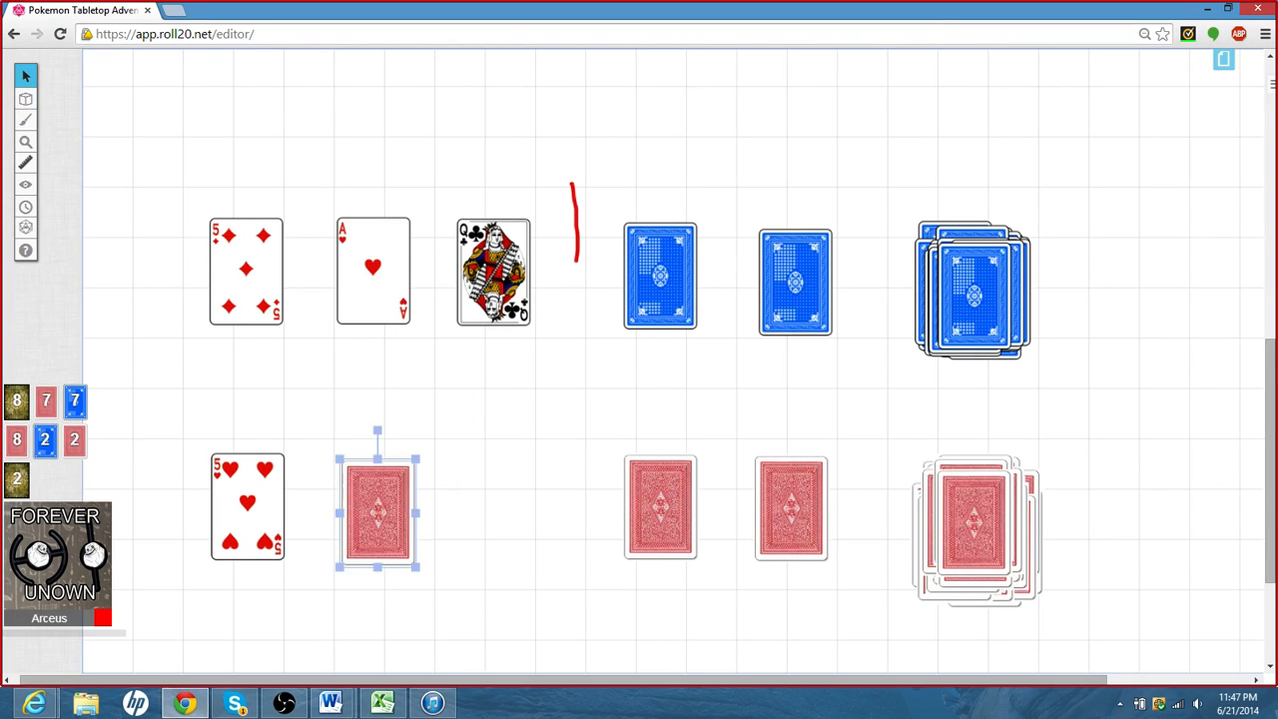
left_click_drag(378, 503, 511, 499)
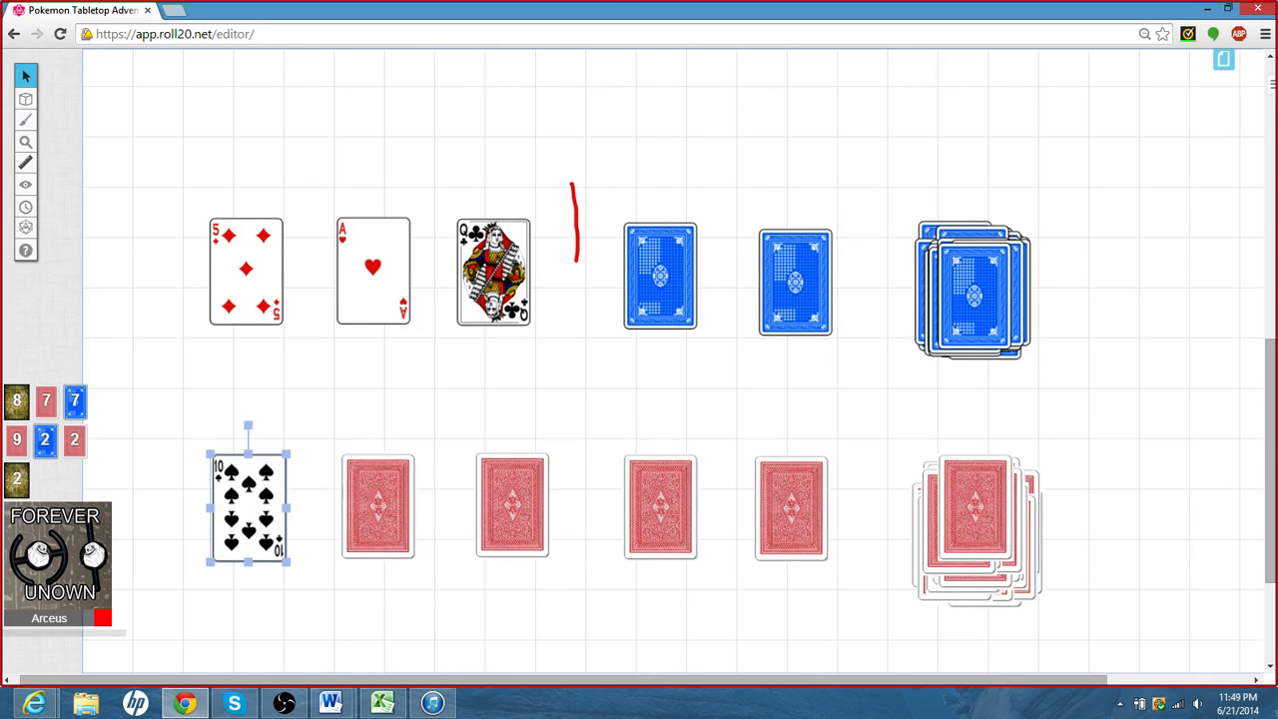
- Flip the second bottom-row card to show the 2 of spades, then take it off the board
right_click(375, 507)
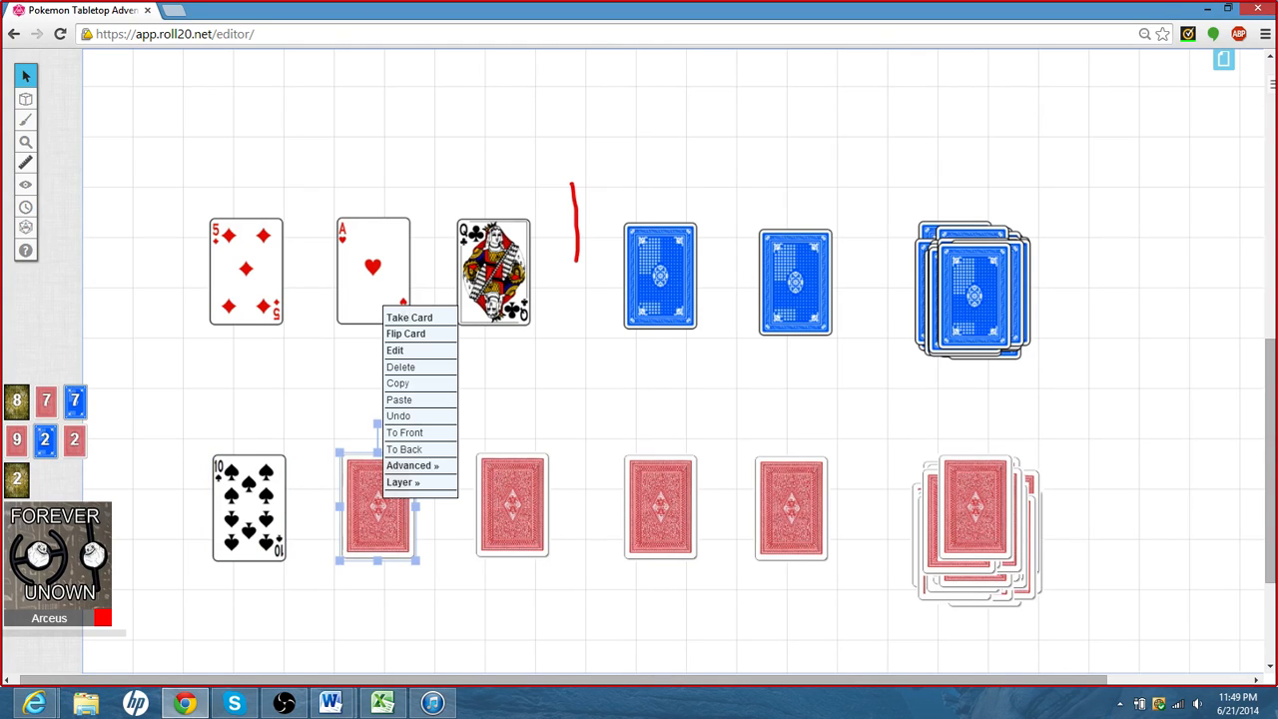
mouse_move(407, 331)
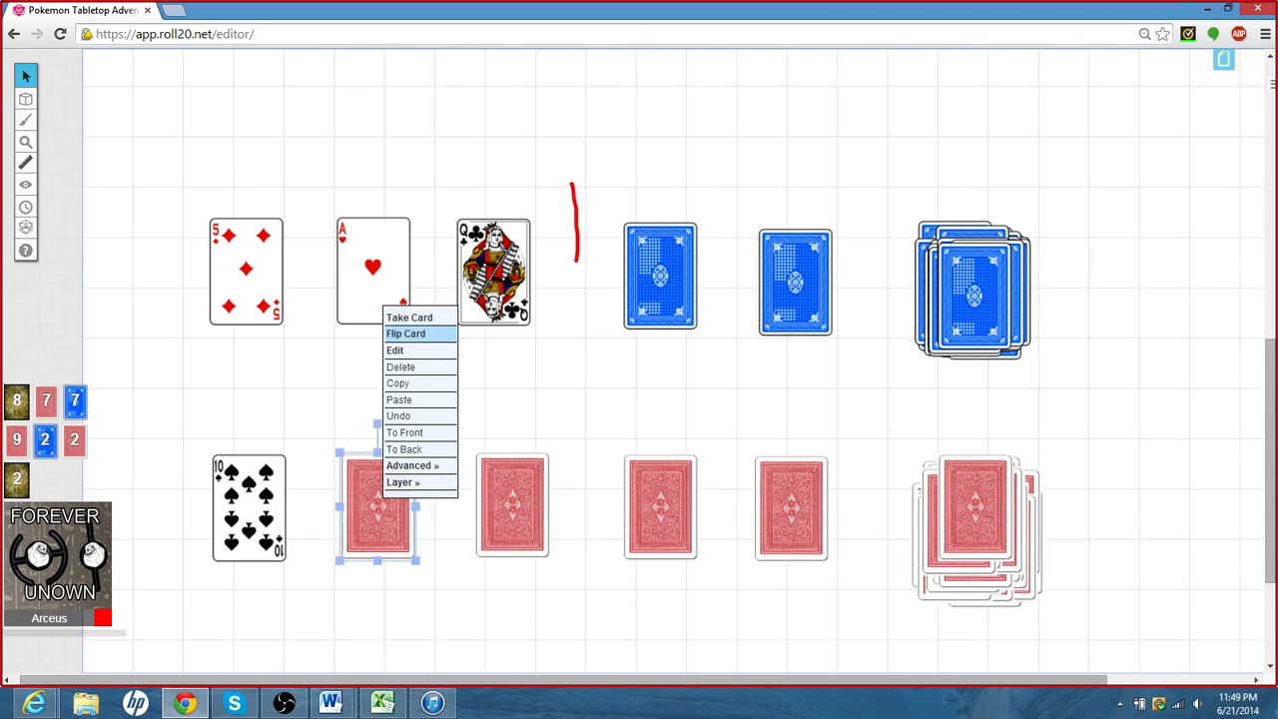
left_click(407, 333)
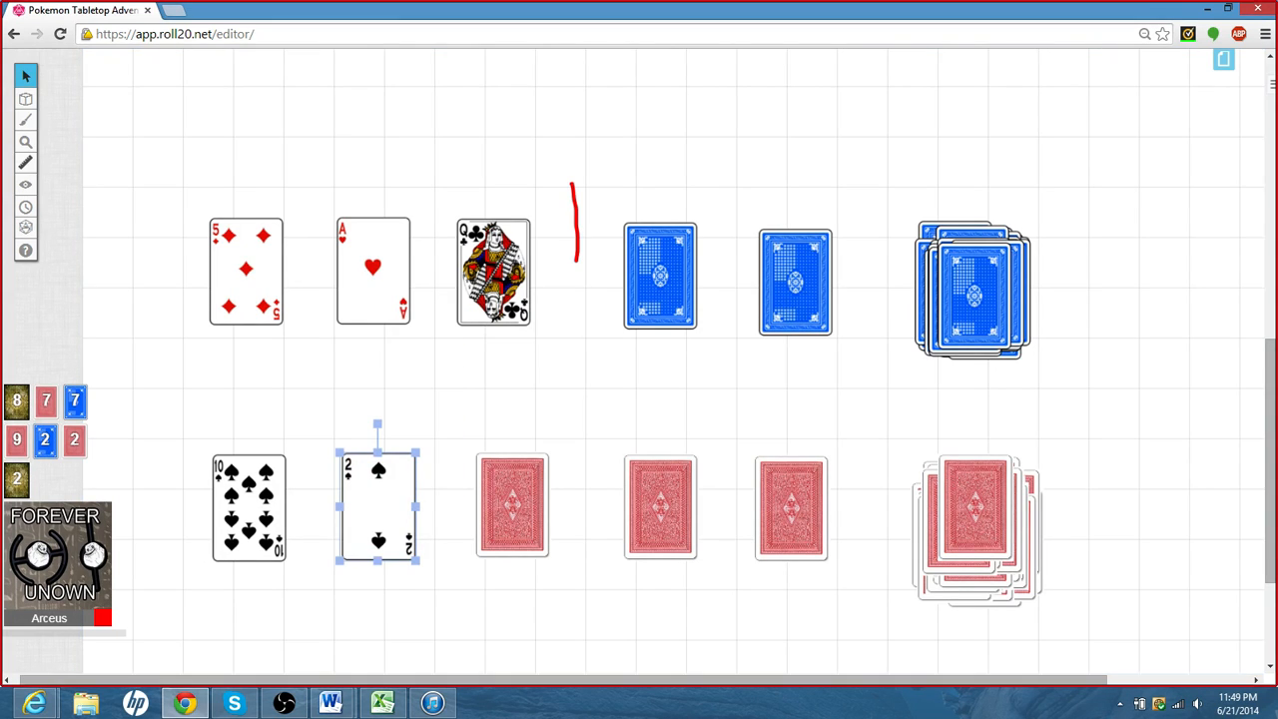
right_click(377, 503)
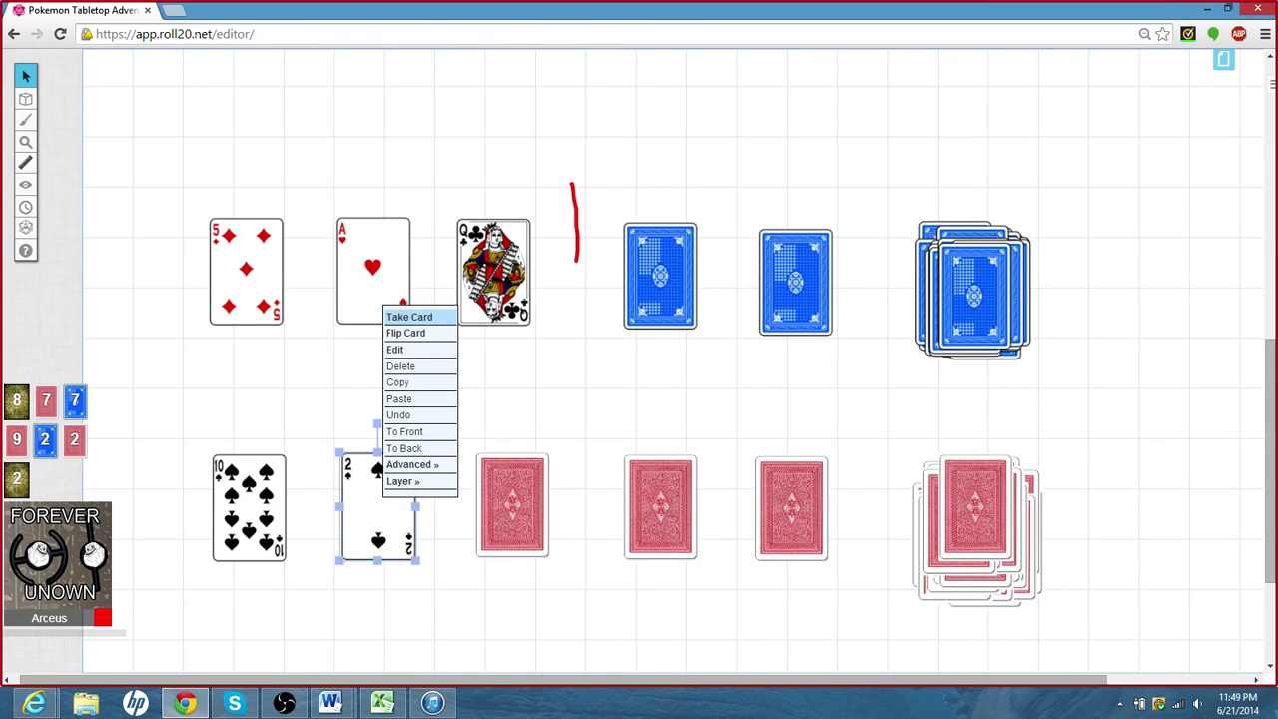
left_click(412, 315)
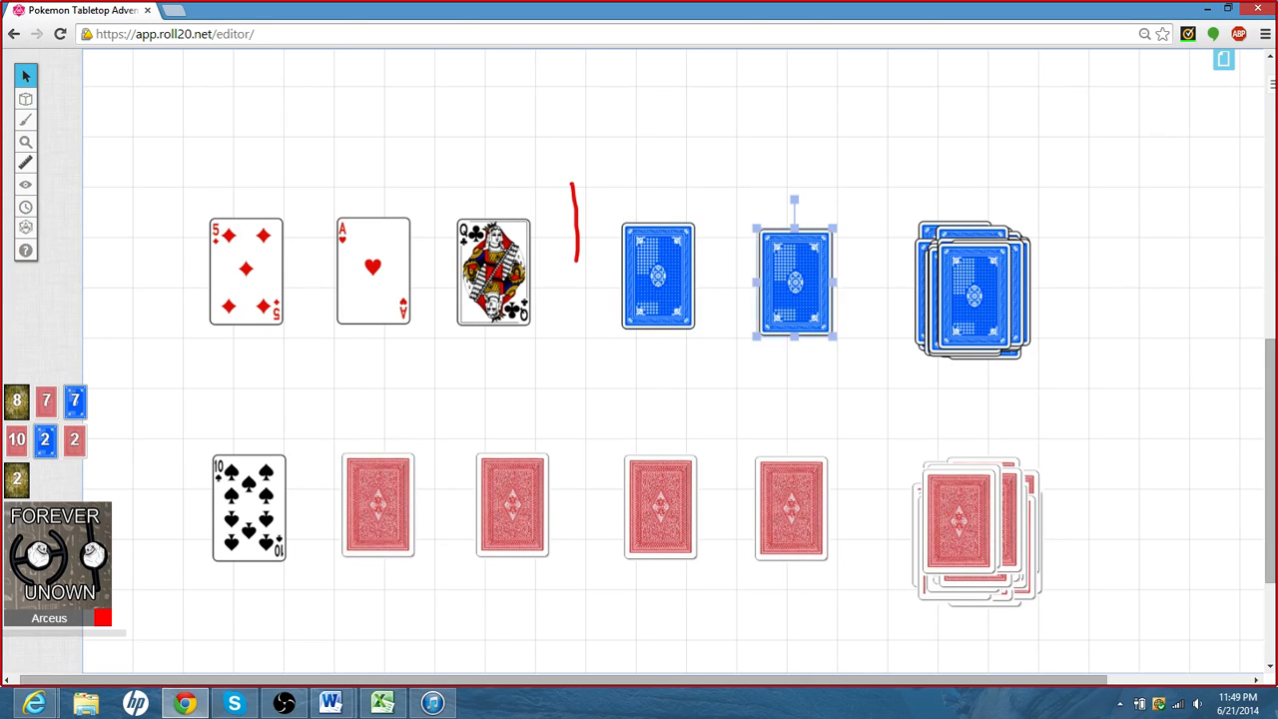
- Flip the two blue cards after the divider to show the 4 of spades and 2 of hearts, then take the 2 of hearts
left_click(655, 275)
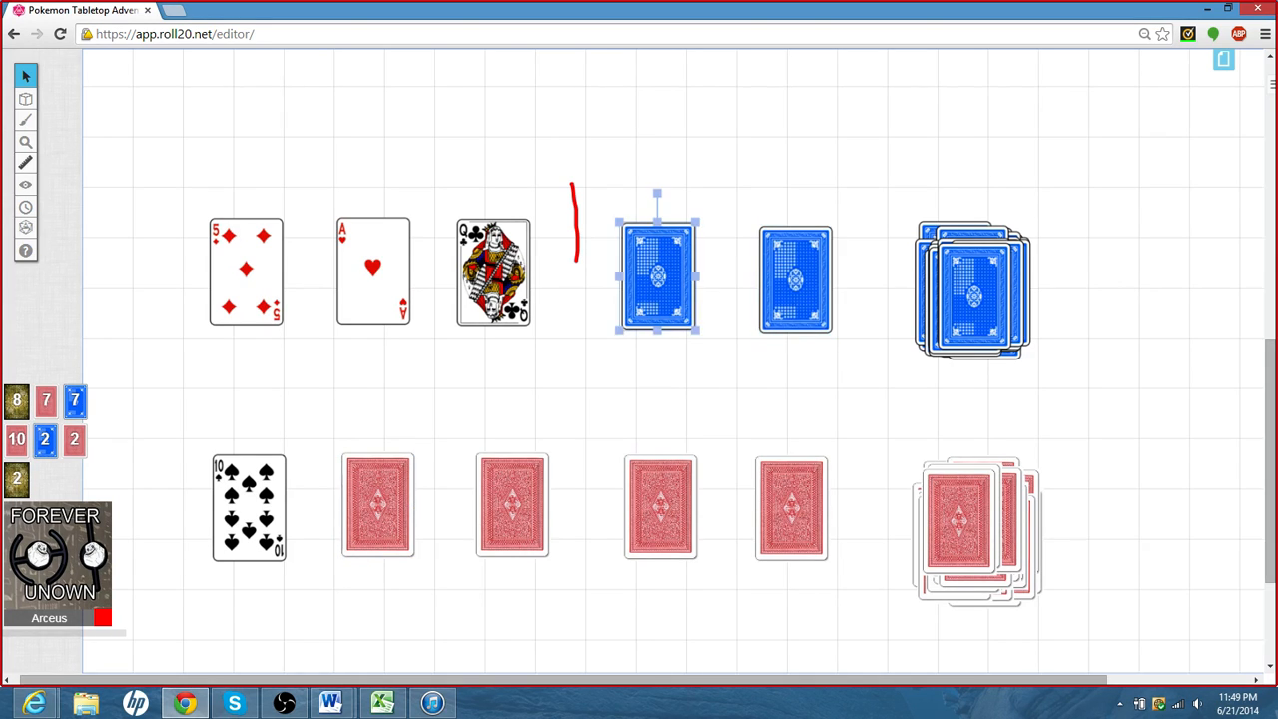
right_click(657, 276)
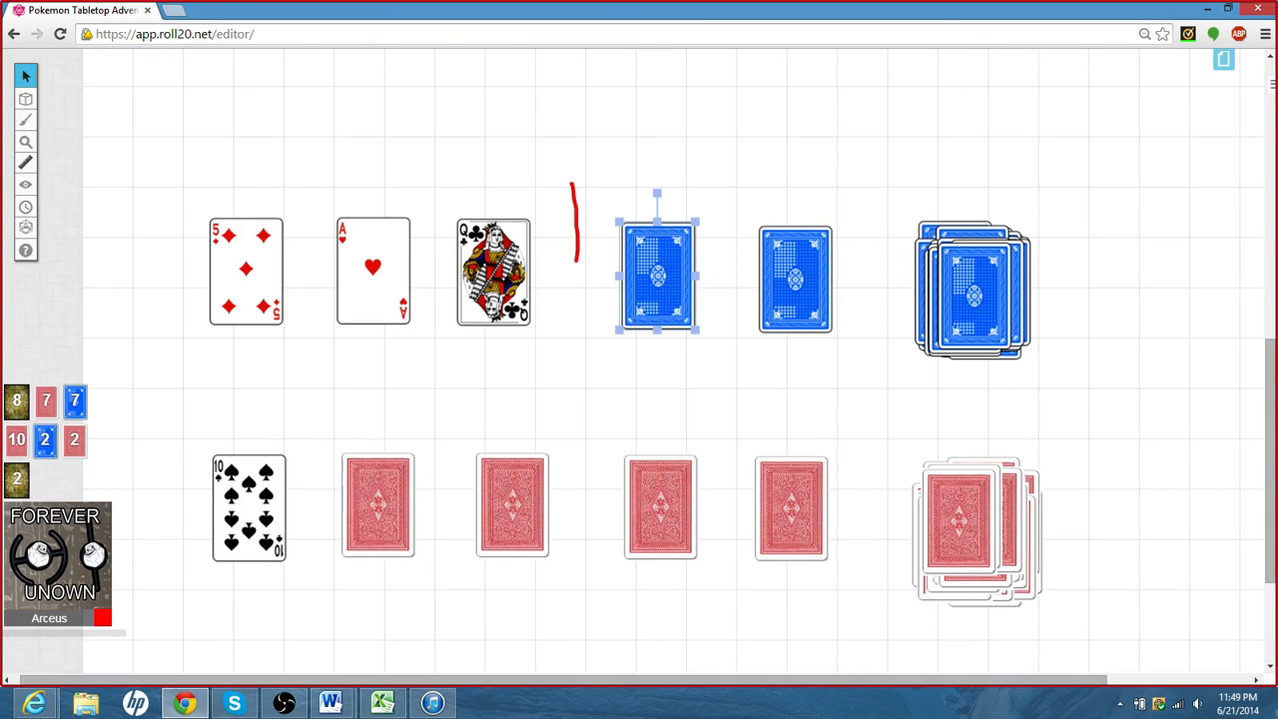
right_click(791, 275)
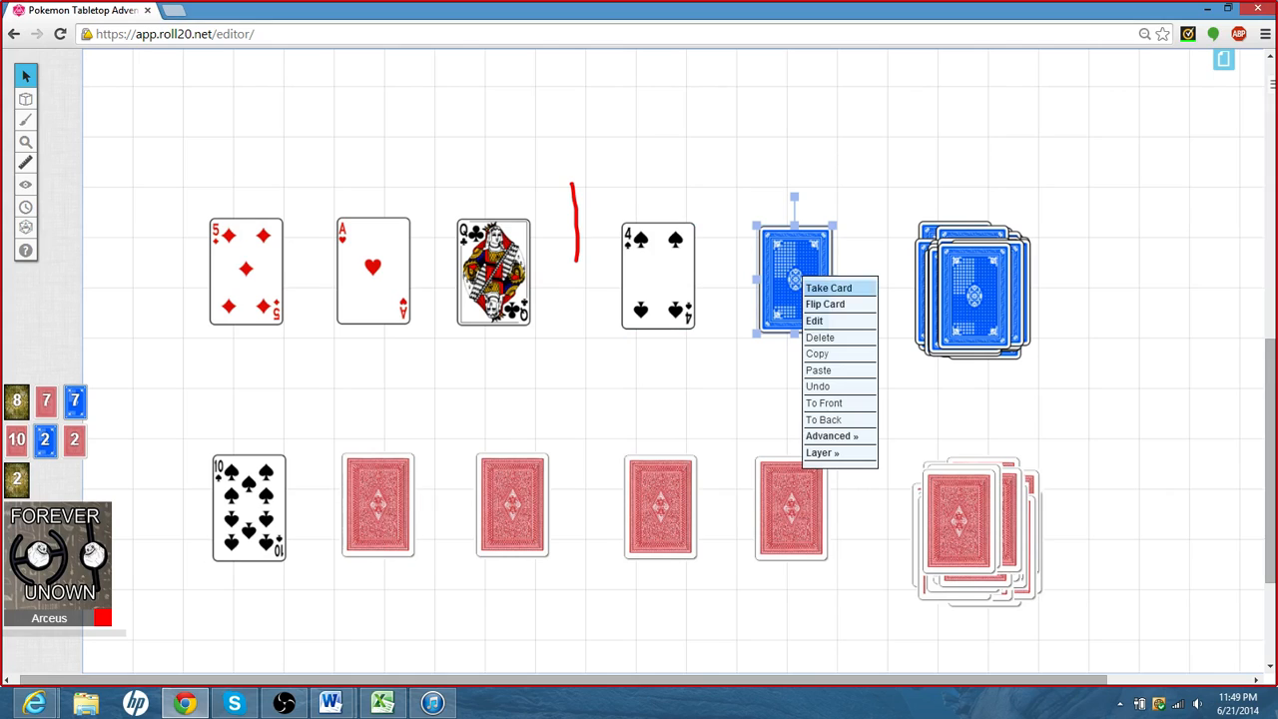
left_click(827, 304)
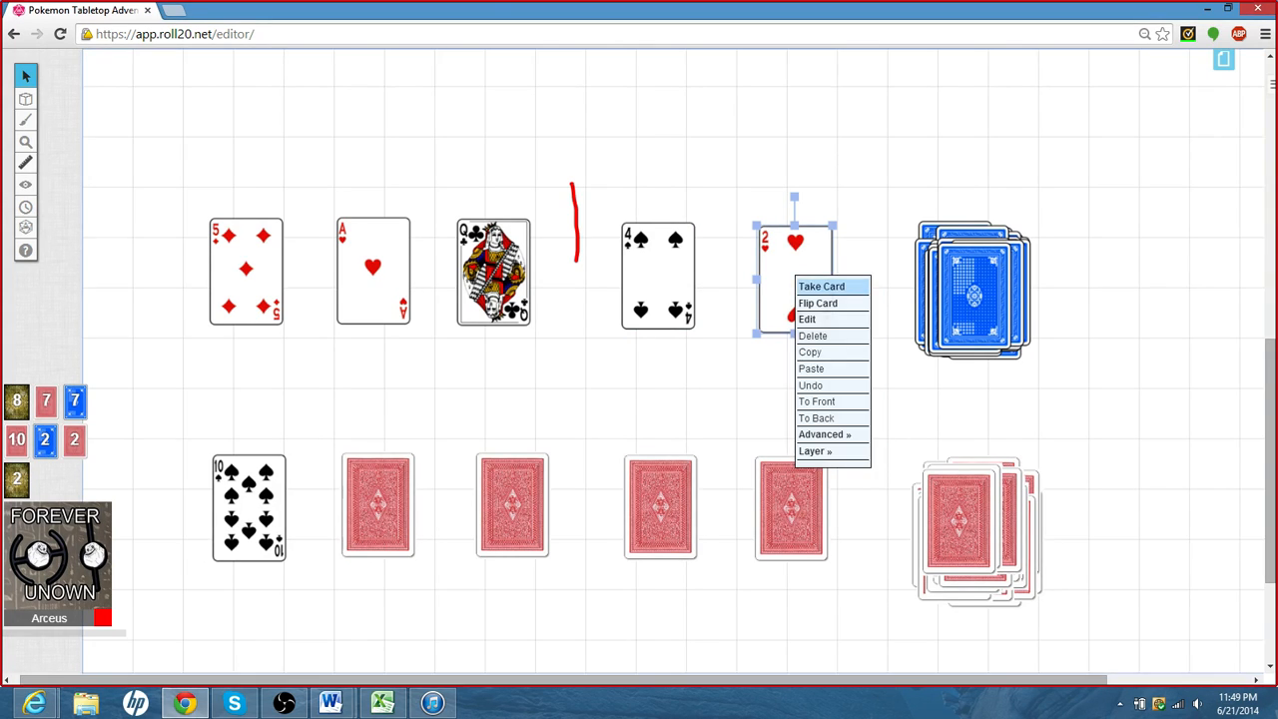
left_click(823, 287)
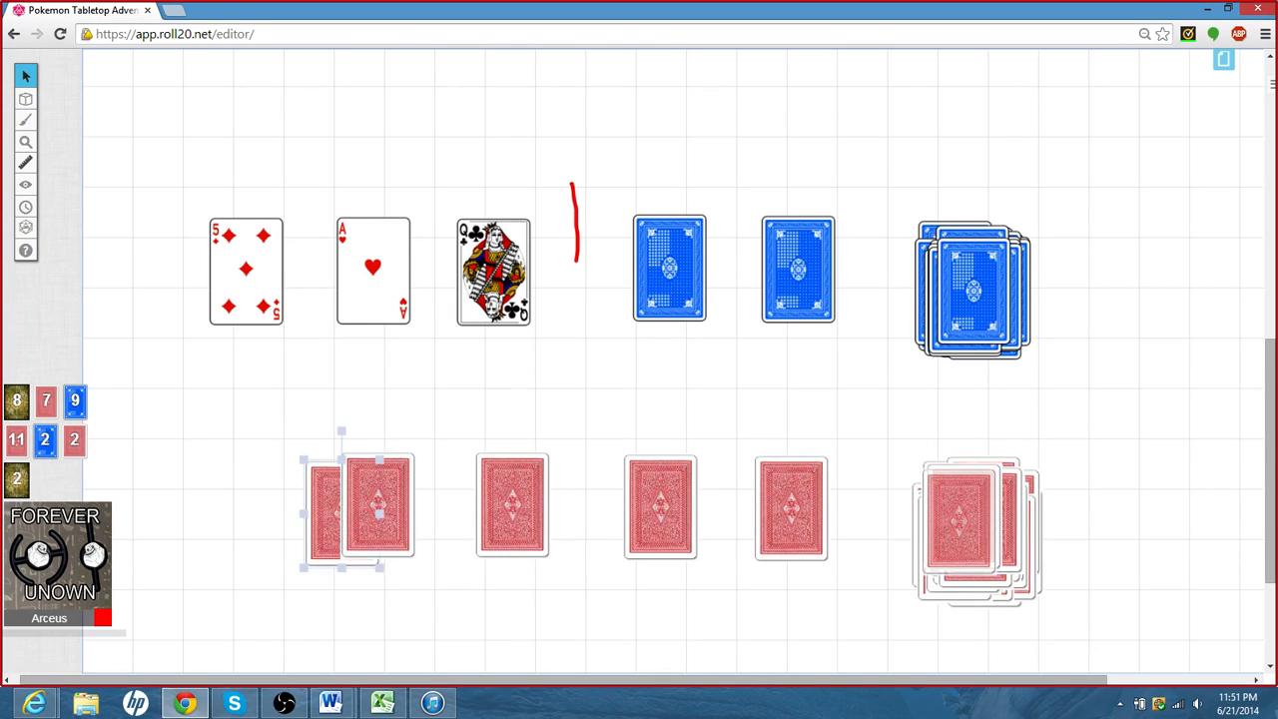
- Place a red card in the first bottom slot, flip the second red card face-up, and bring up the heart card's menu
left_click_drag(360, 508, 259, 503)
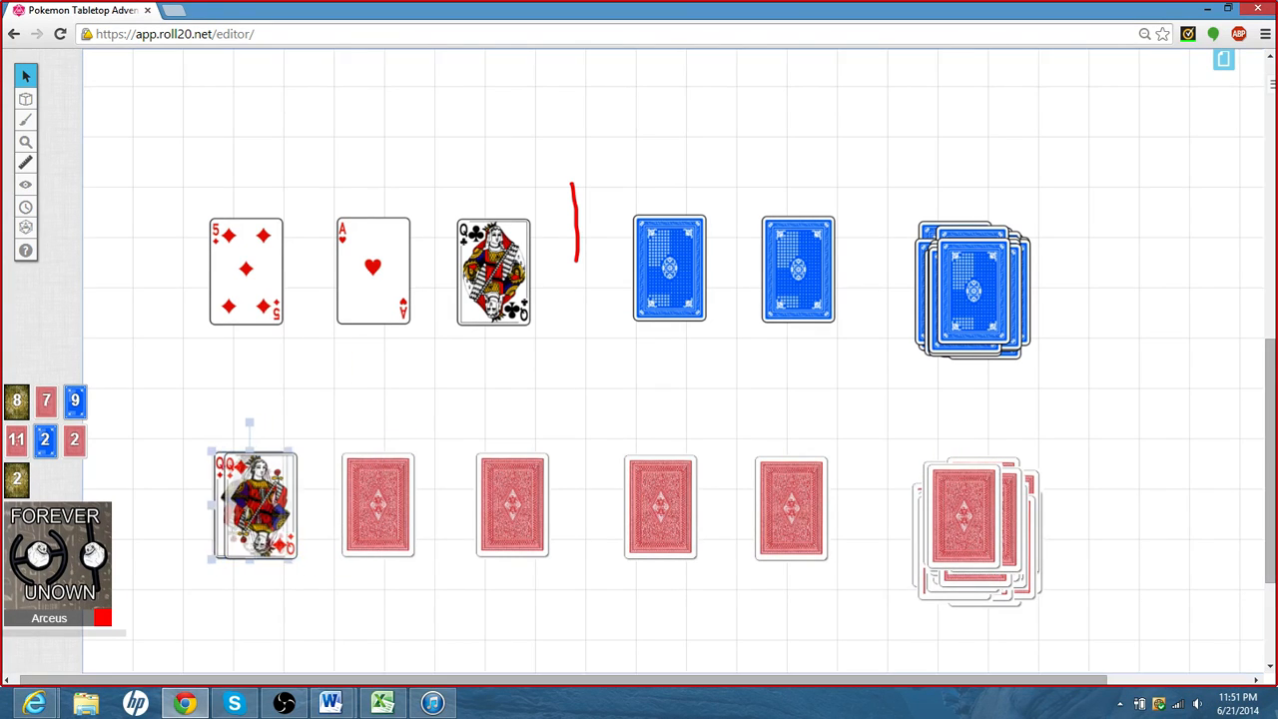
right_click(377, 505)
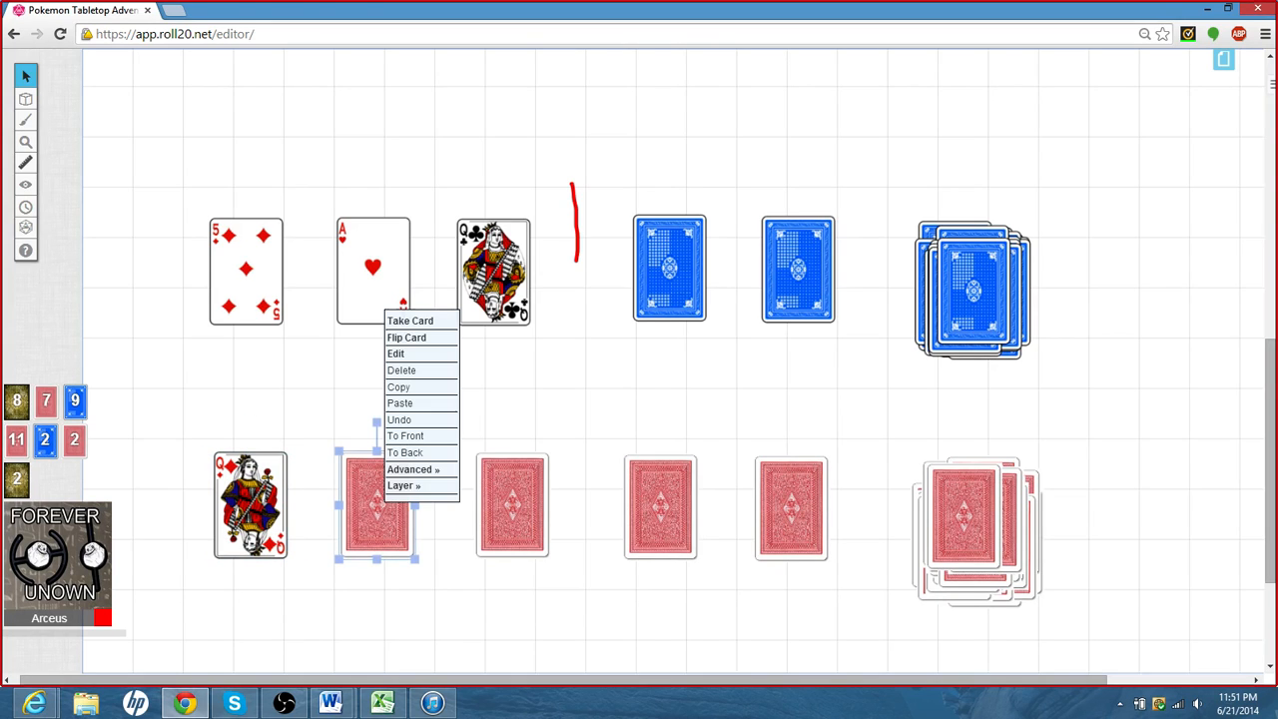
mouse_move(407, 338)
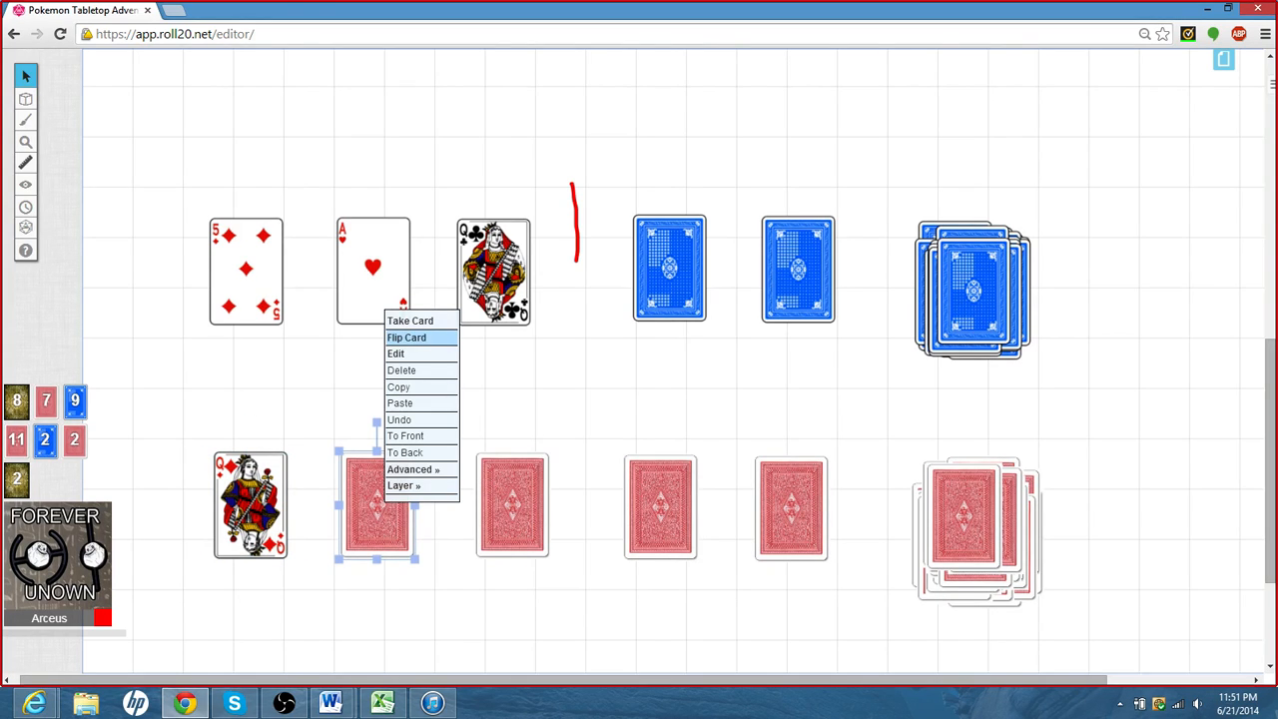
left_click(407, 337)
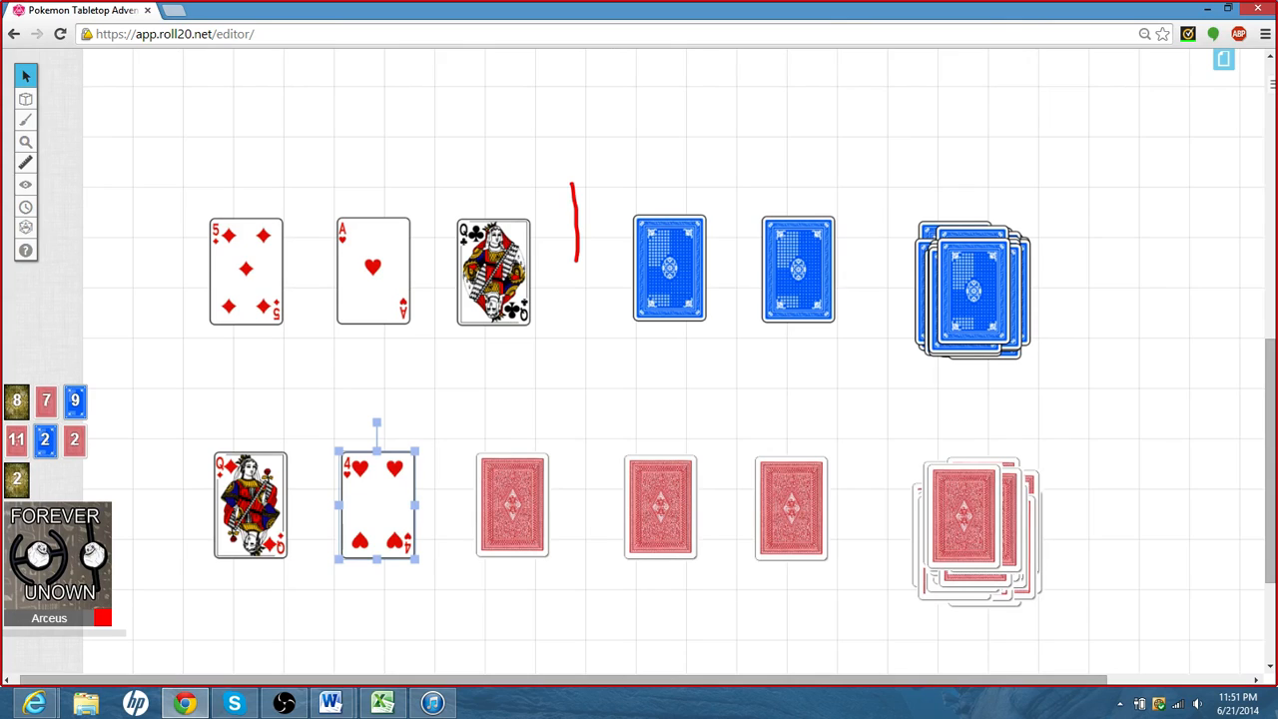
right_click(507, 523)
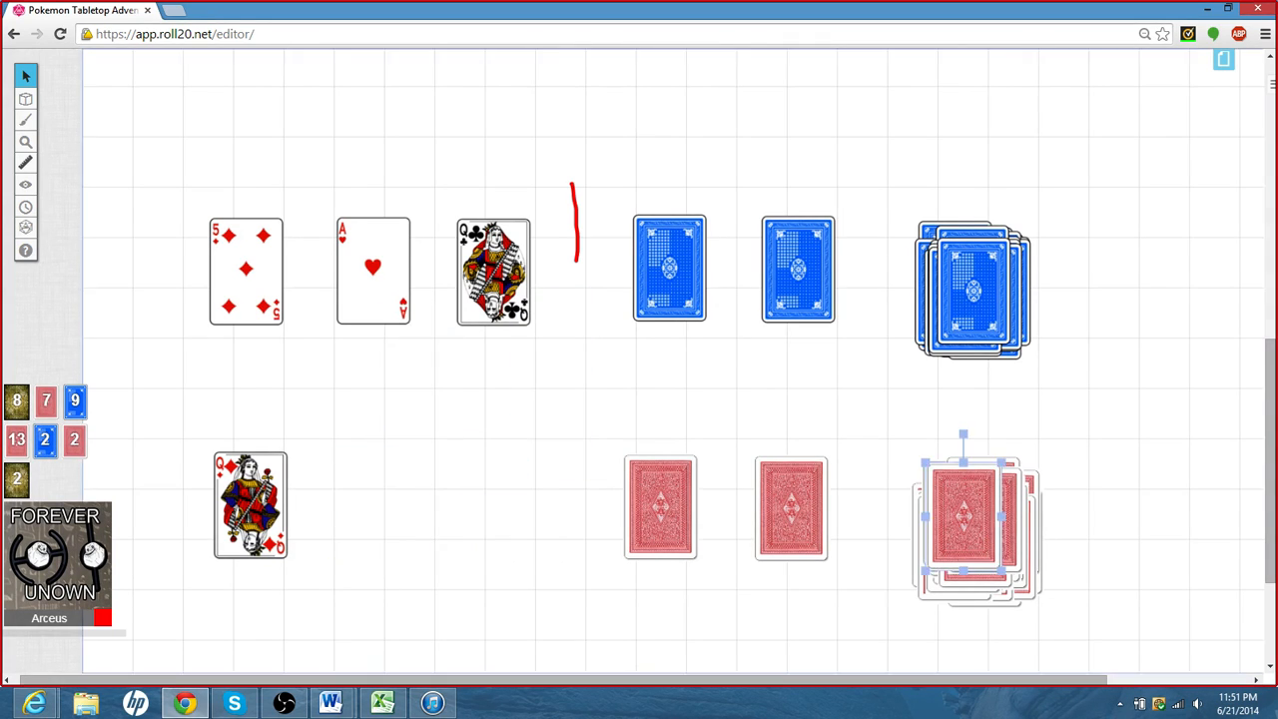
- Deal red cards into the empty second and third bottom slots and bring up the remaining blue card's menu
left_click_drag(976, 507, 375, 507)
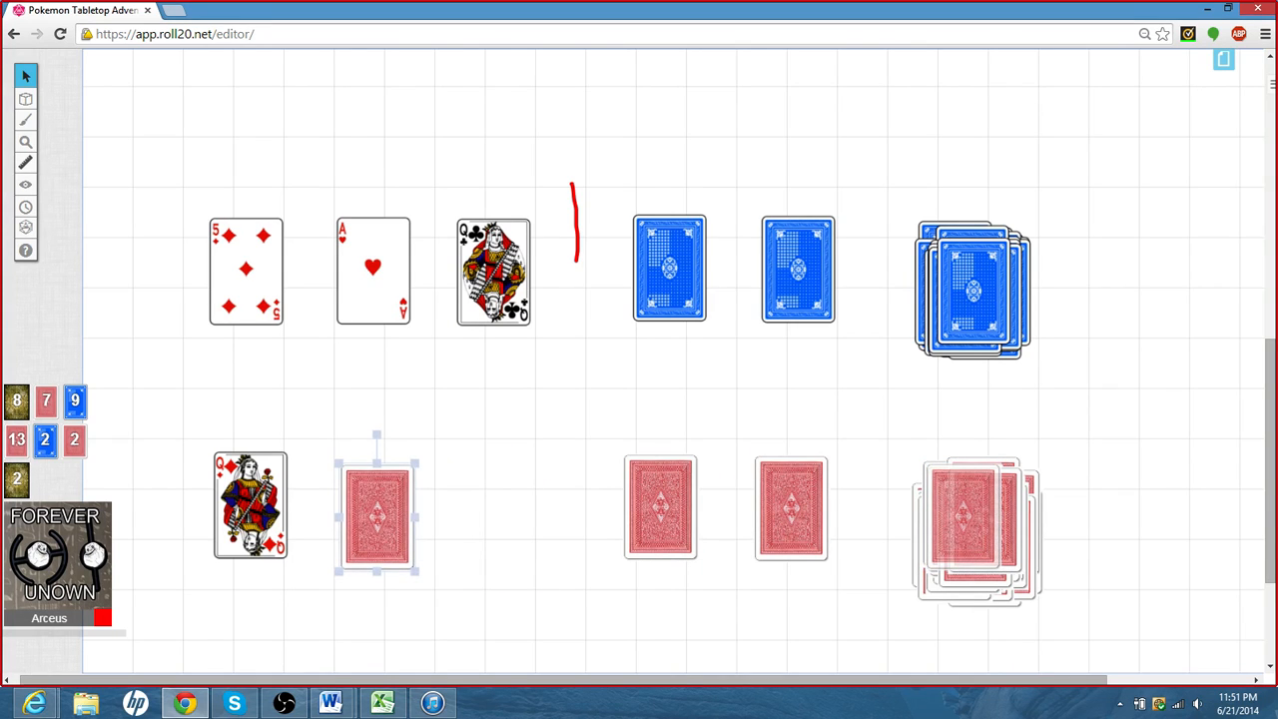
left_click_drag(376, 503, 559, 490)
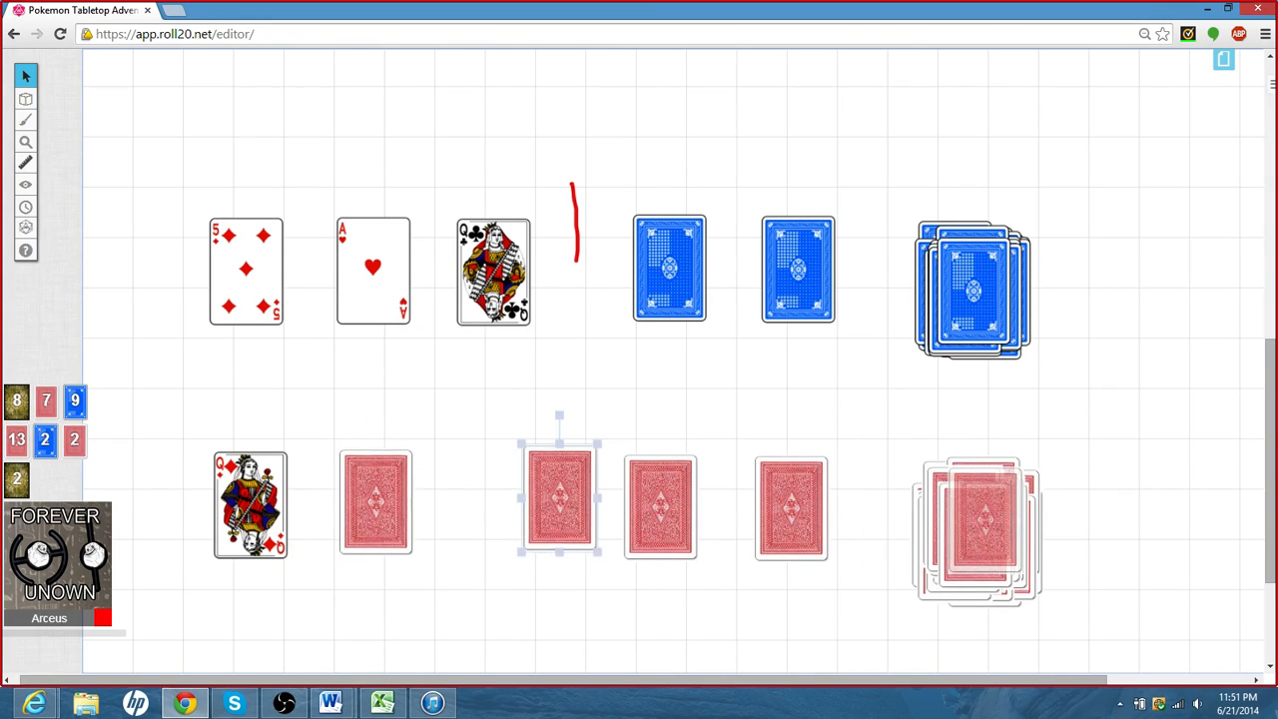
left_click_drag(559, 496, 511, 495)
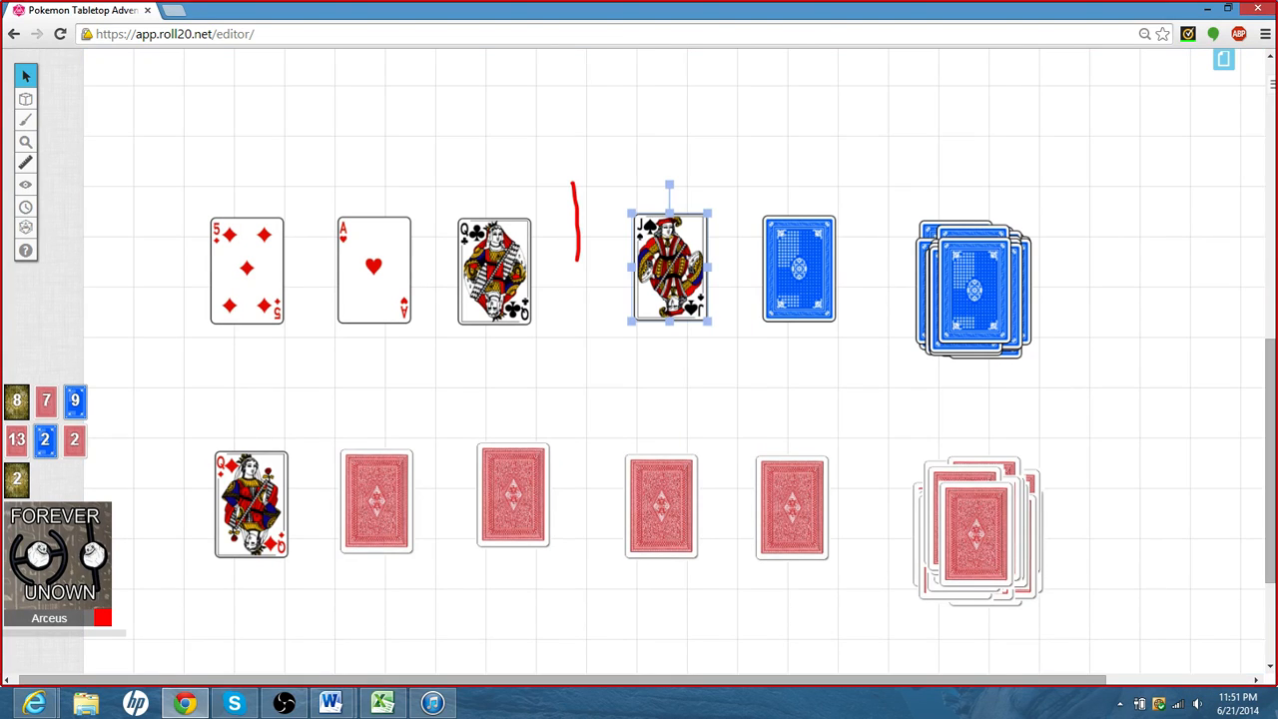
right_click(794, 268)
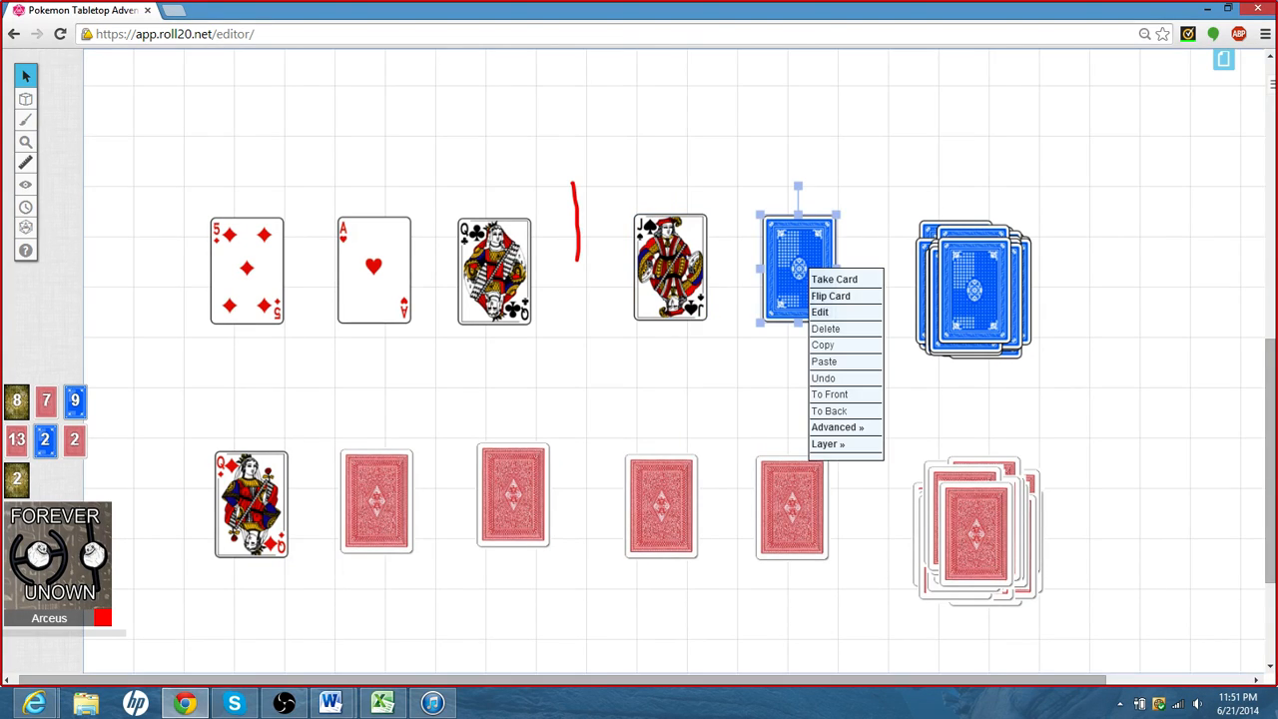
mouse_move(847, 295)
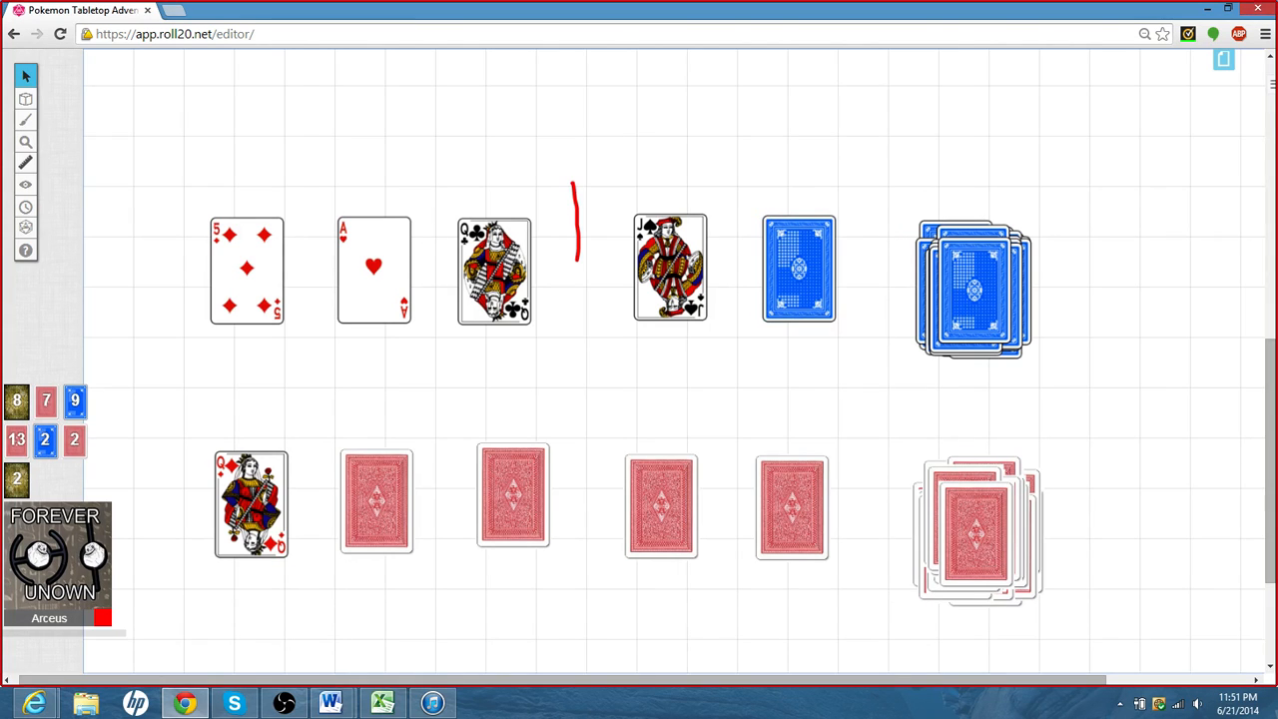
left_click(22, 96)
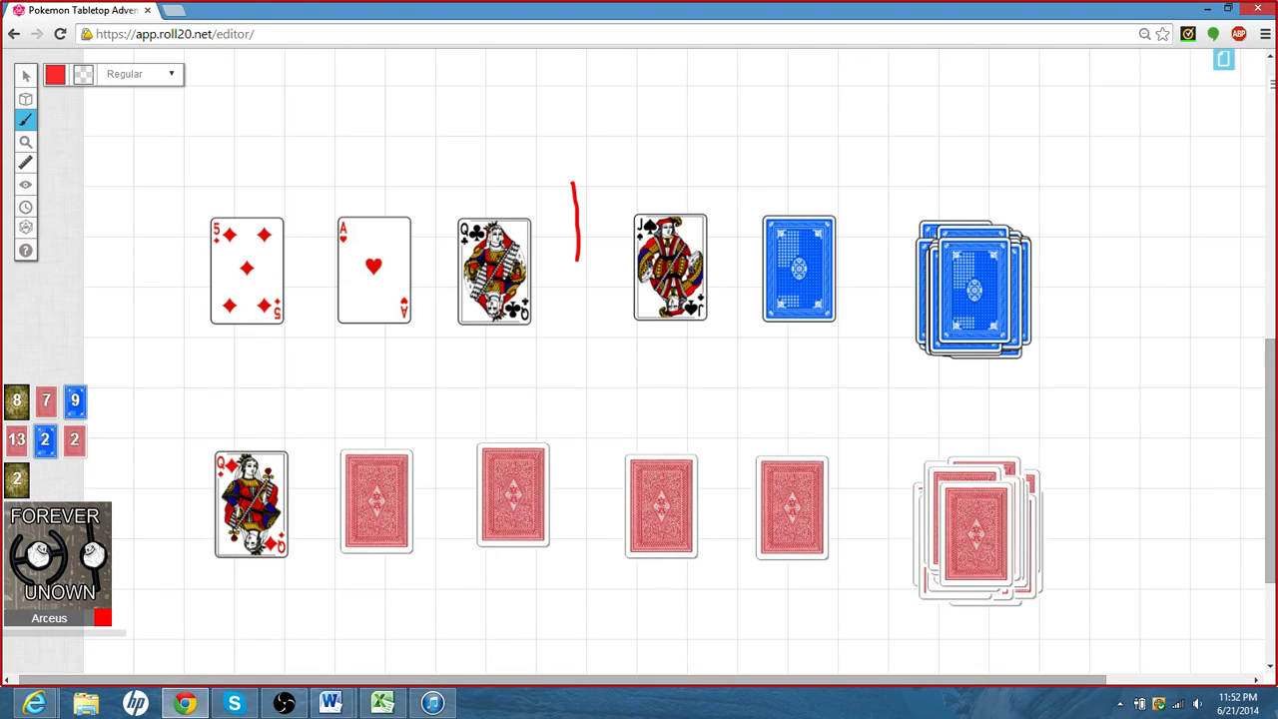
- Draw a short red freehand line between the face-up jack and the next blue card, then return to Select/Move
left_click(56, 76)
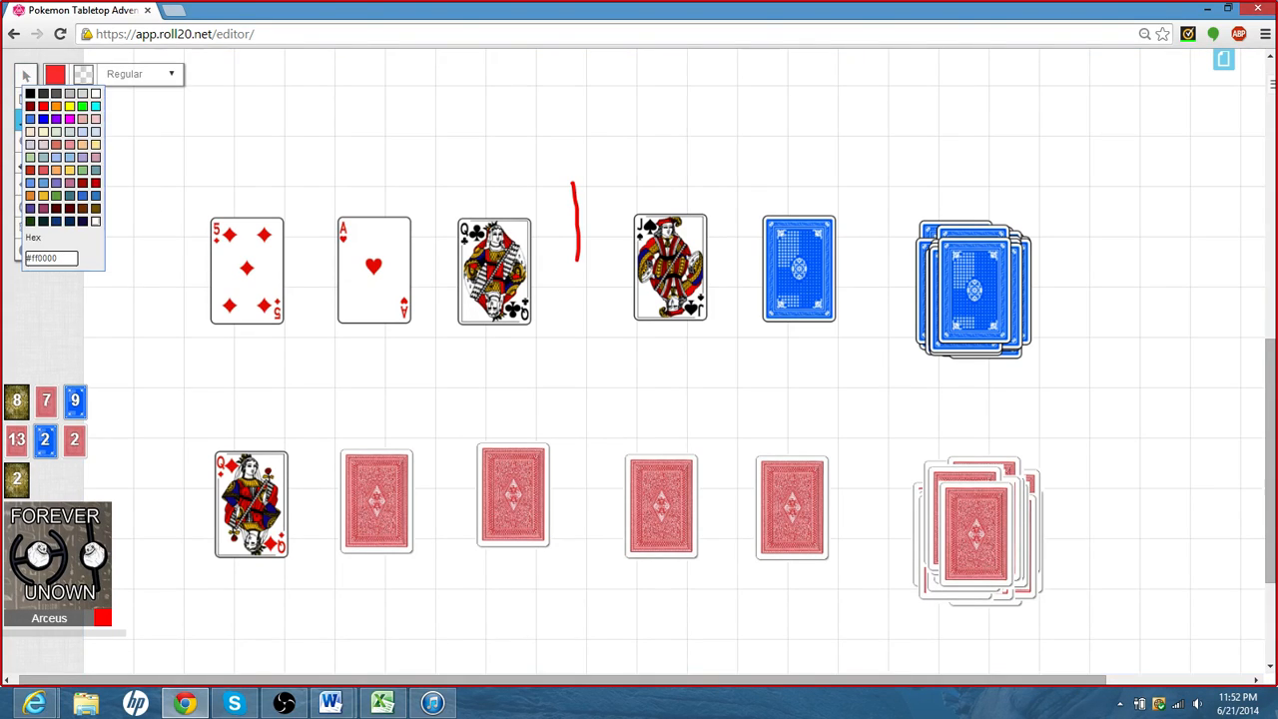
left_click_drag(735, 179, 735, 255)
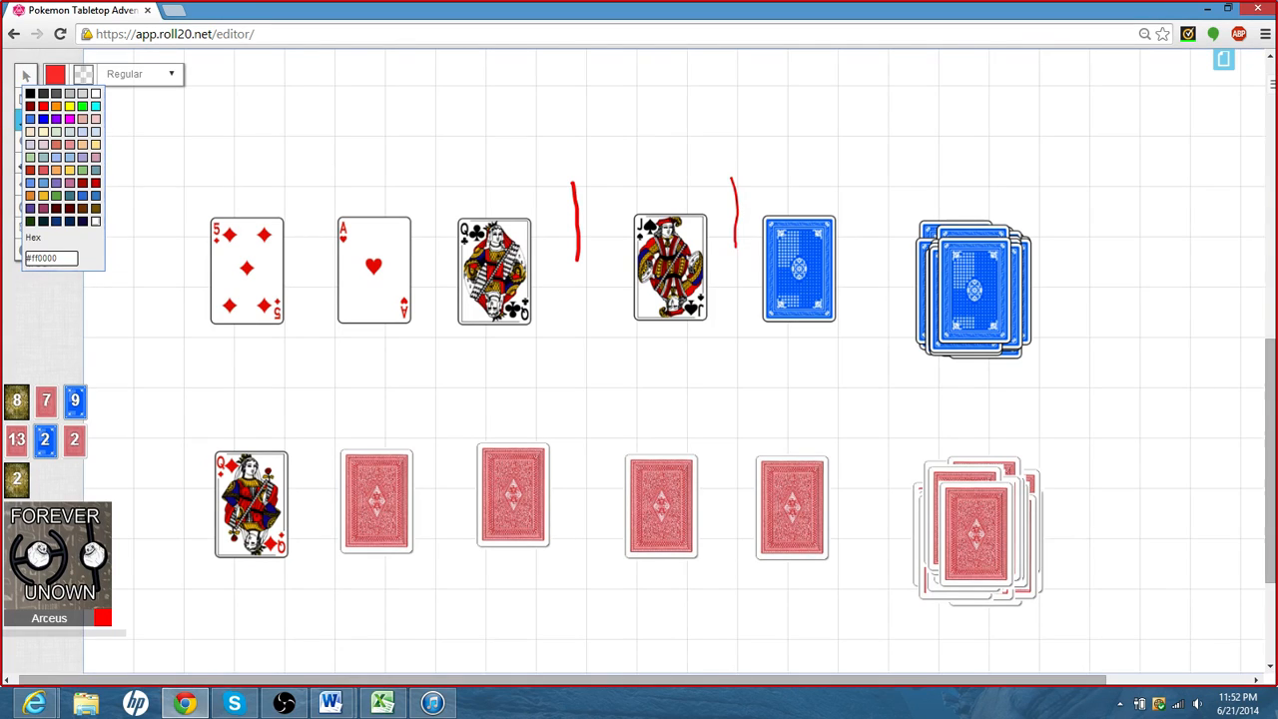
left_click(22, 74)
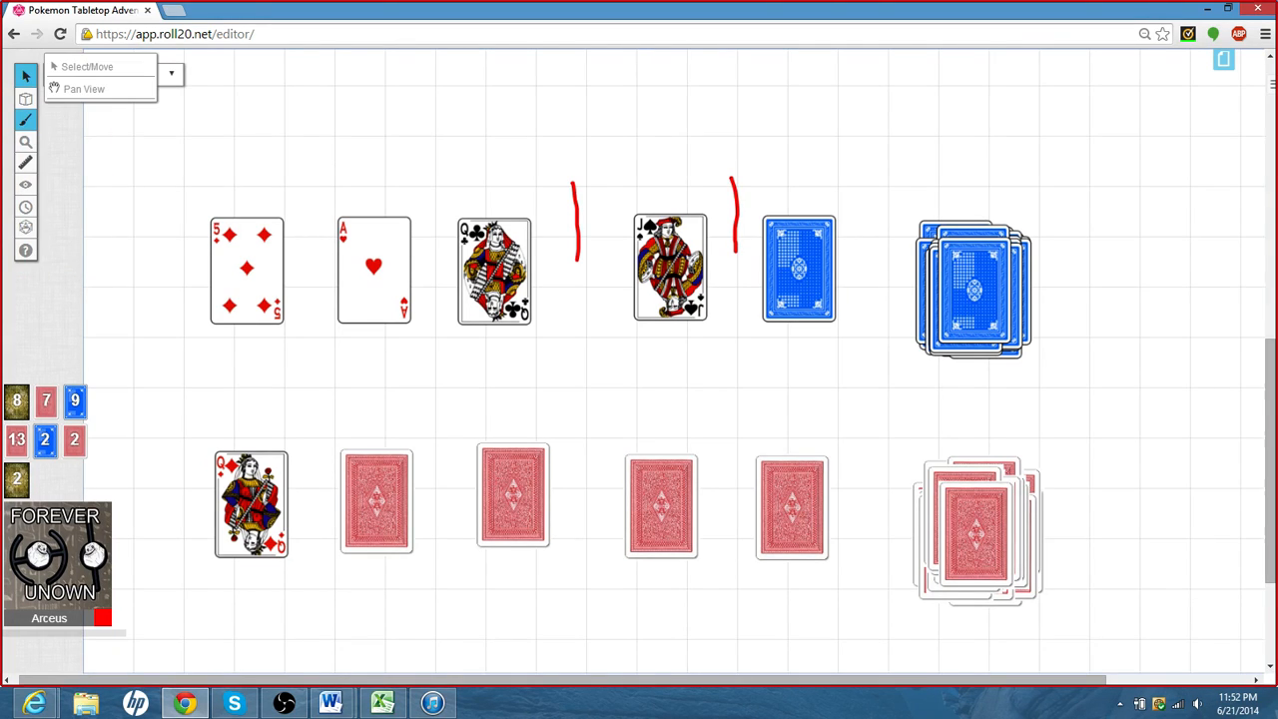
left_click(22, 76)
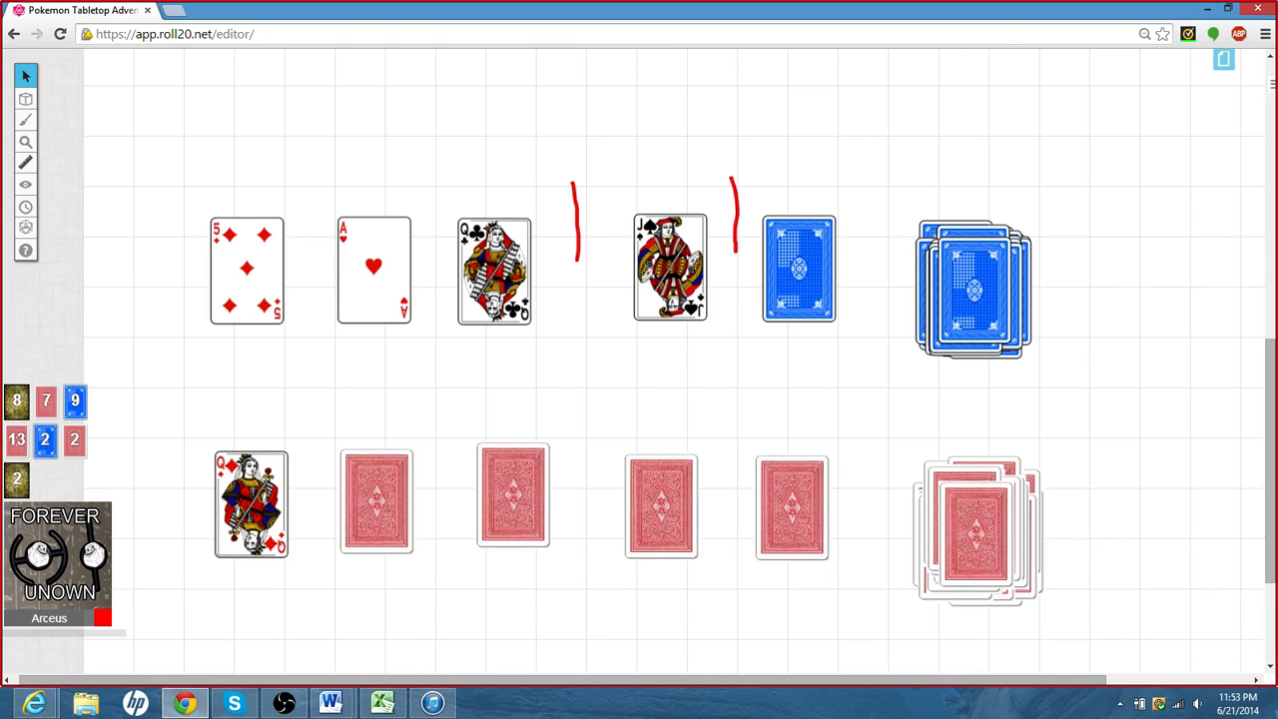
- Flip the remaining blue card face-up before moving to the money-round page
right_click(795, 268)
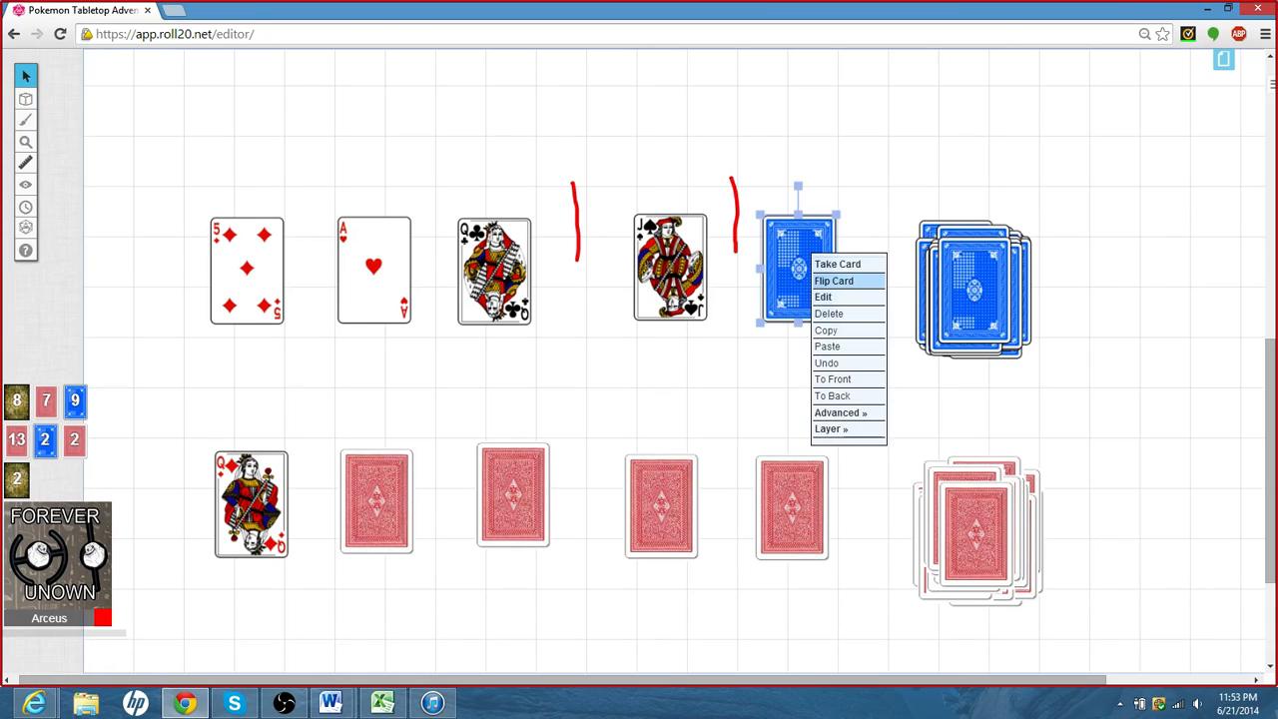
left_click(835, 279)
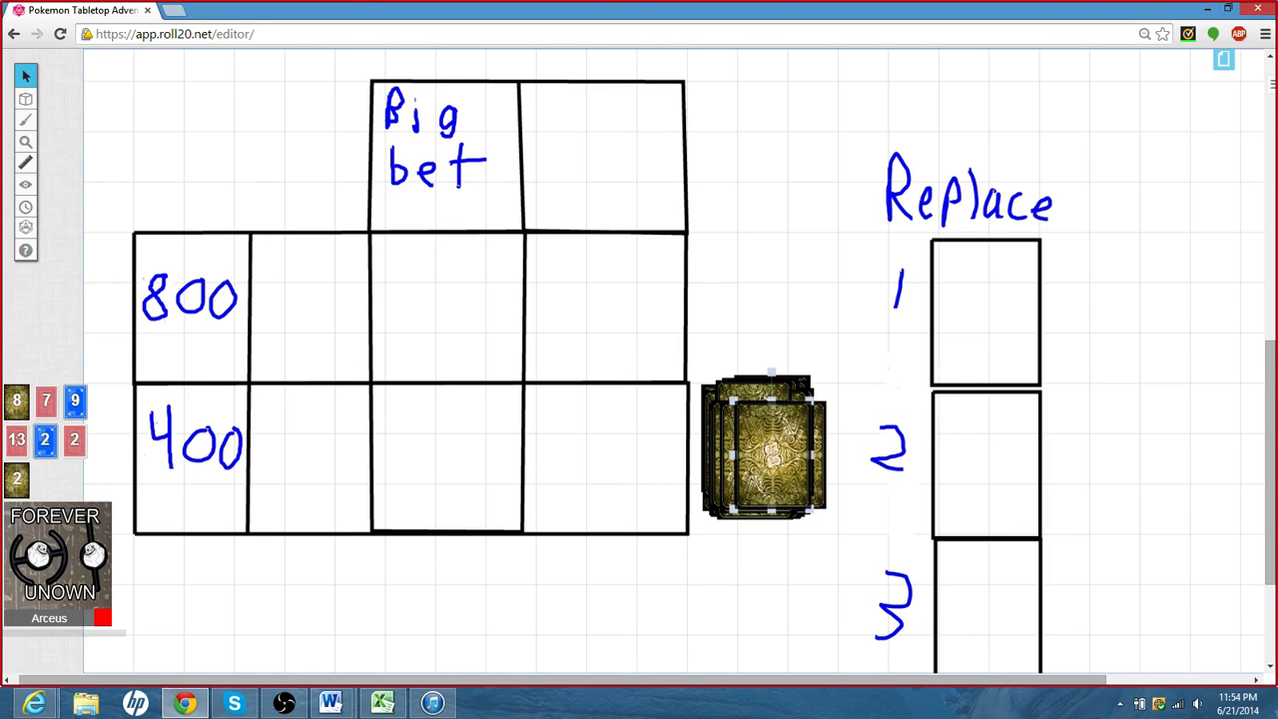
- Deal face-down cards into the 400-row spaces and the last 800 space
left_click_drag(763, 449, 190, 455)
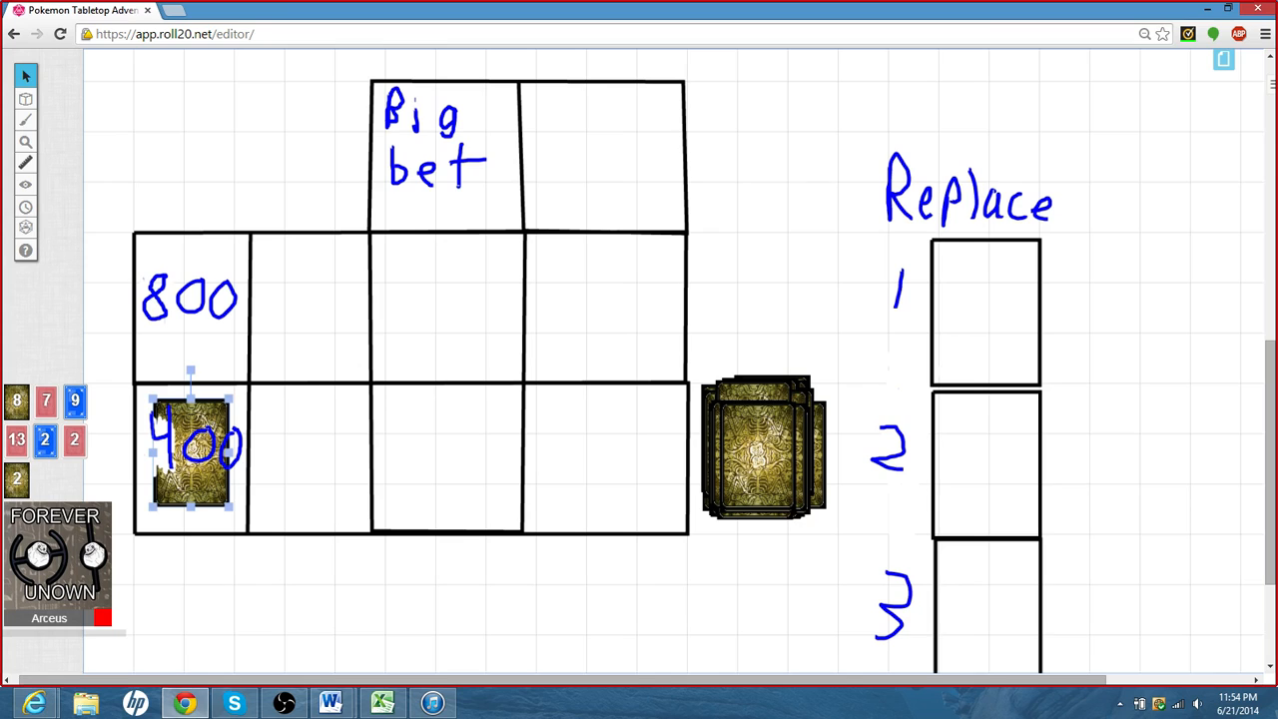
left_click_drag(190, 455, 447, 463)
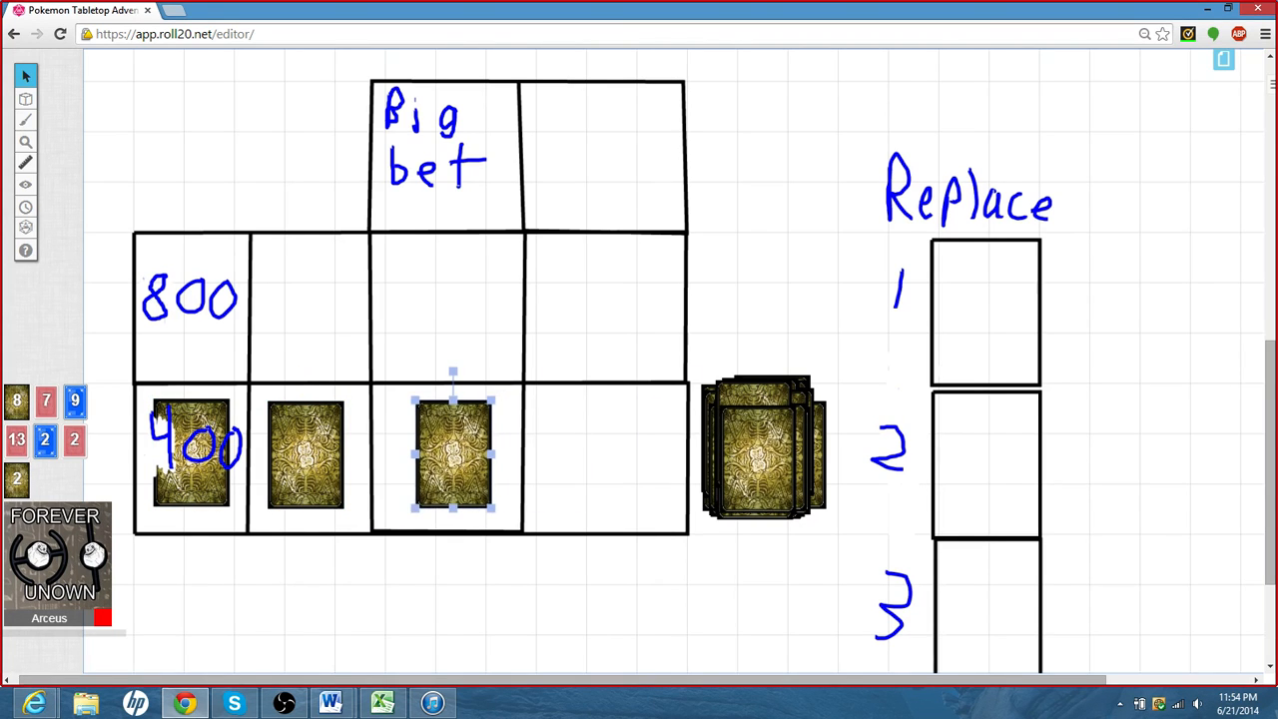
left_click_drag(451, 456, 583, 455)
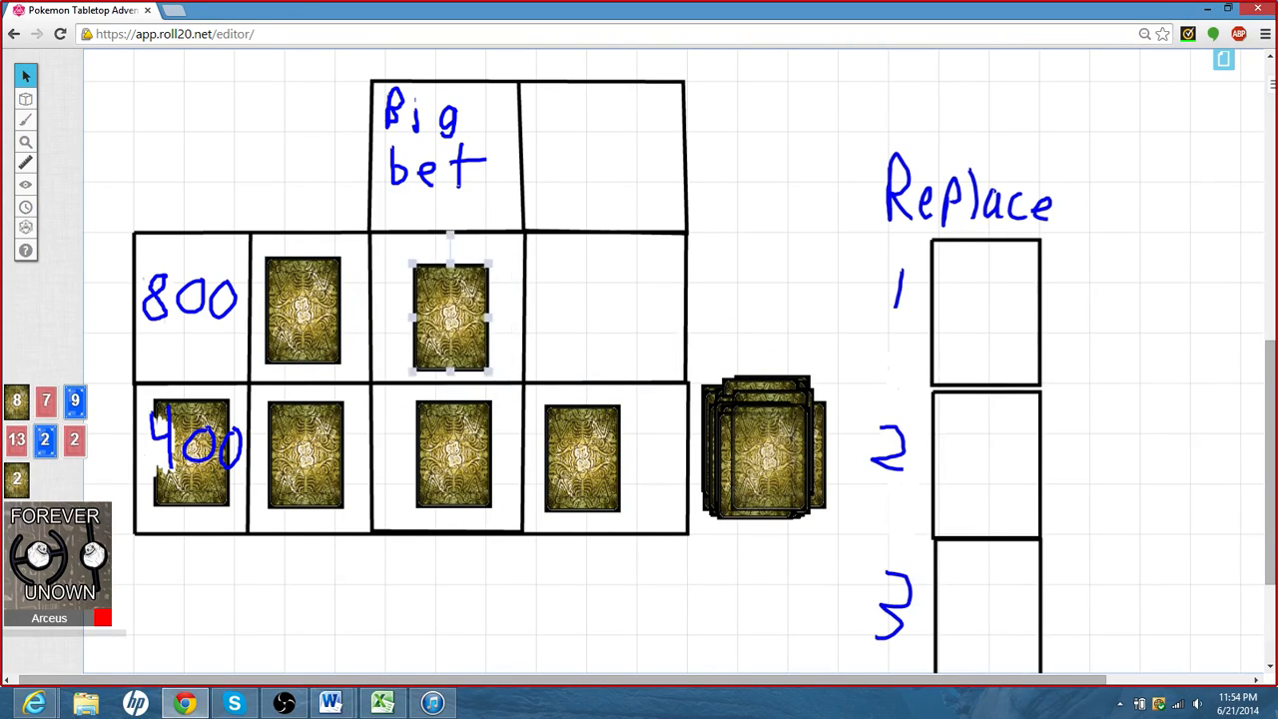
left_click_drag(447, 307, 585, 308)
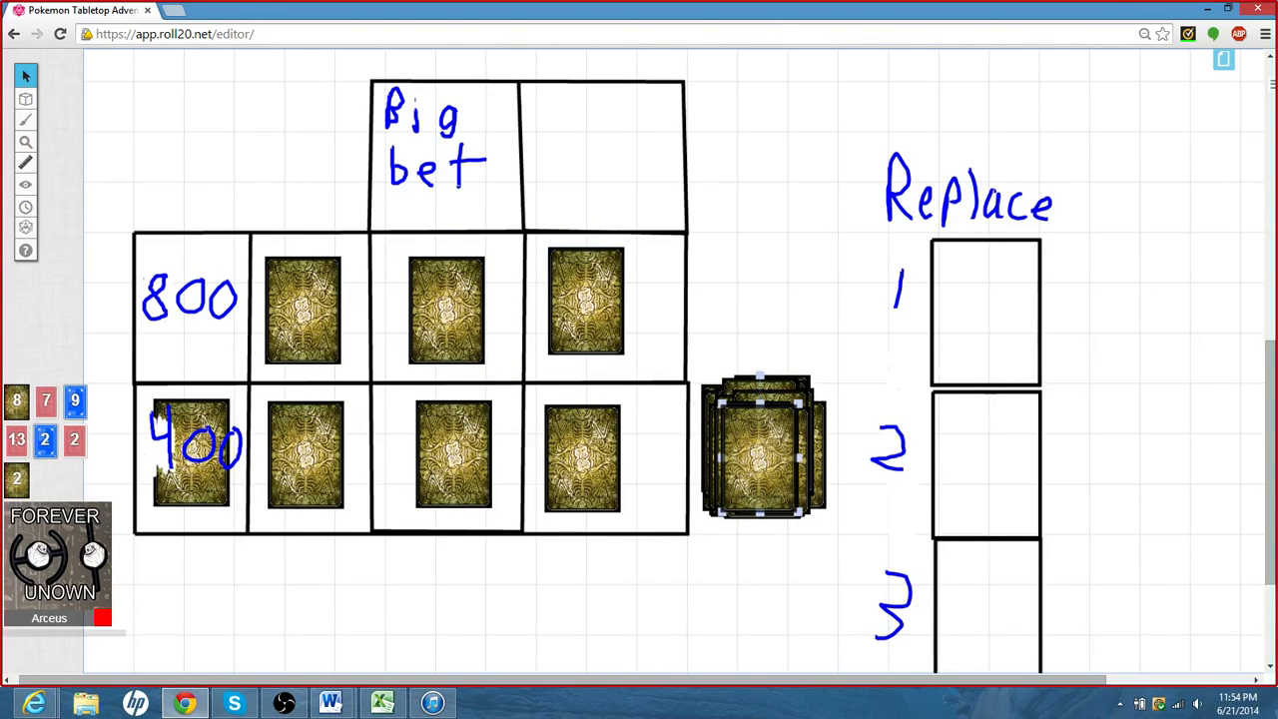
- Move a card toward the Big bet space and fill the Replace spaces with face-down cards
left_click_drag(762, 449, 683, 269)
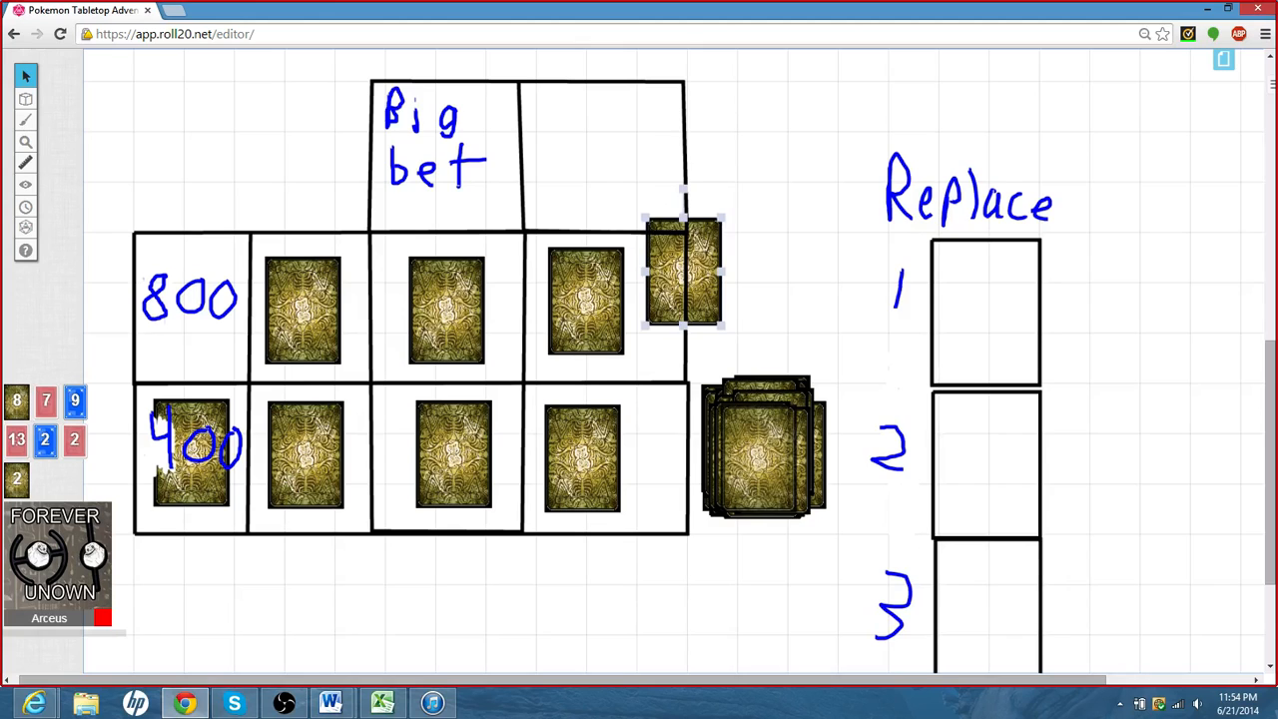
left_click_drag(683, 276, 983, 311)
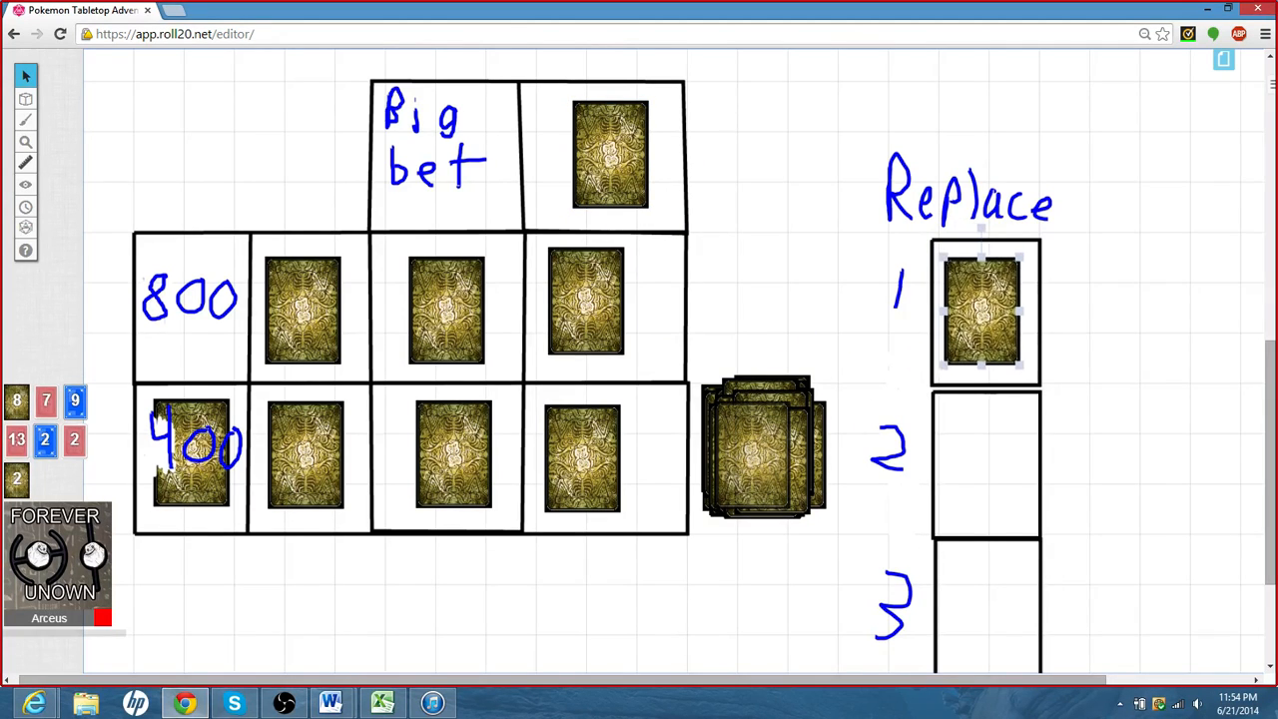
left_click_drag(762, 449, 982, 459)
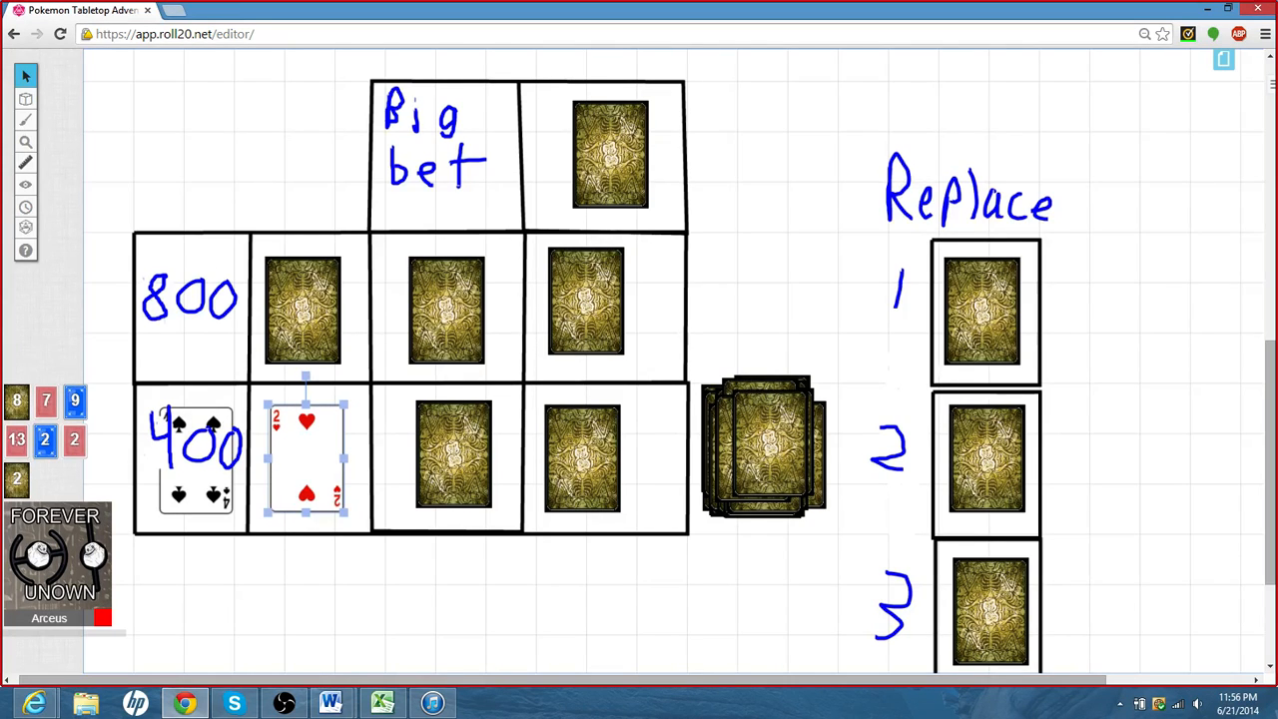
- Swap Replace card 2 into the third 400-row spot and flip it to show the Six of Clubs
right_click(455, 460)
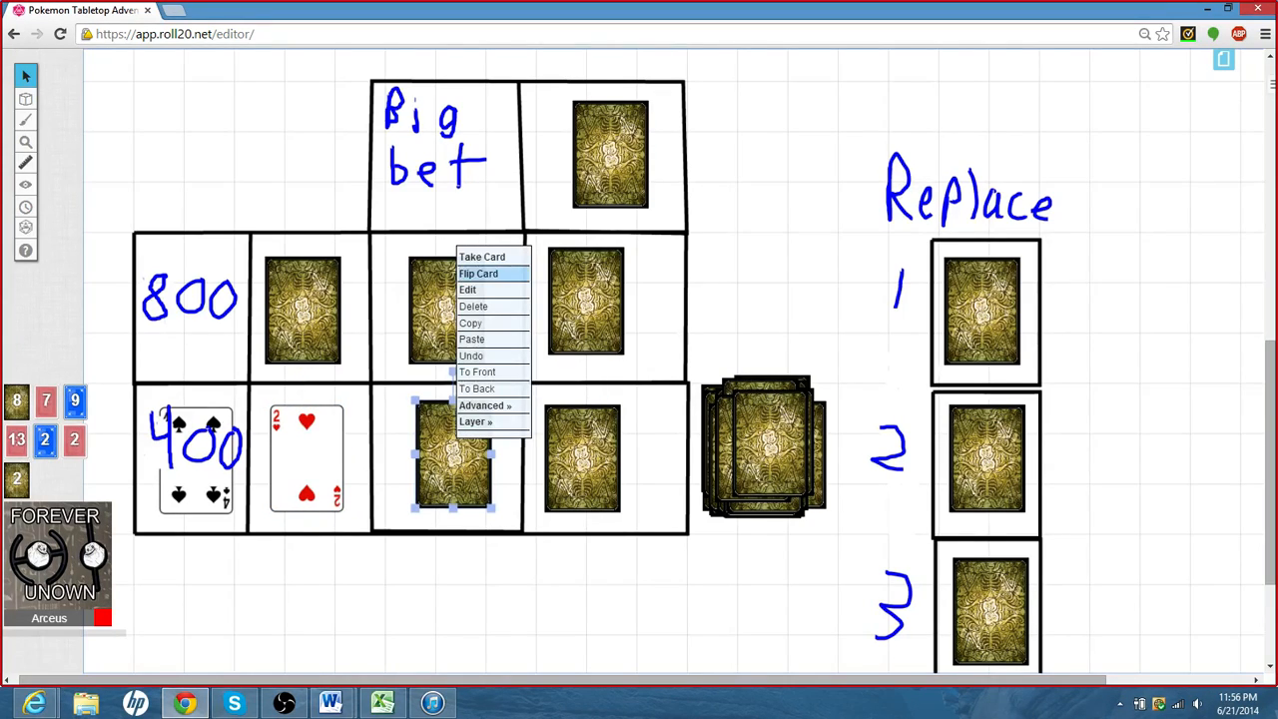
left_click(480, 271)
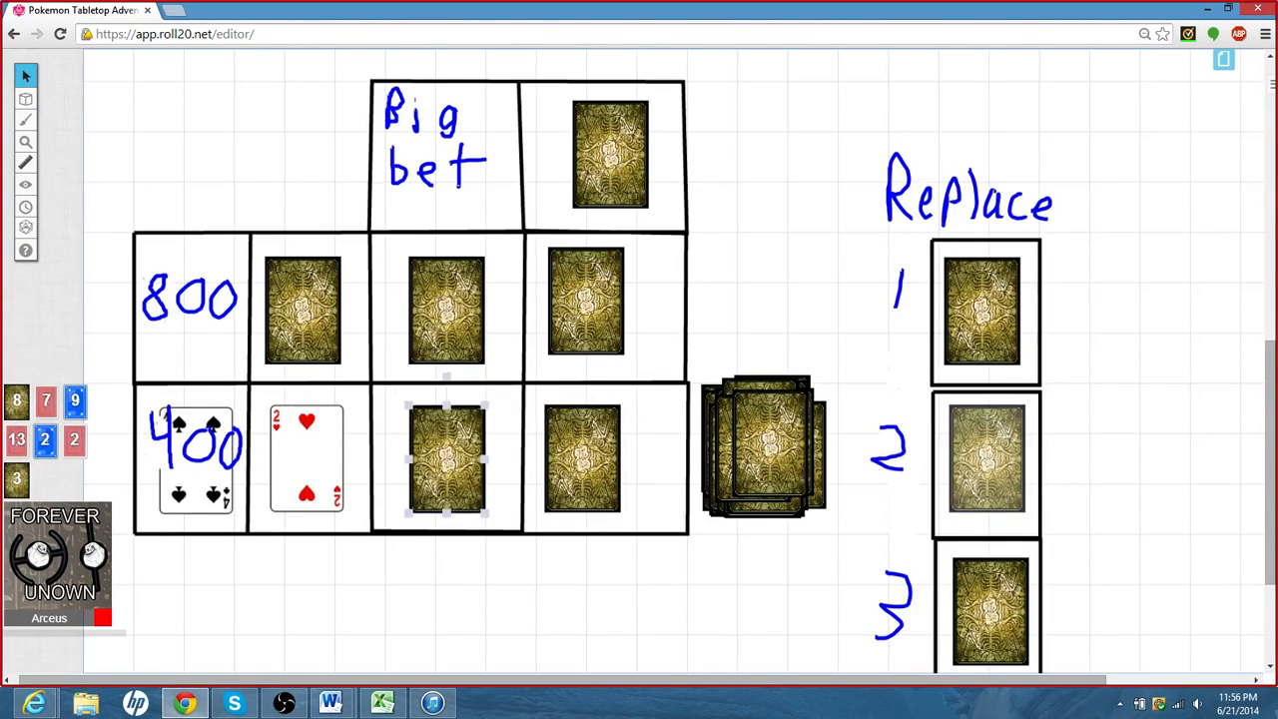
right_click(443, 459)
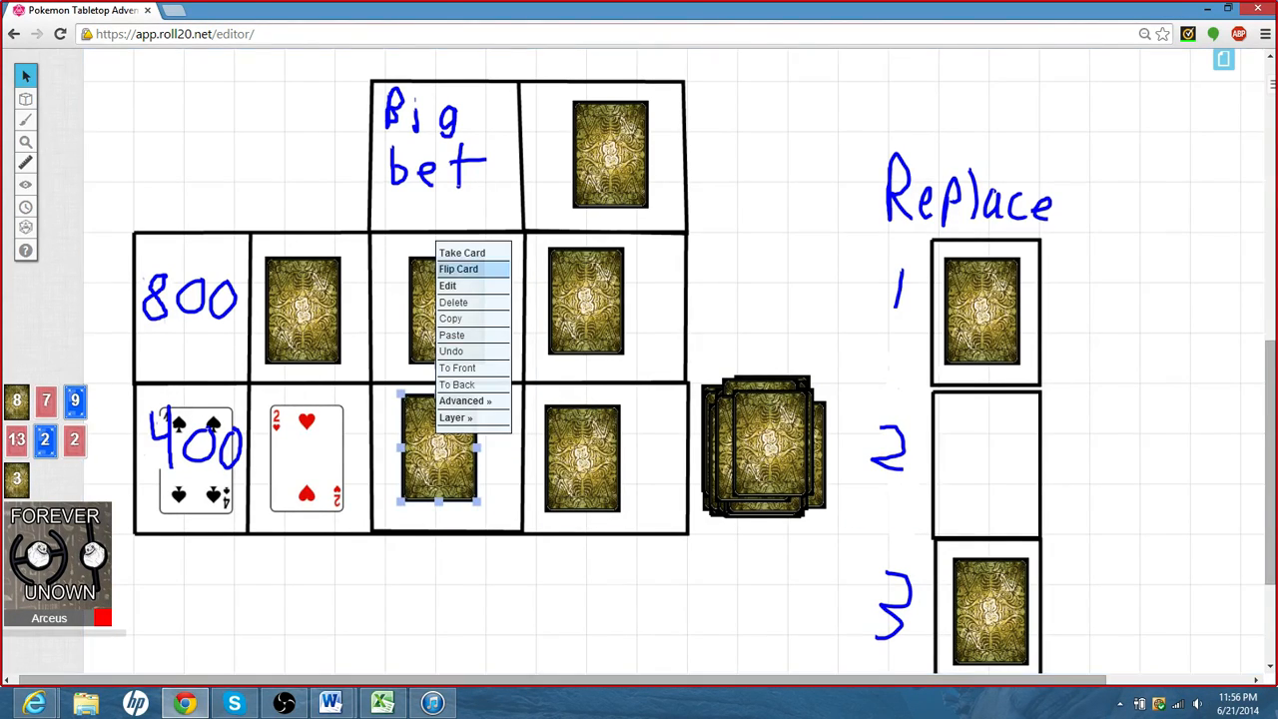
left_click(459, 267)
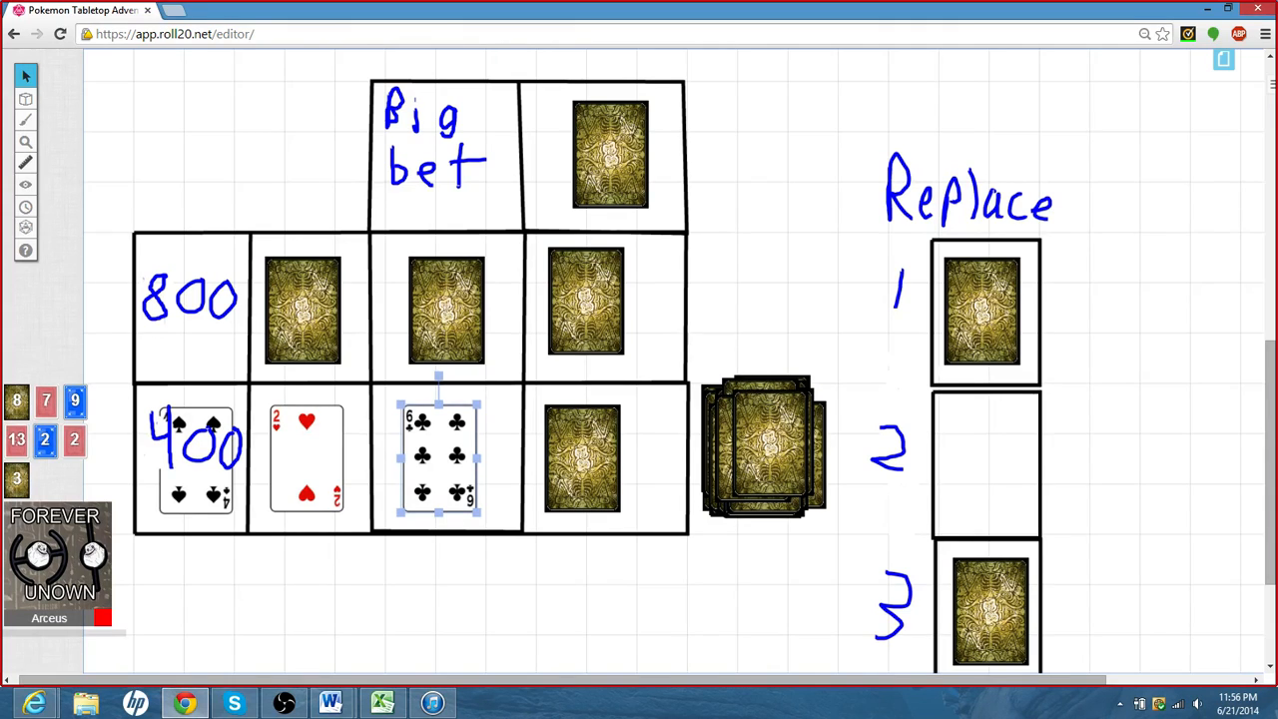
- Take the fourth 400-row card off the board, leaving that space empty
right_click(579, 460)
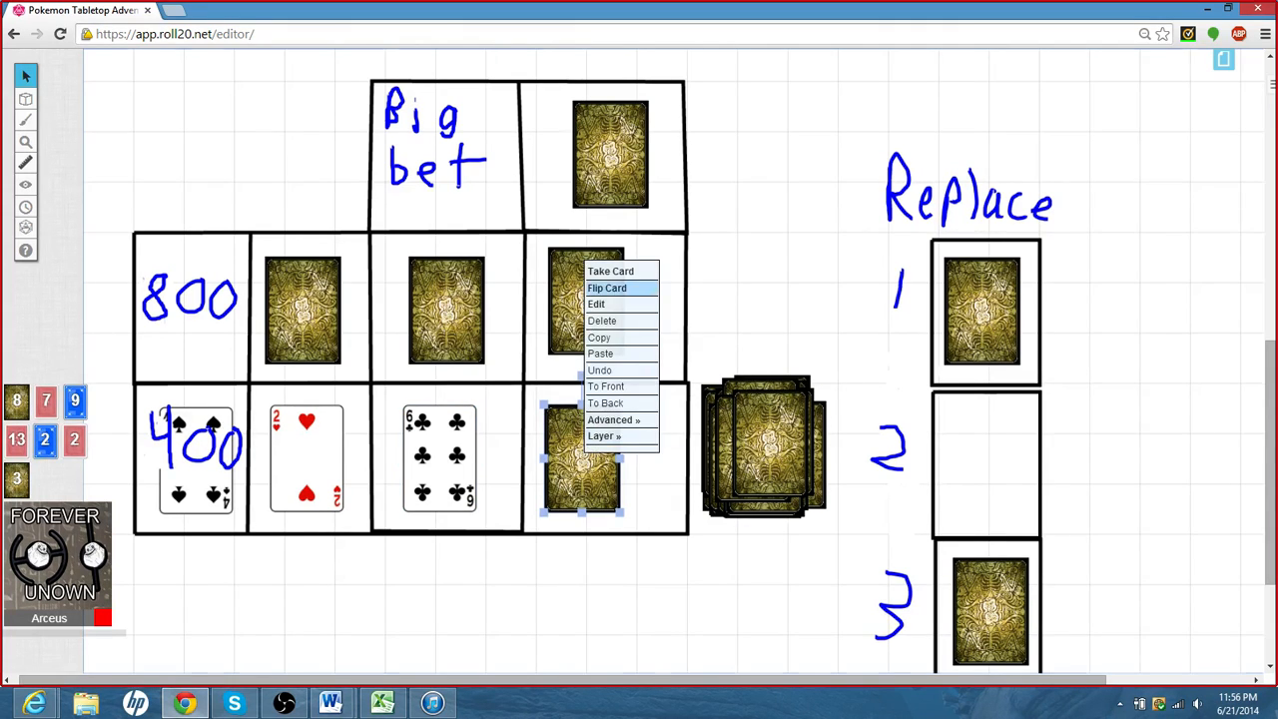
left_click(607, 288)
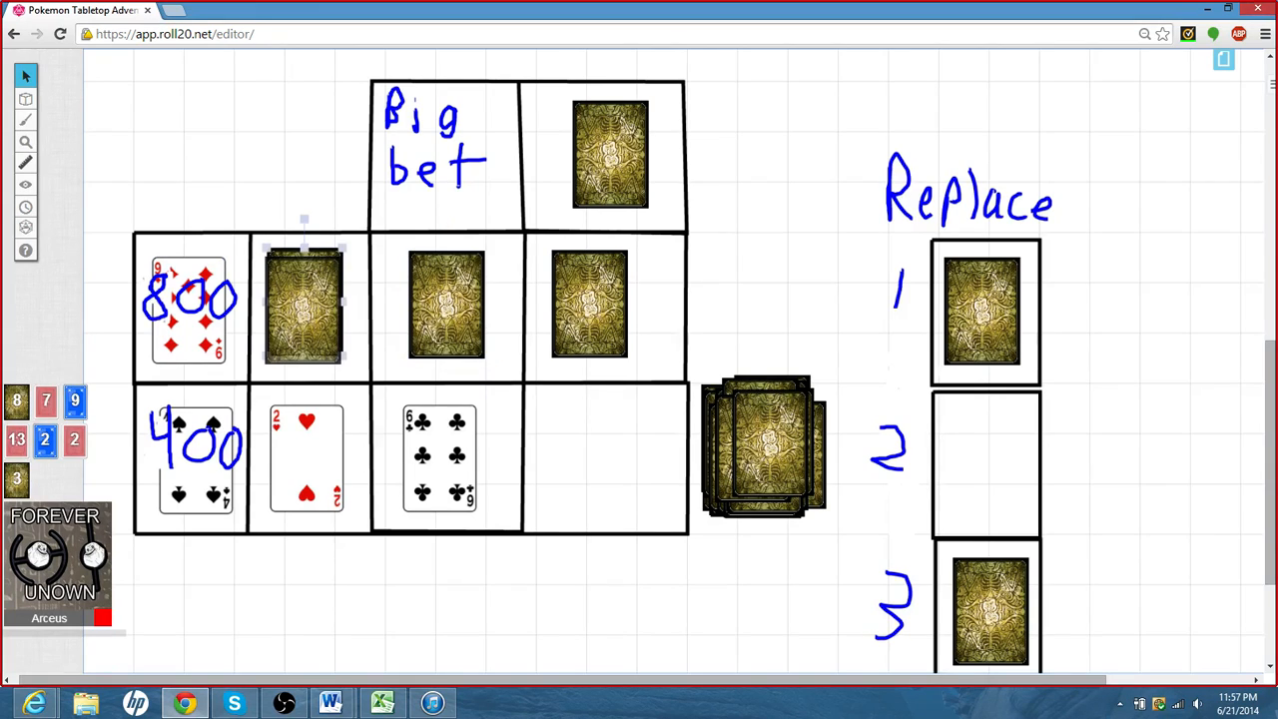
- Place Replace card 3 in the first 800 cell and flip the first two 800-row cards face up
left_click(303, 308)
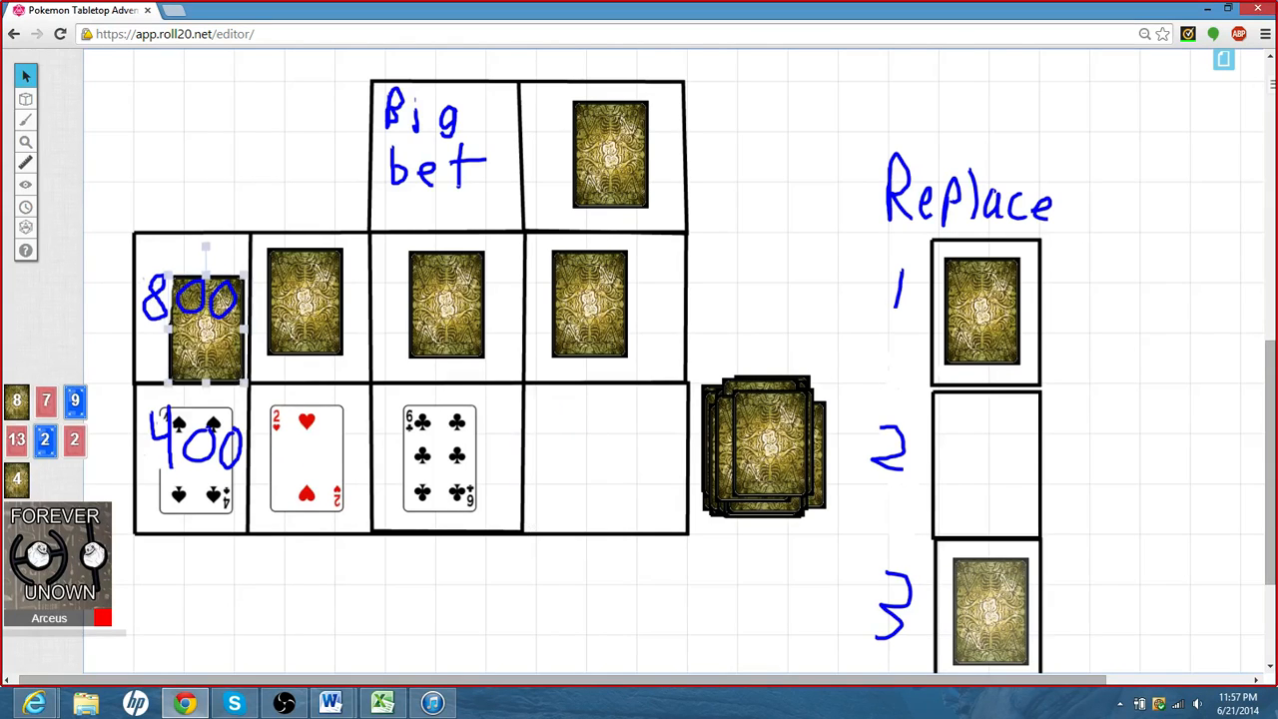
right_click(199, 309)
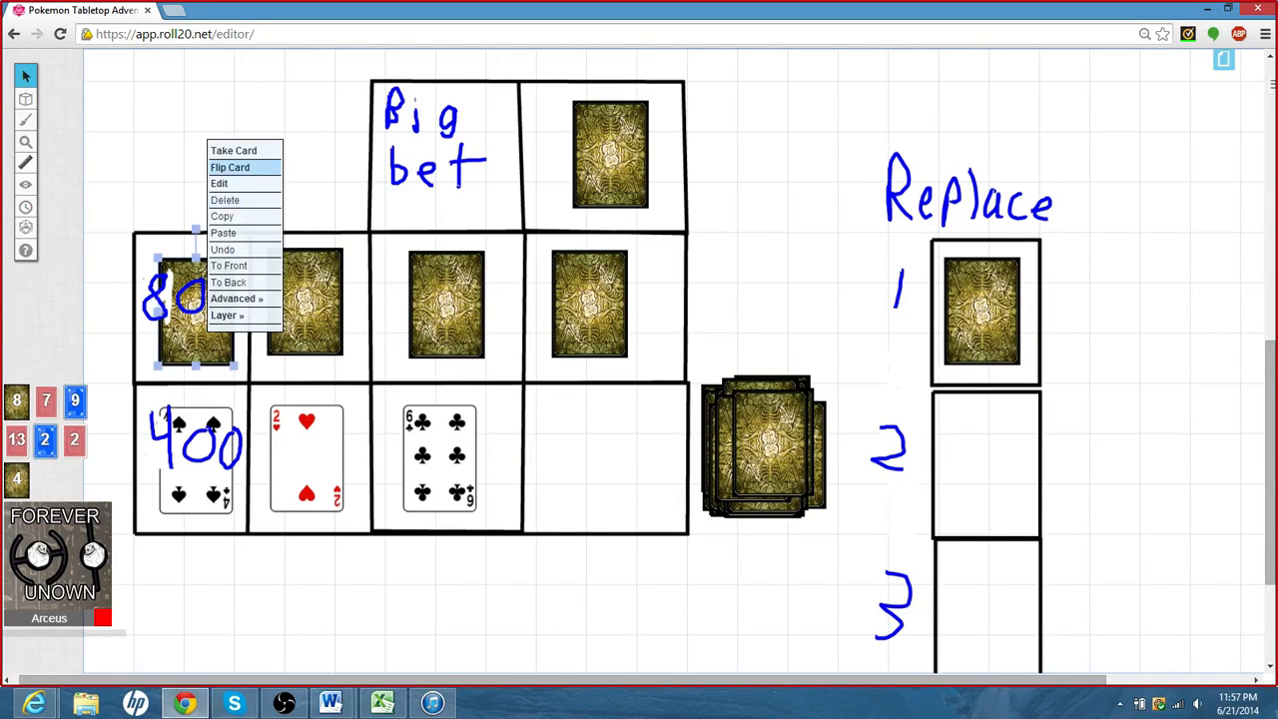
left_click(230, 168)
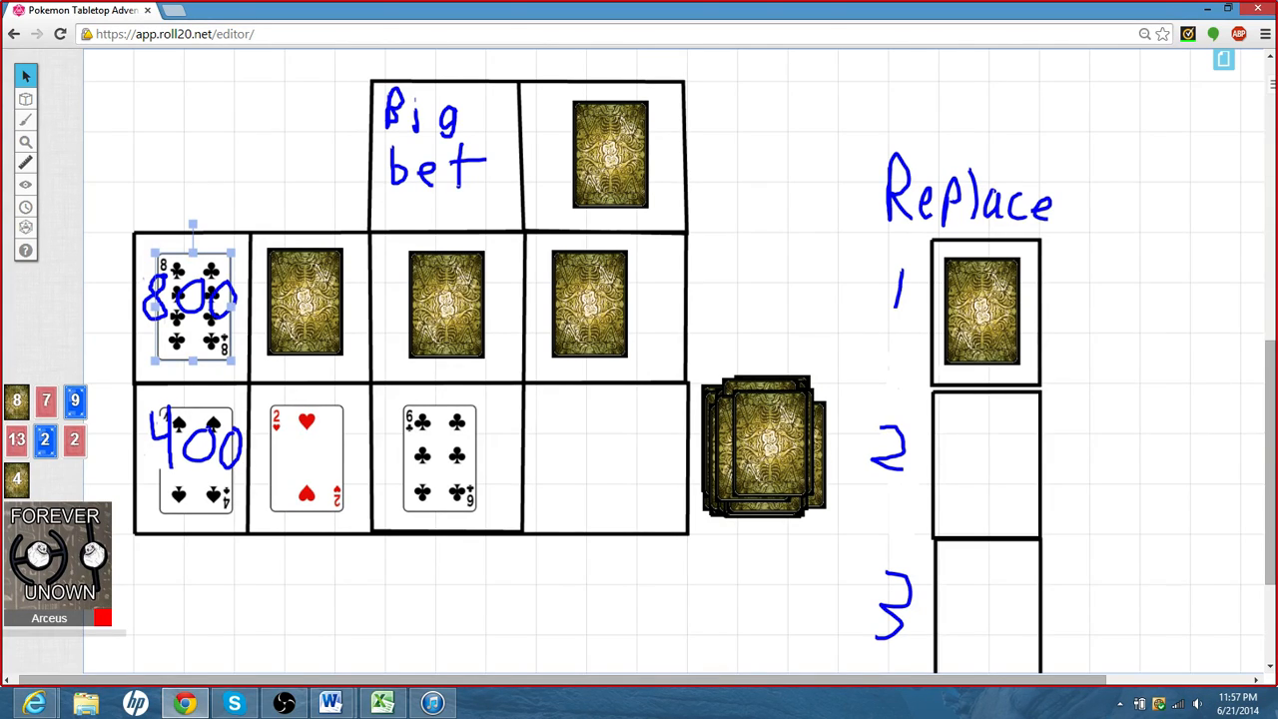
right_click(303, 304)
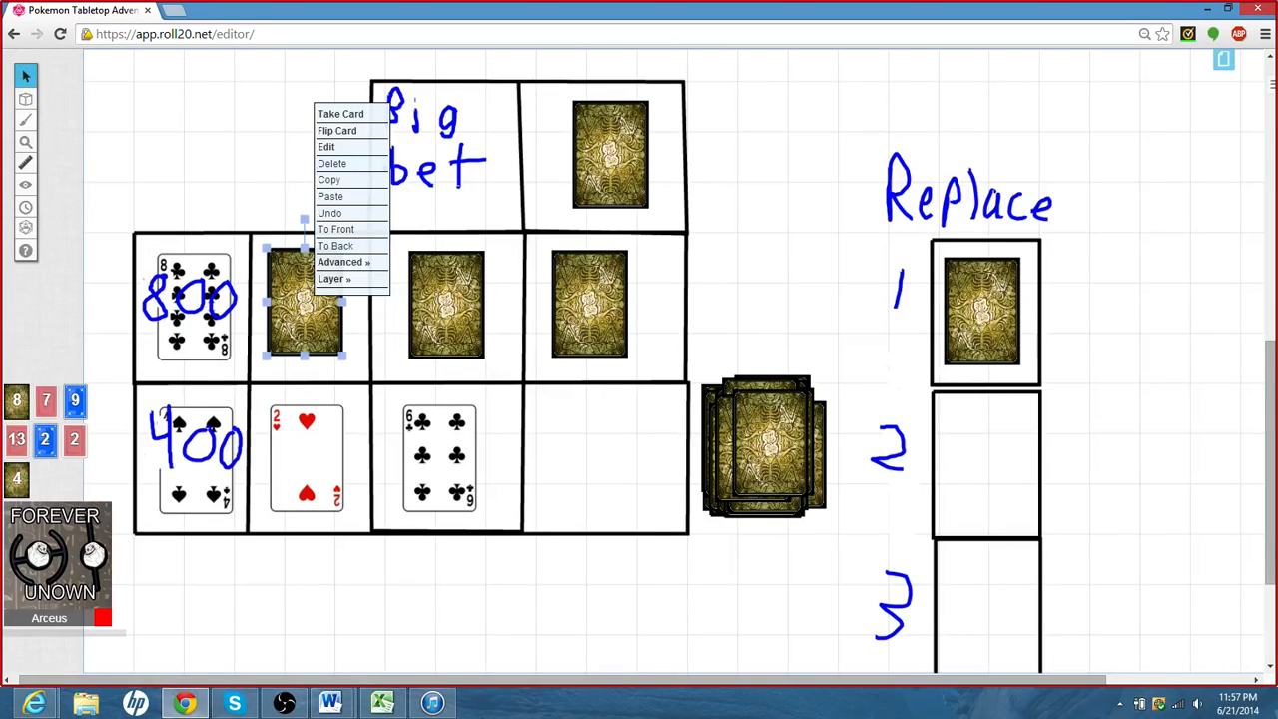
left_click(336, 129)
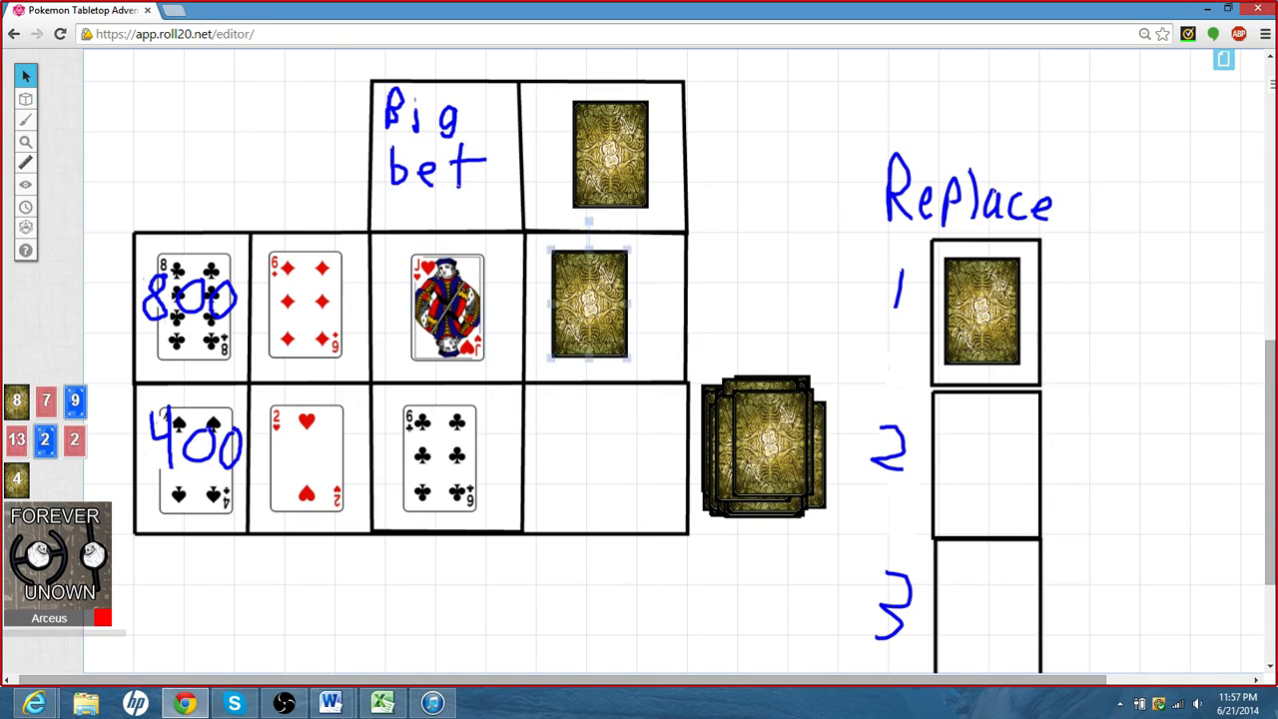
- Flip the remaining 800-row cards so all four show: Eight of Clubs, Six of Diamonds, two Jacks
left_click(597, 304)
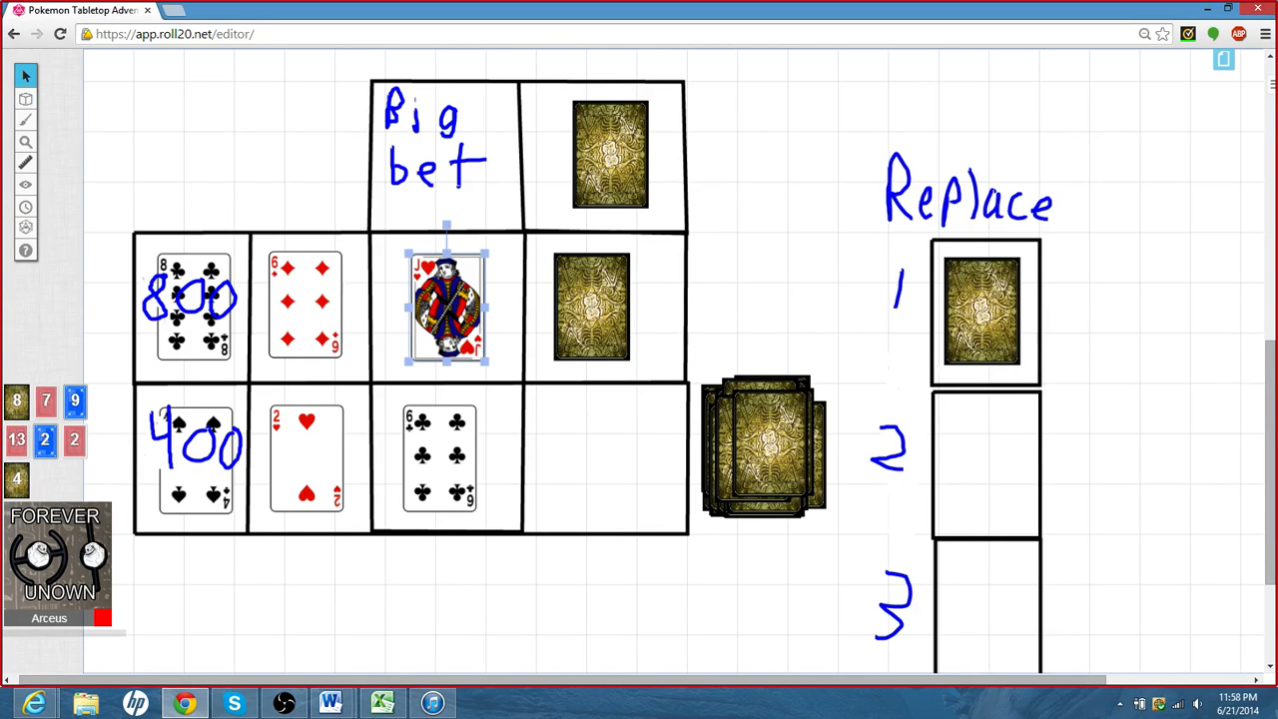
left_click(595, 307)
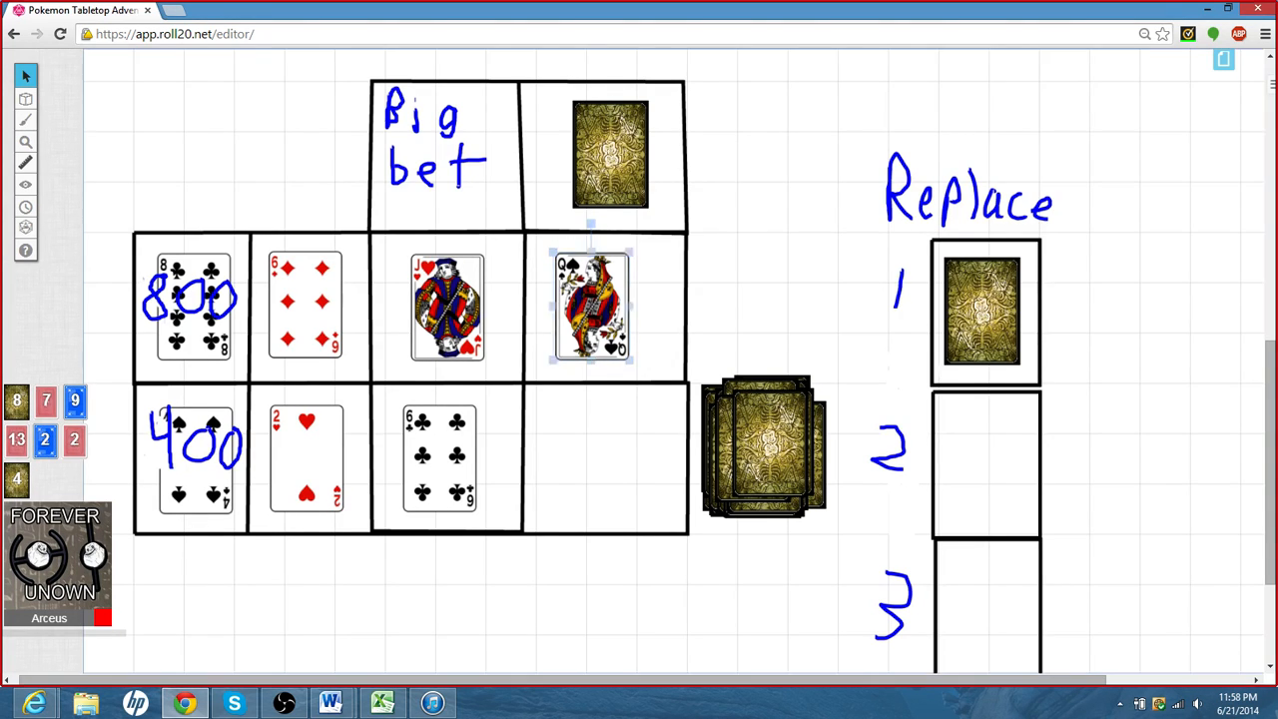
- Move the last 800-row Jack onto Big Bet and flip the Big Bet card to reveal the Ace of Hearts
left_click_drag(591, 307, 443, 150)
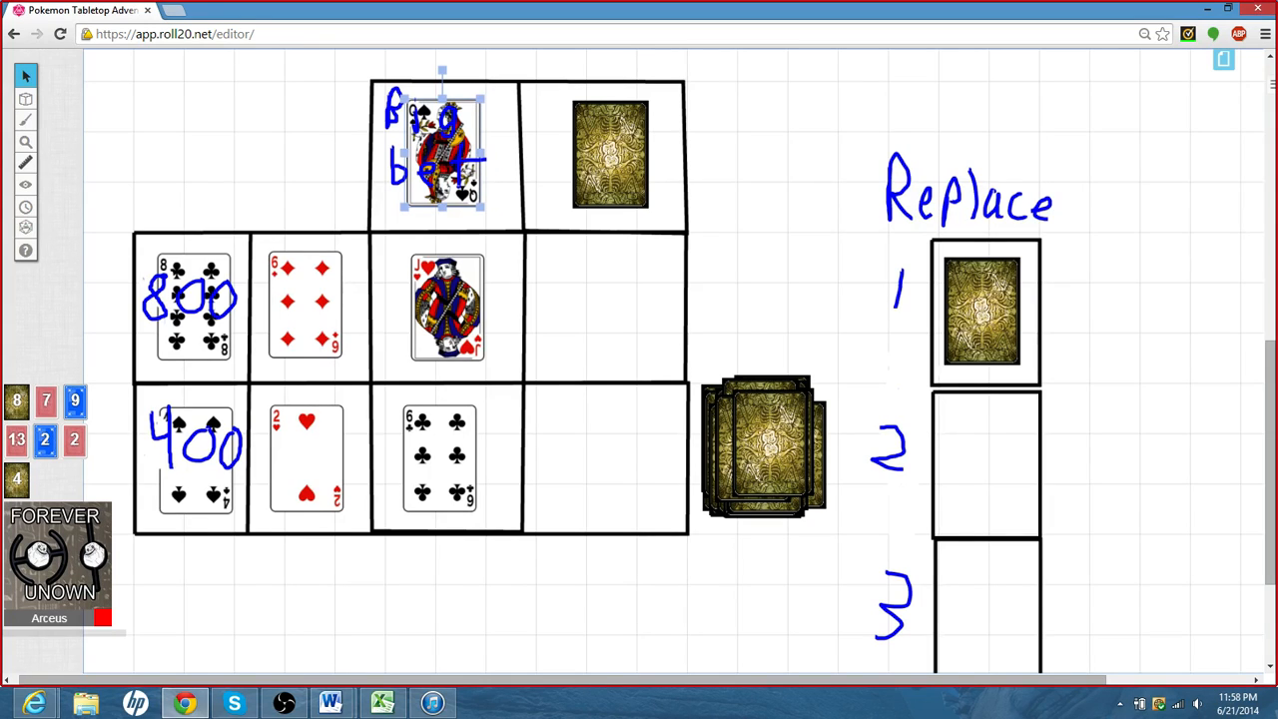
left_click(611, 156)
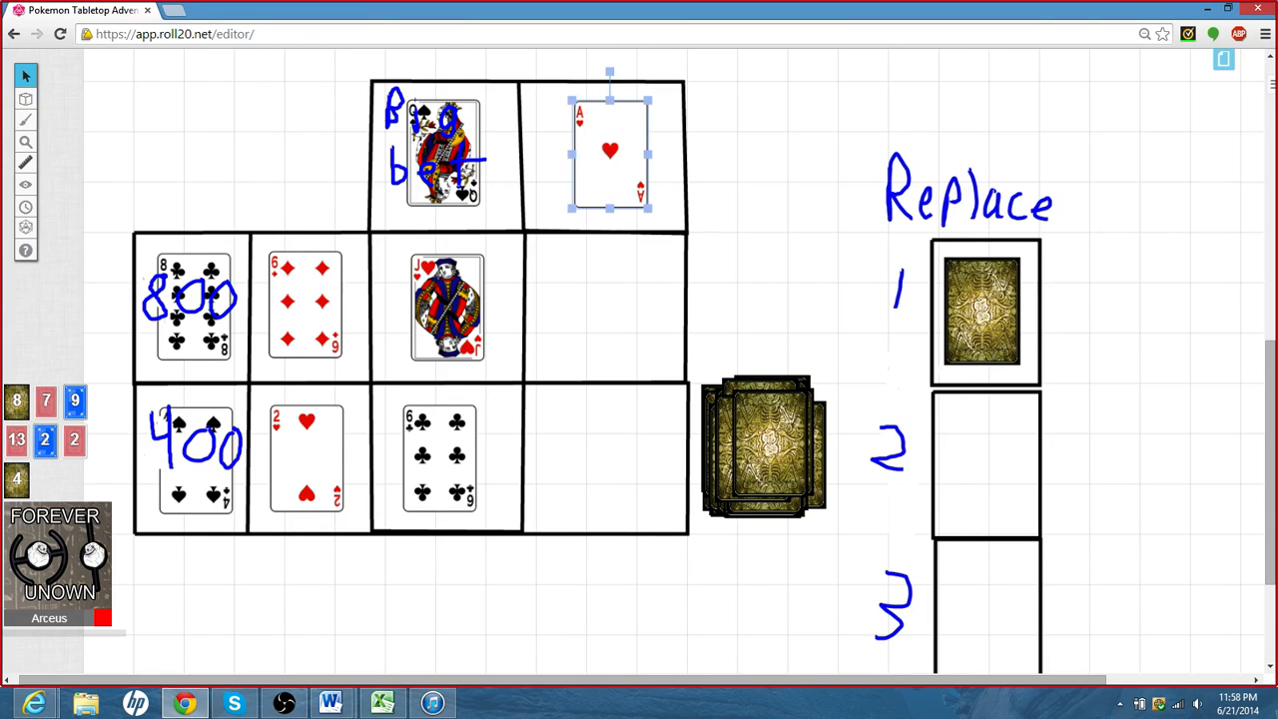
- Flip Replace card 1 to show the Two of Spades and move it beside Big Bet
right_click(982, 310)
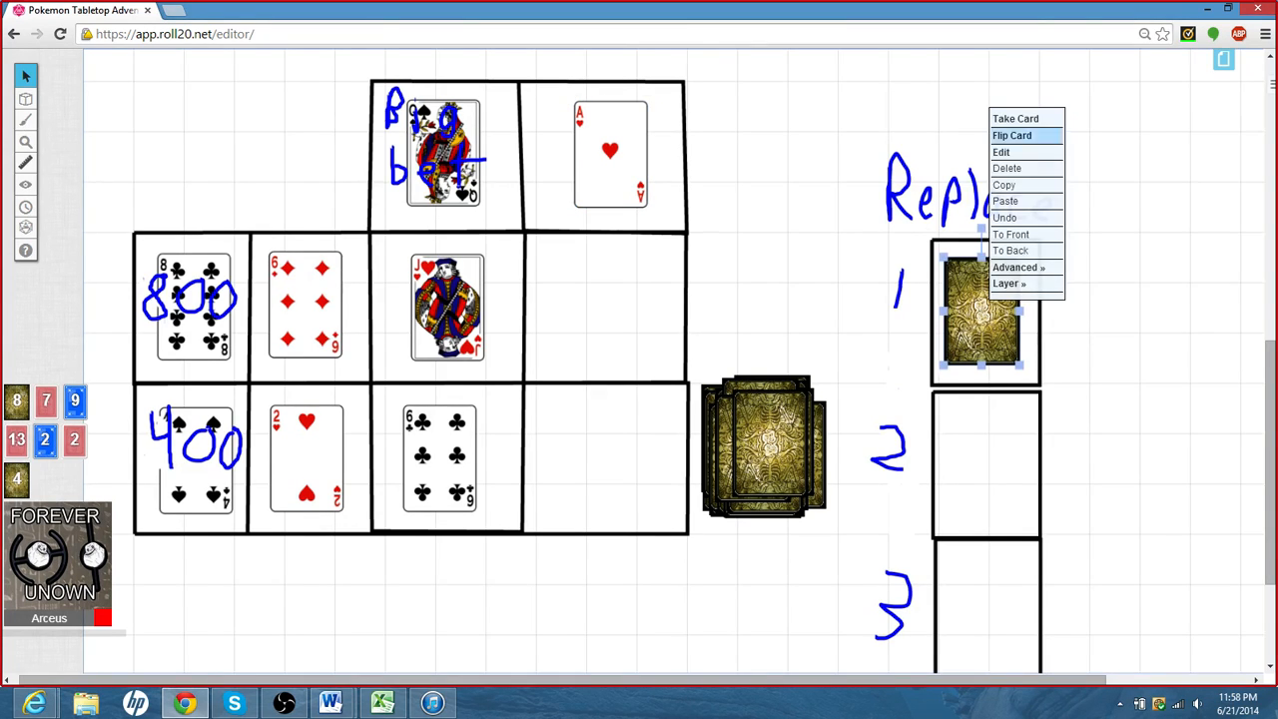
left_click(1013, 136)
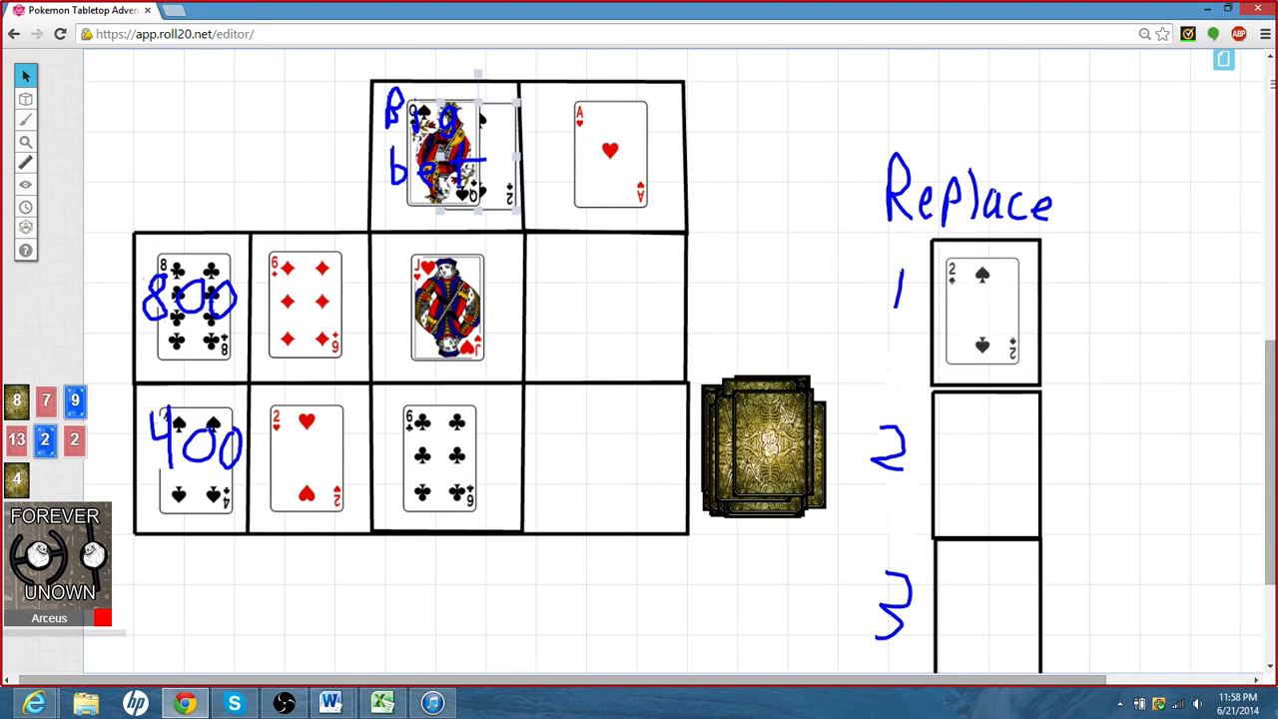
left_click_drag(982, 311, 759, 150)
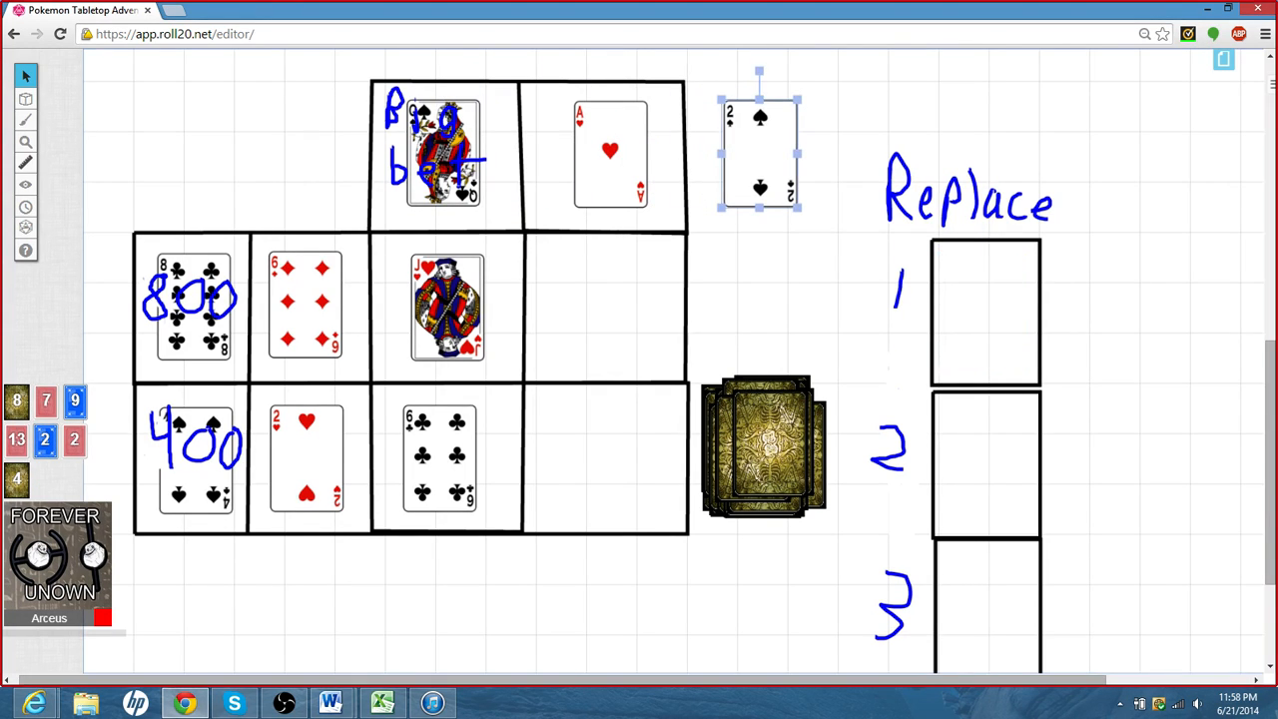